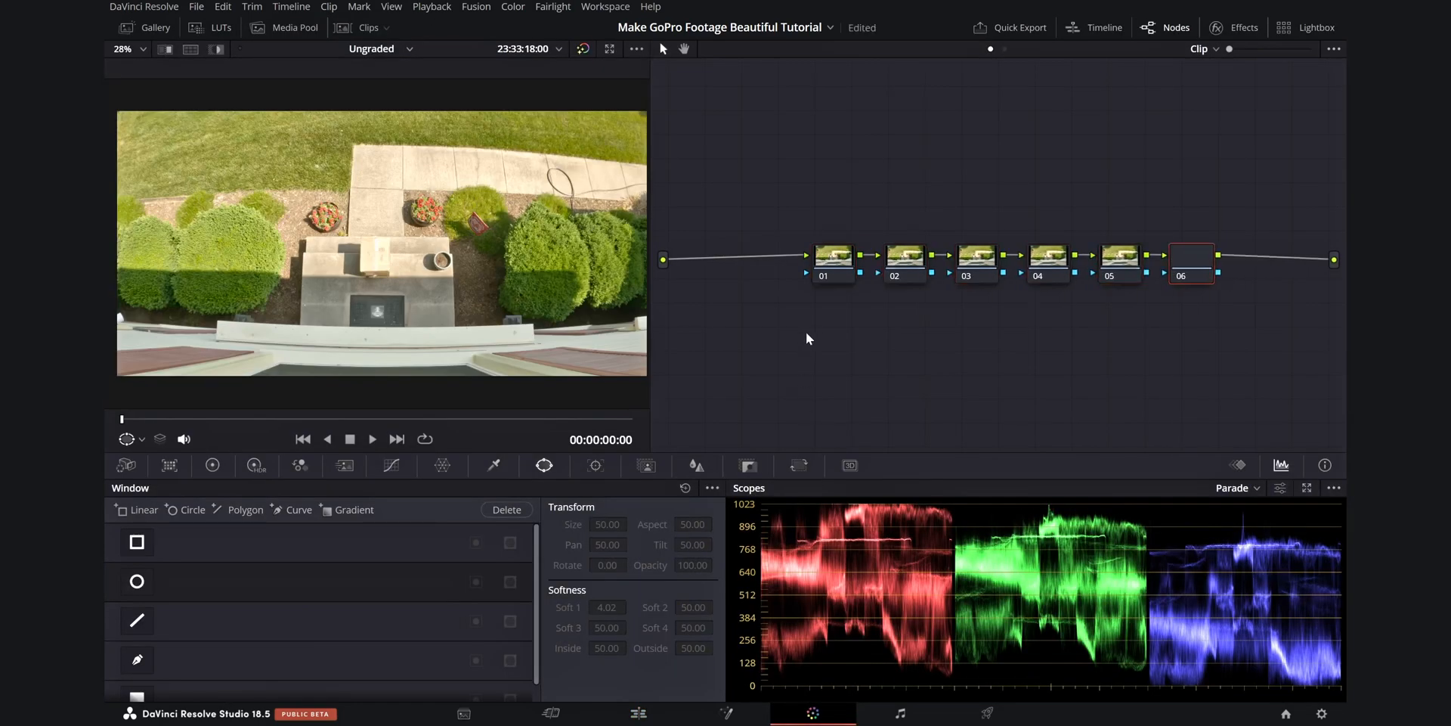
Tidy the nine serial nodes into one row with Cleanup Node Graph and select node 01
{"action": "right_click", "coordinate": [808, 339]}
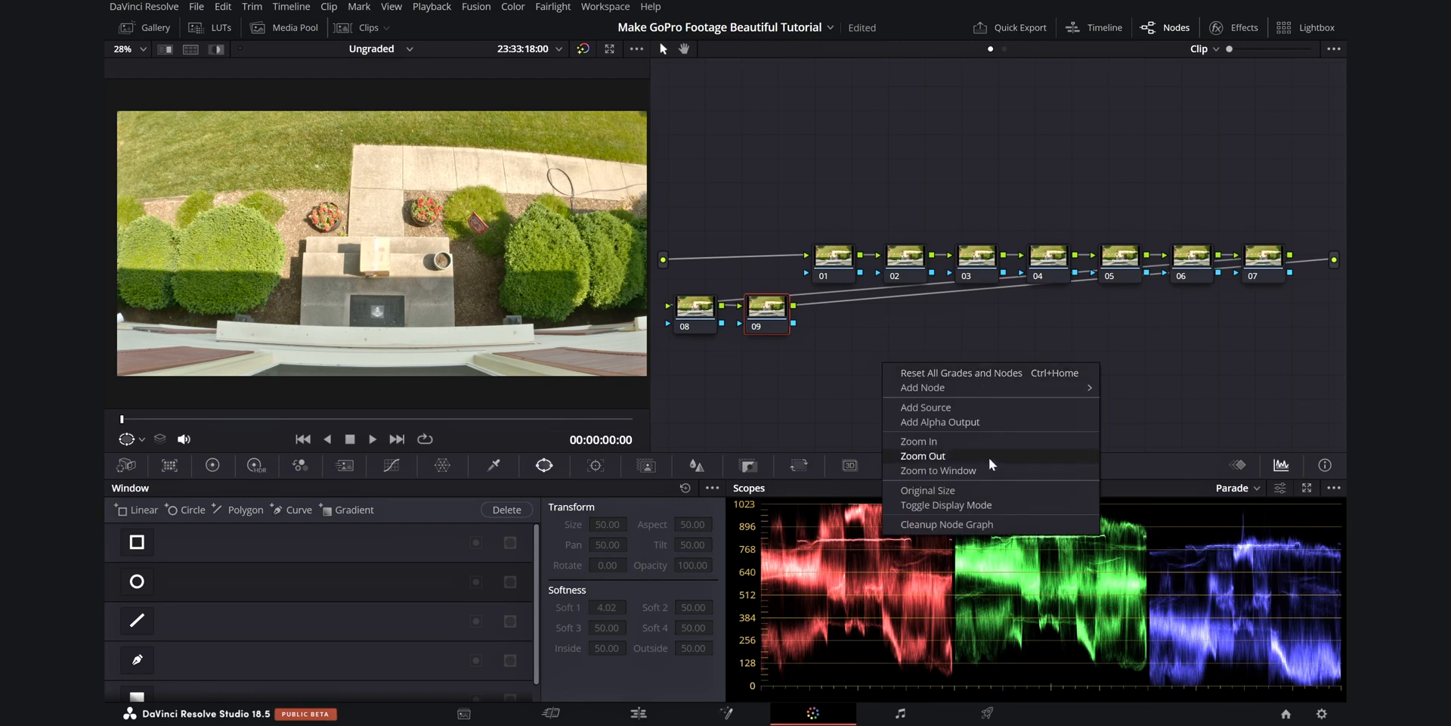
{"action": "left_click", "coordinate": [946, 525]}
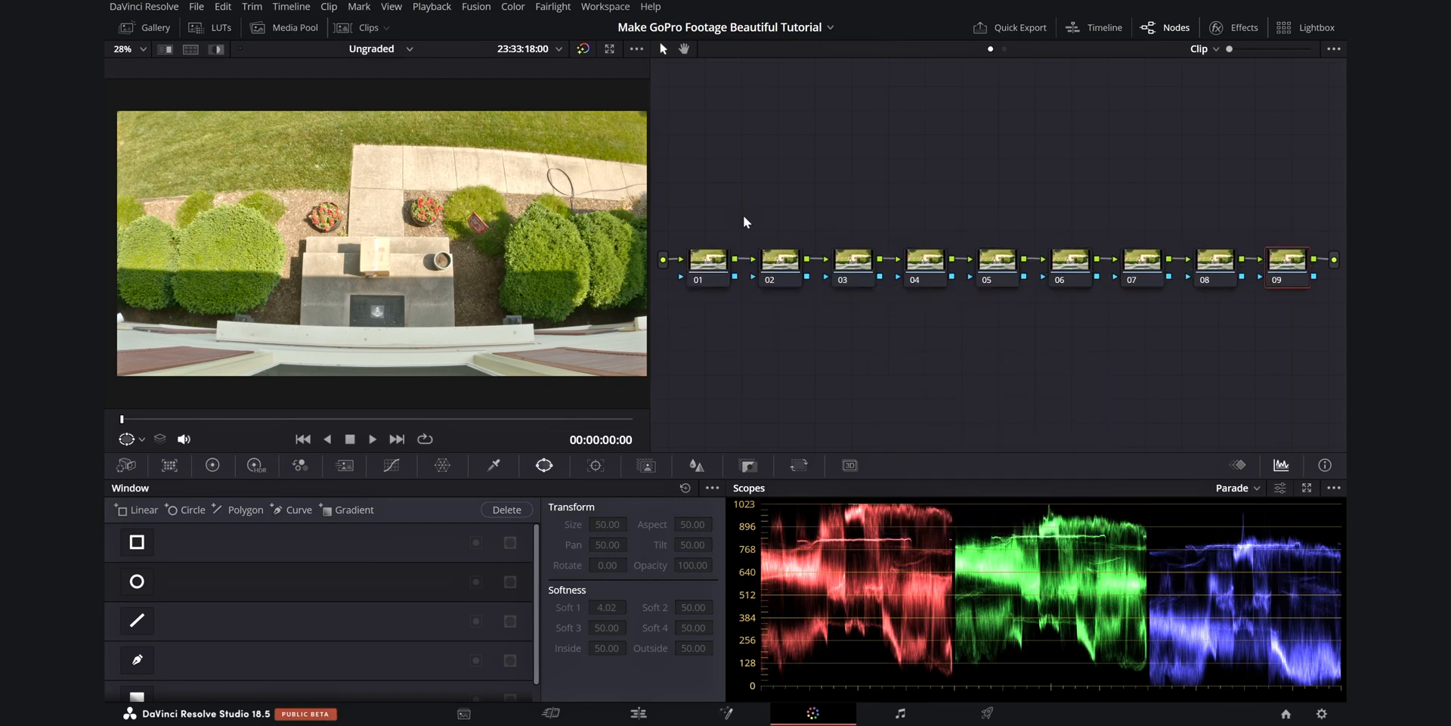
{"action": "left_click", "coordinate": [707, 260]}
{"action": "type", "text": "MB"}
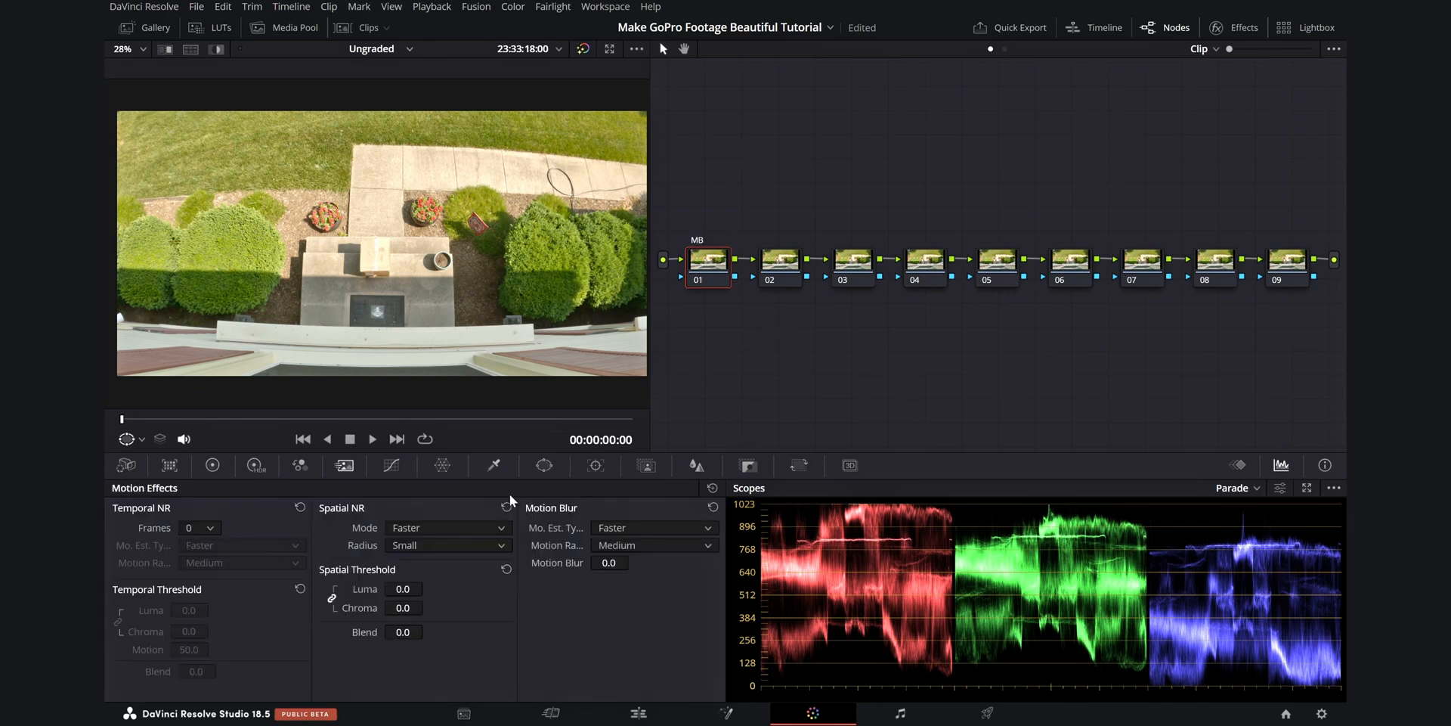
Set Motion Blur to 25 on the MB node and select node 02 for the Distortion label
{"action": "double_click", "coordinate": [608, 563]}
{"action": "type", "text": "25"}
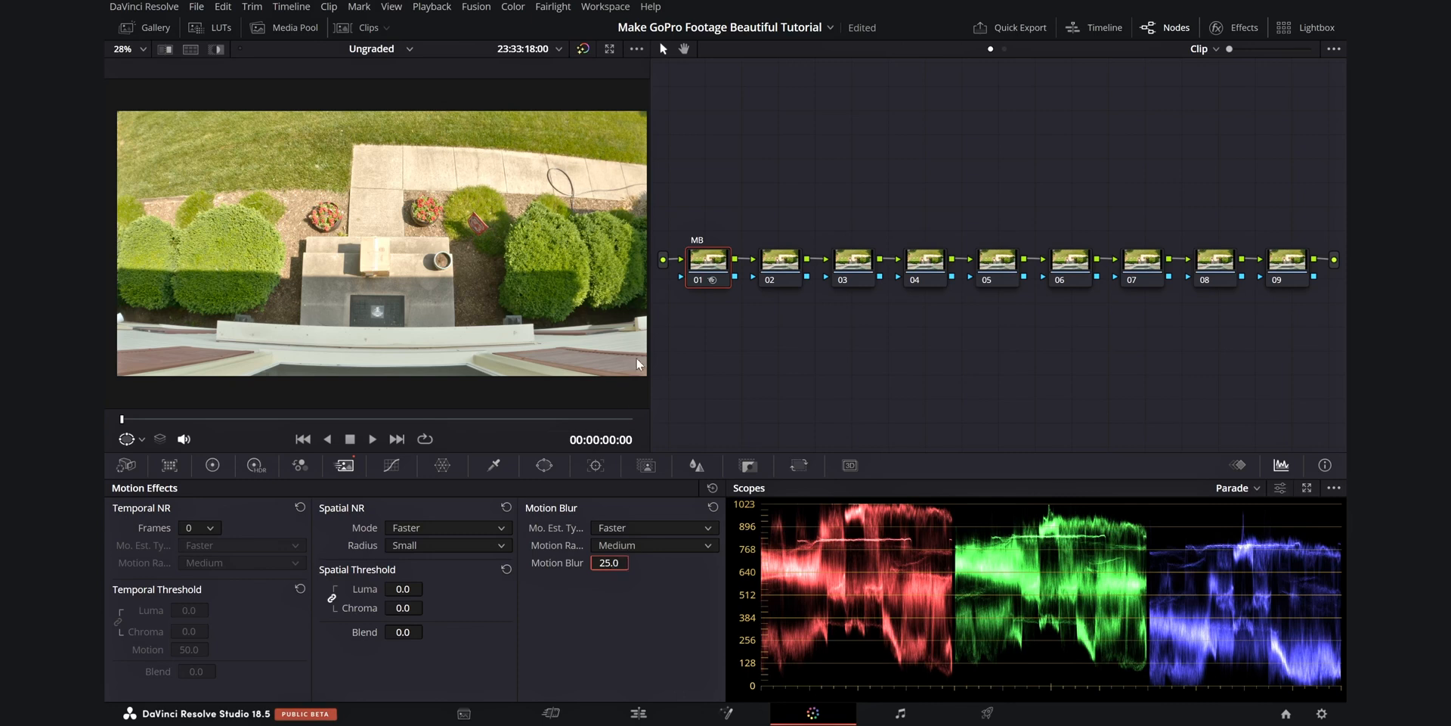
{"action": "left_click", "coordinate": [780, 261]}
{"action": "type", "text": "Distortion"}
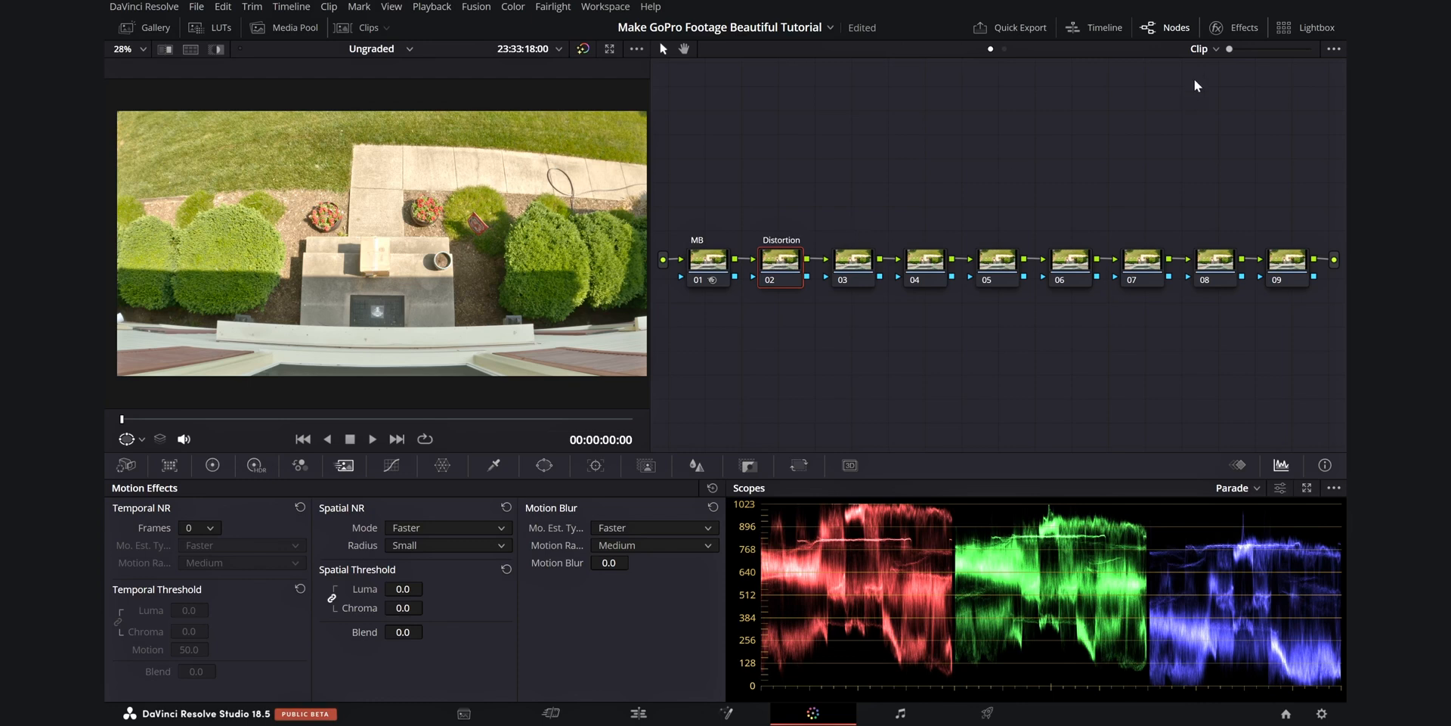
Search the Effects library for 'distort' and apply Lens Distortion at 0.358 to node 02
{"action": "left_click", "coordinate": [1244, 27]}
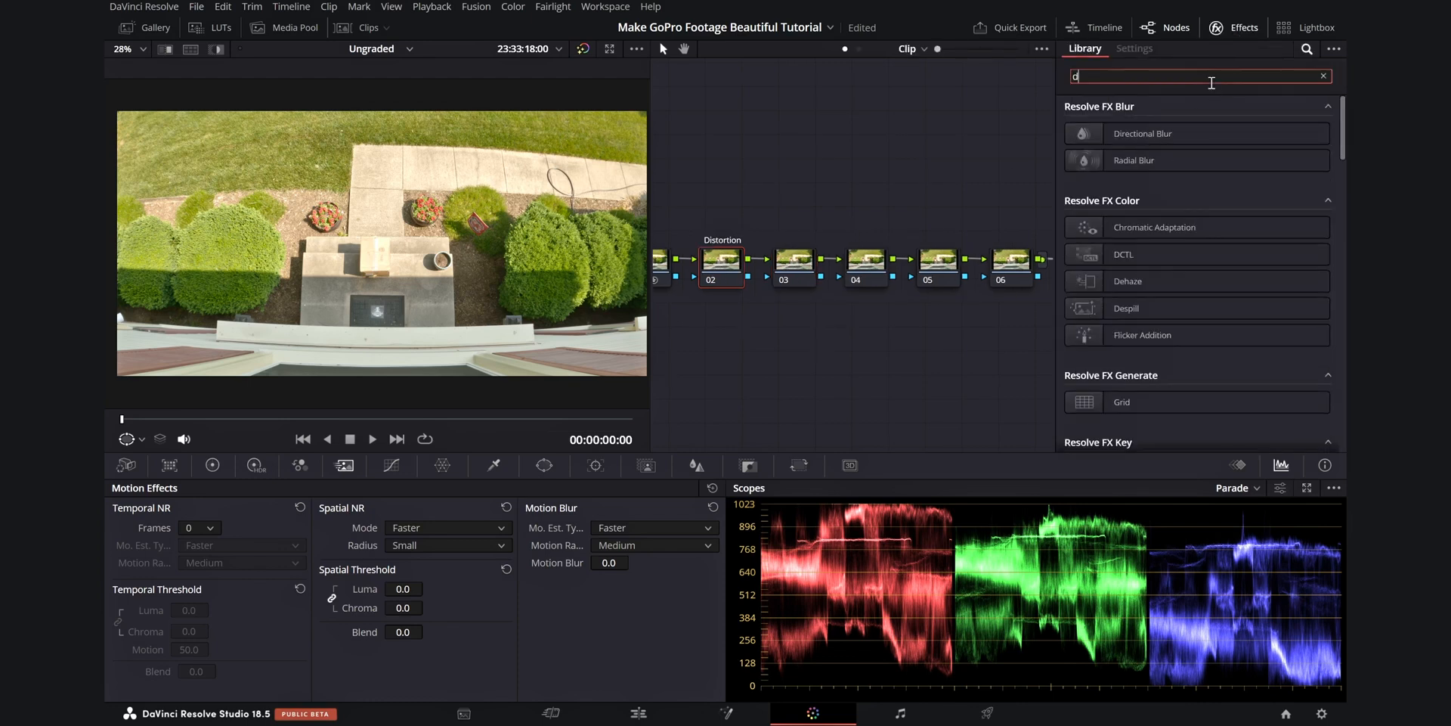
{"action": "type", "text": "istort"}
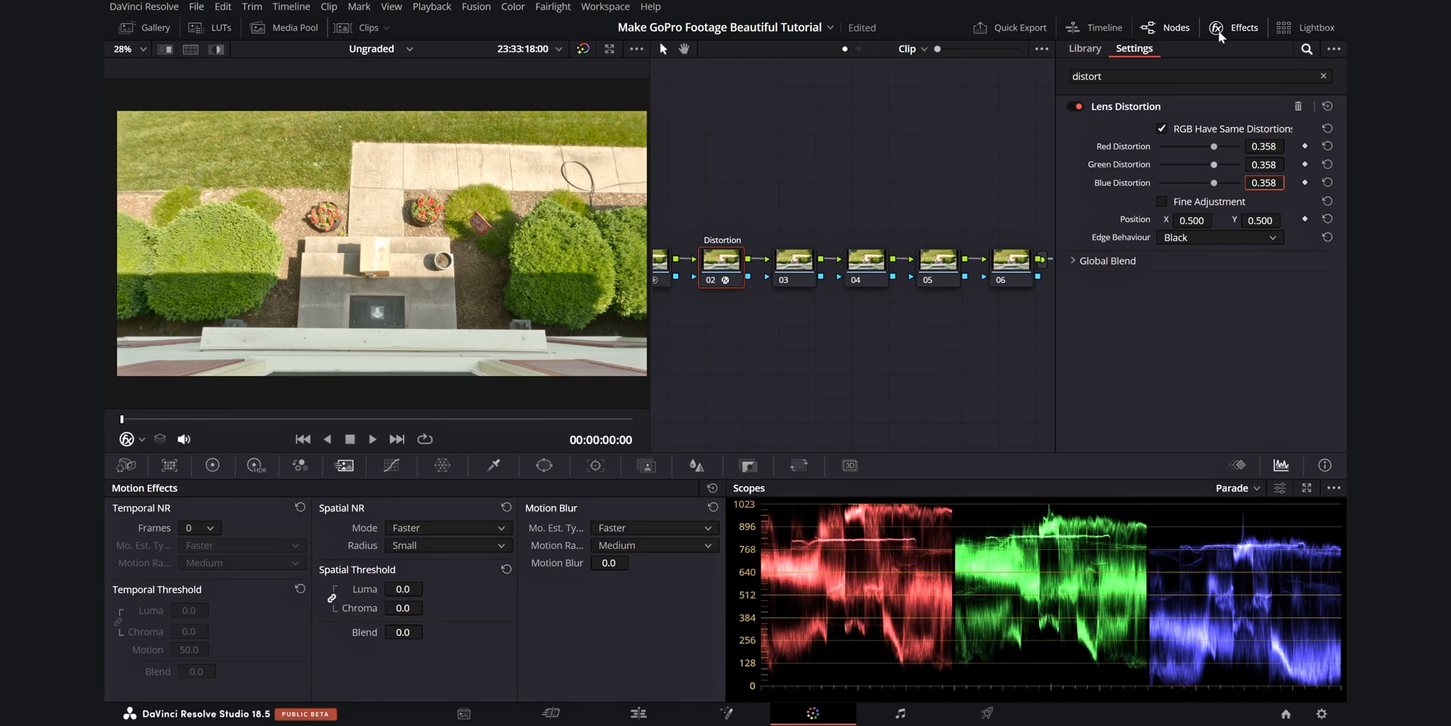
{"action": "left_click", "coordinate": [1234, 27]}
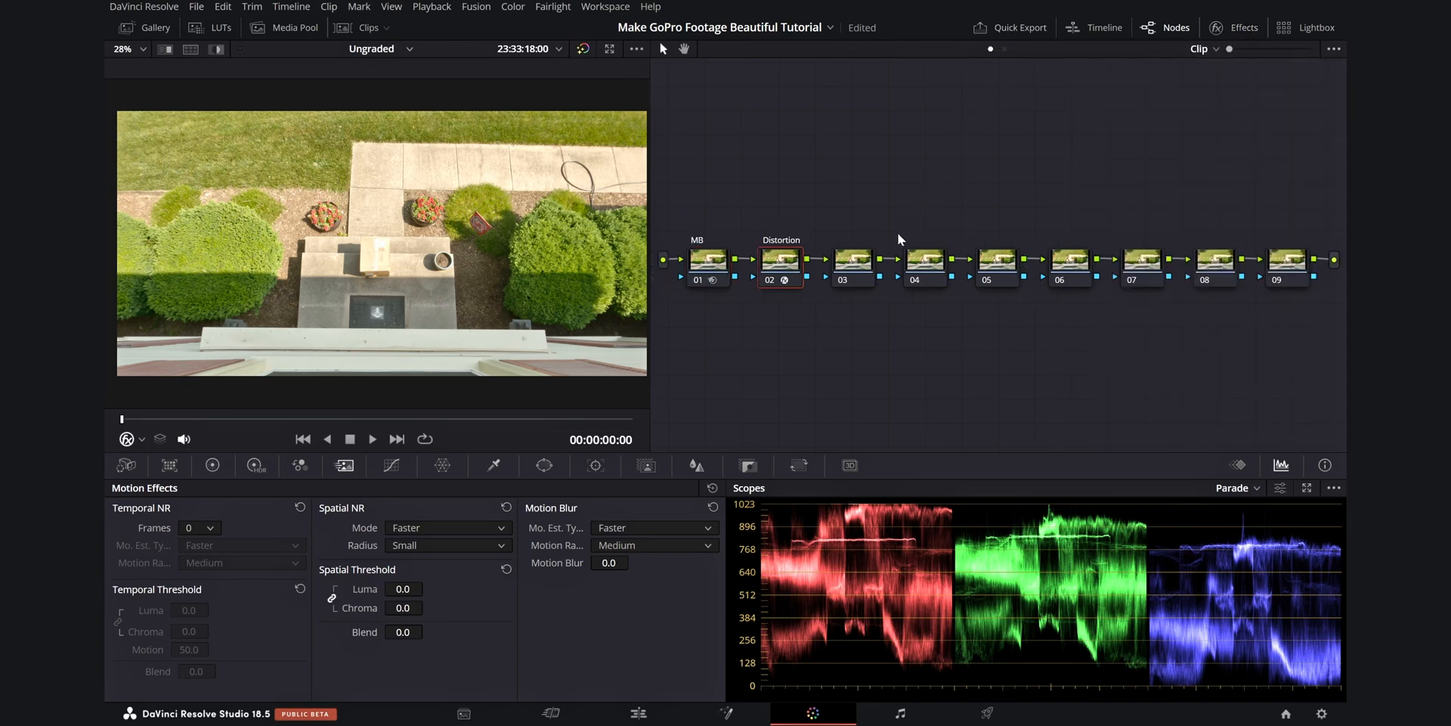
Drop nodes 03–06 into a lower row as Vingette, Grain, Glow, Base and label node 07 'CST'
{"action": "left_click", "coordinate": [851, 258]}
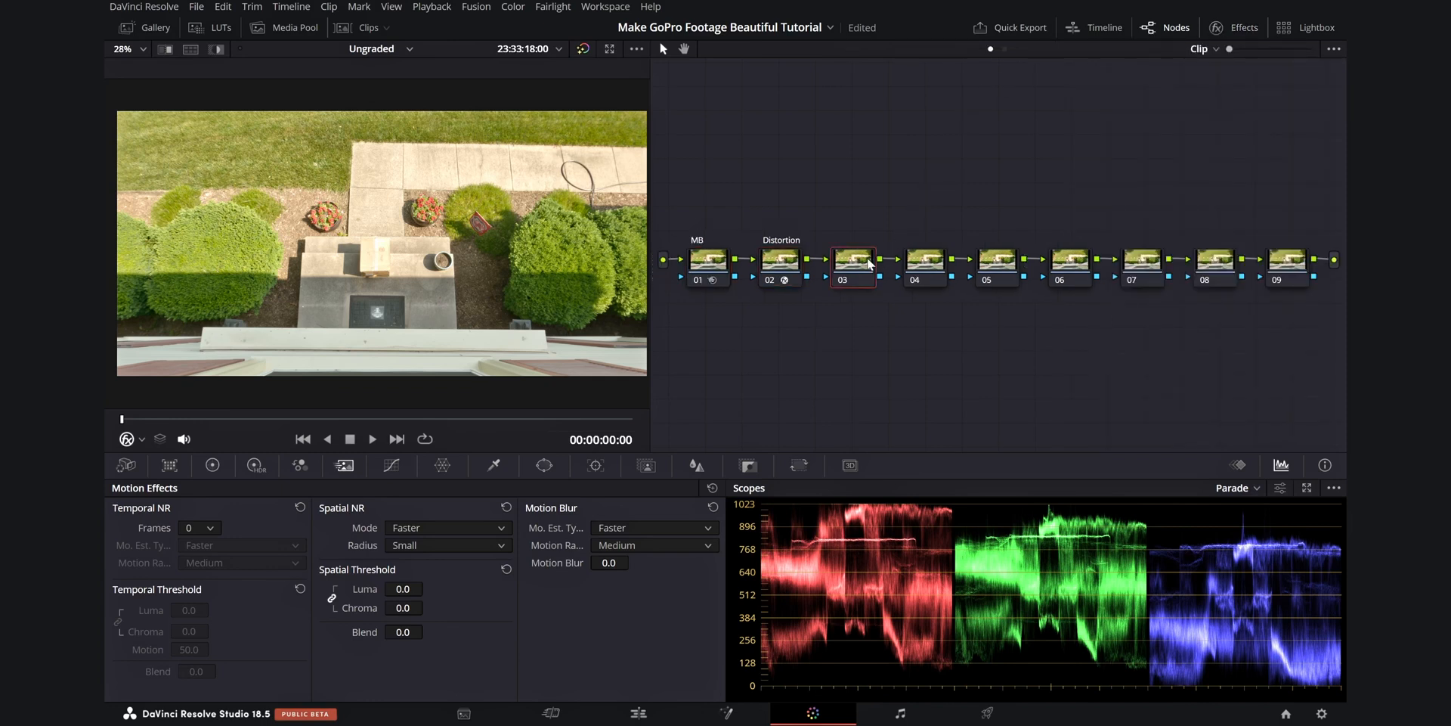
{"action": "left_click", "coordinate": [923, 260]}
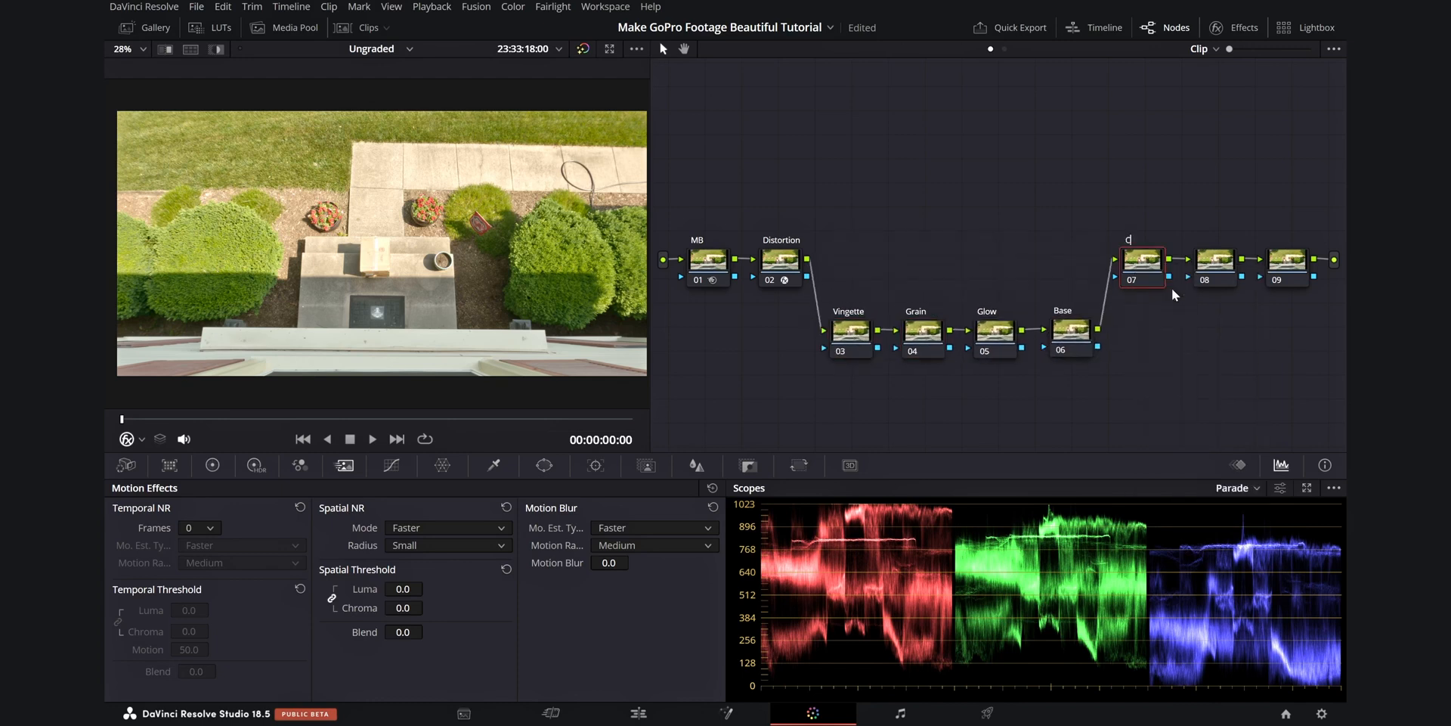
{"action": "type", "text": "CST"}
{"action": "type", "text": "col"}
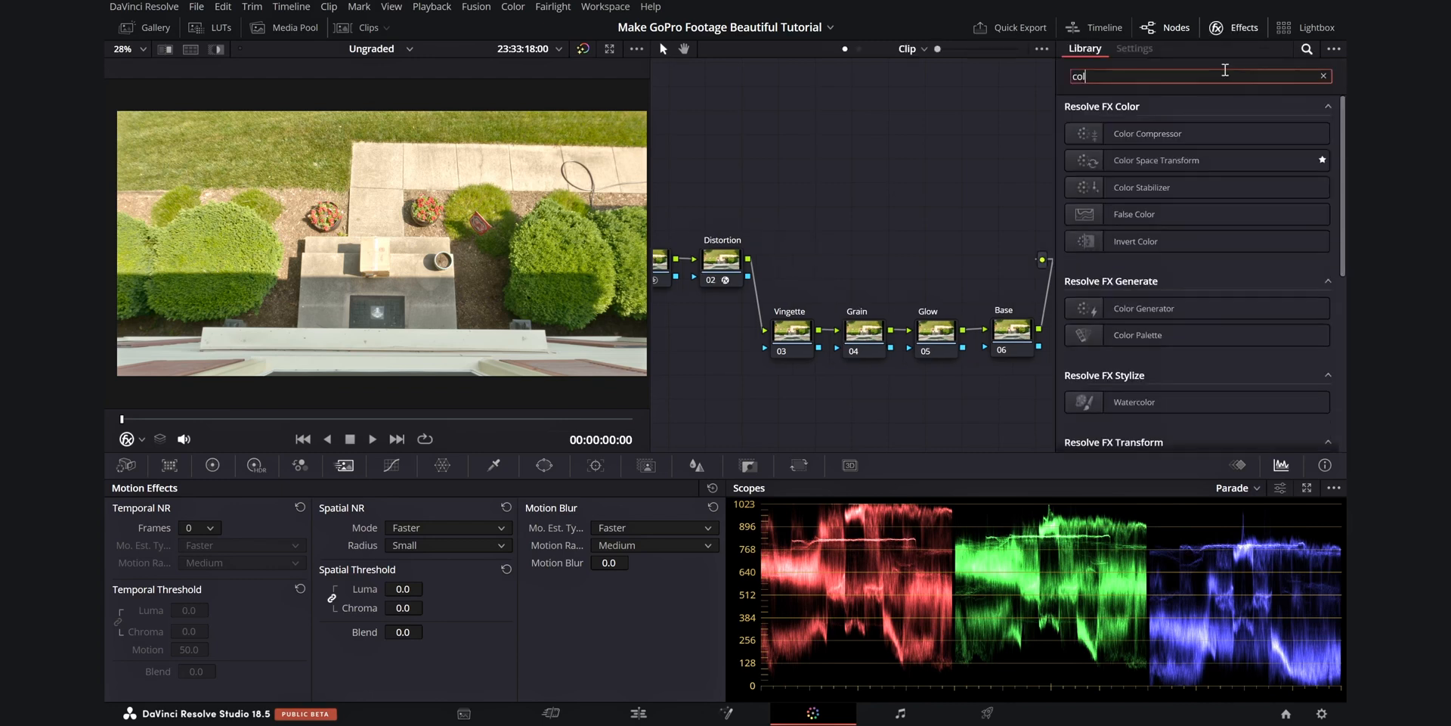
Set the Color Space Transform input to Rec.709 / Gamma 2.4 and output to Rec.709 / Cineon Film Log
{"action": "type", "text": "or"}
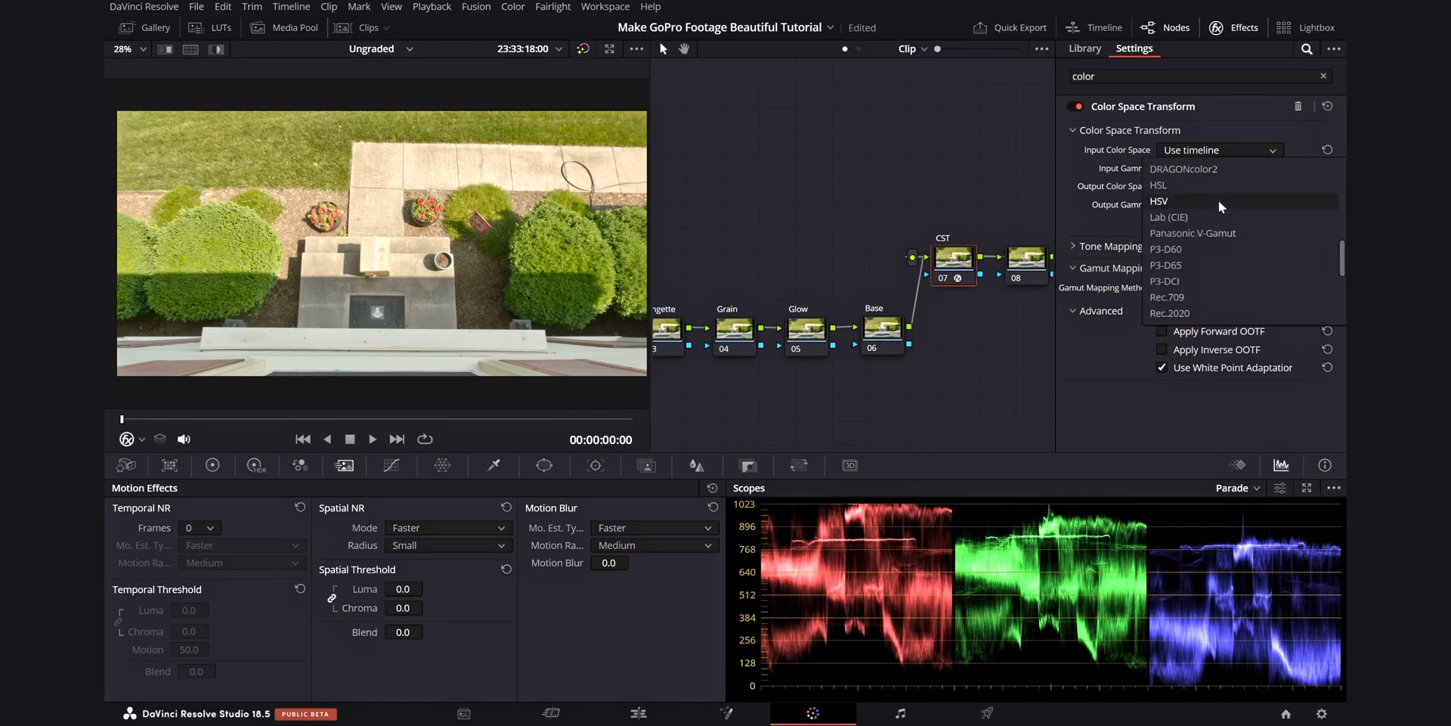
{"action": "left_click", "coordinate": [1167, 298]}
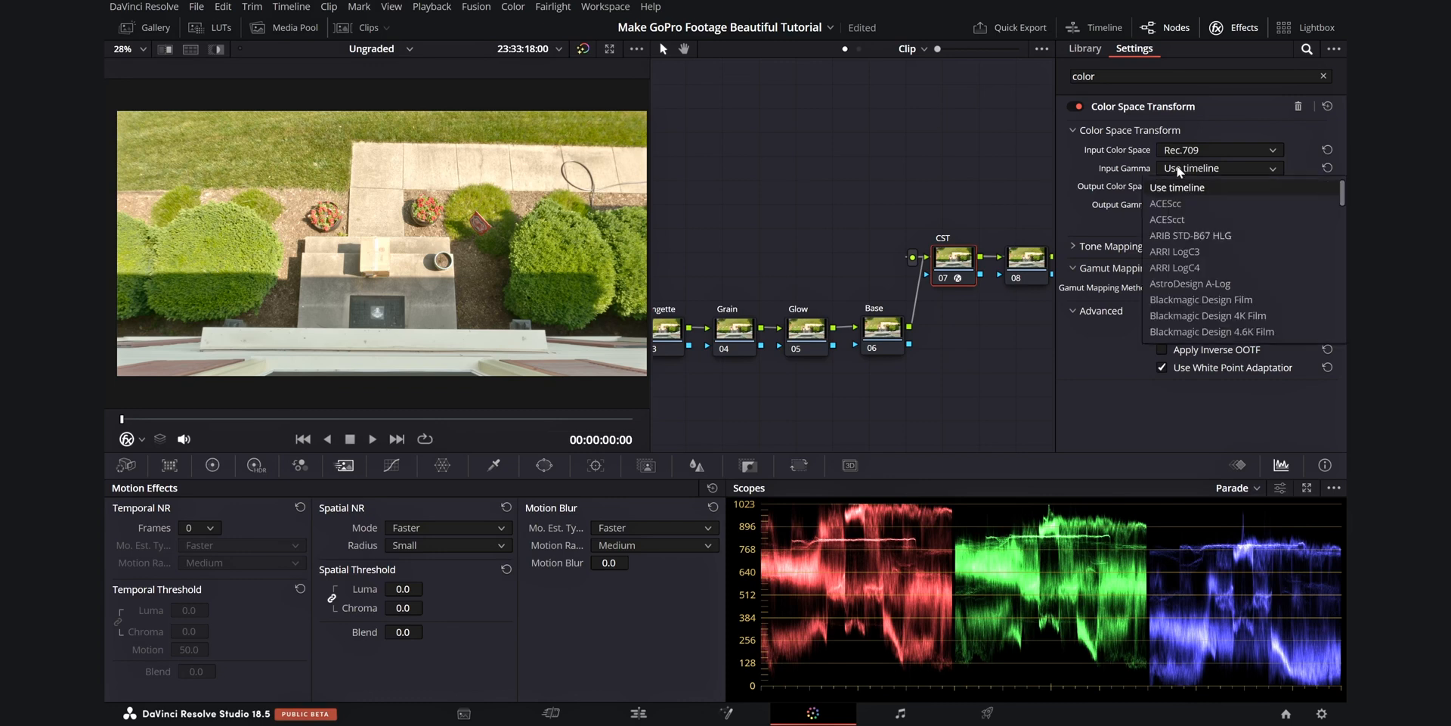
{"action": "left_click", "coordinate": [1190, 168]}
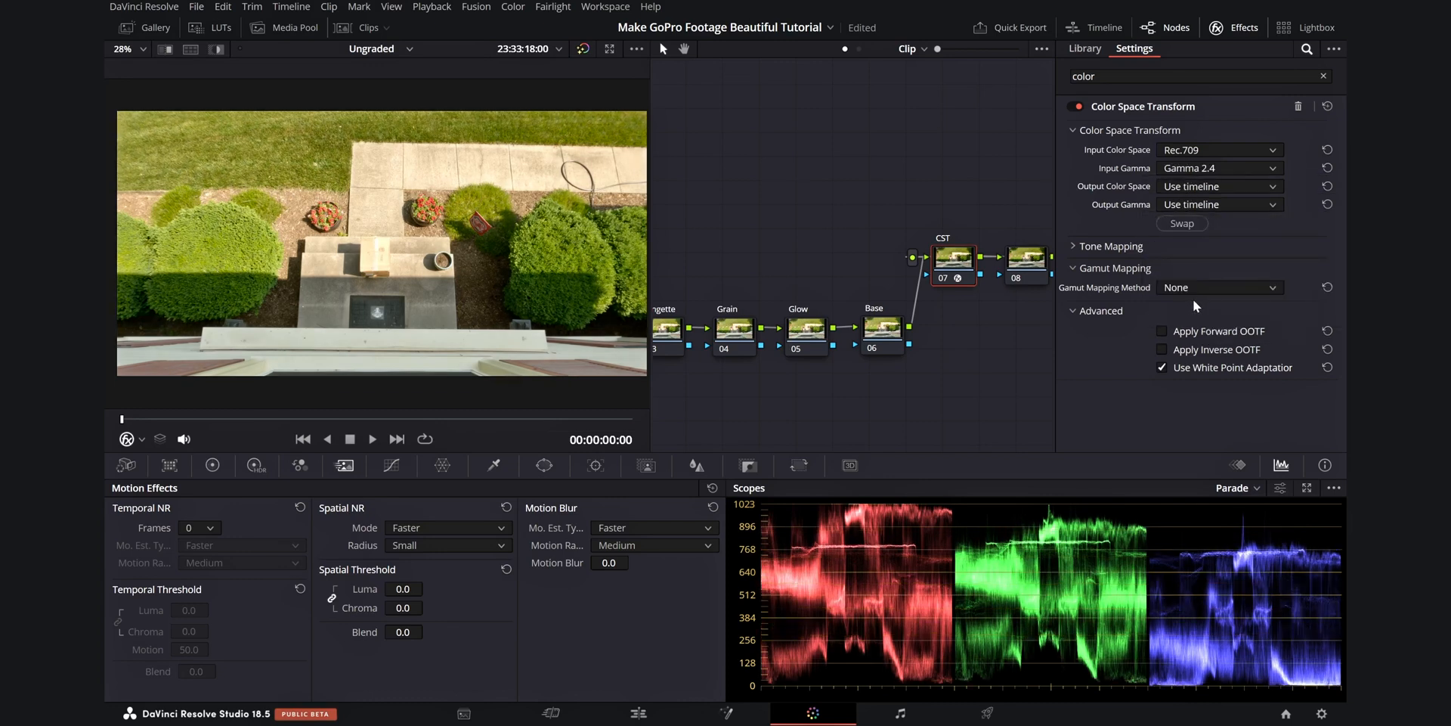
{"action": "left_click", "coordinate": [1218, 204]}
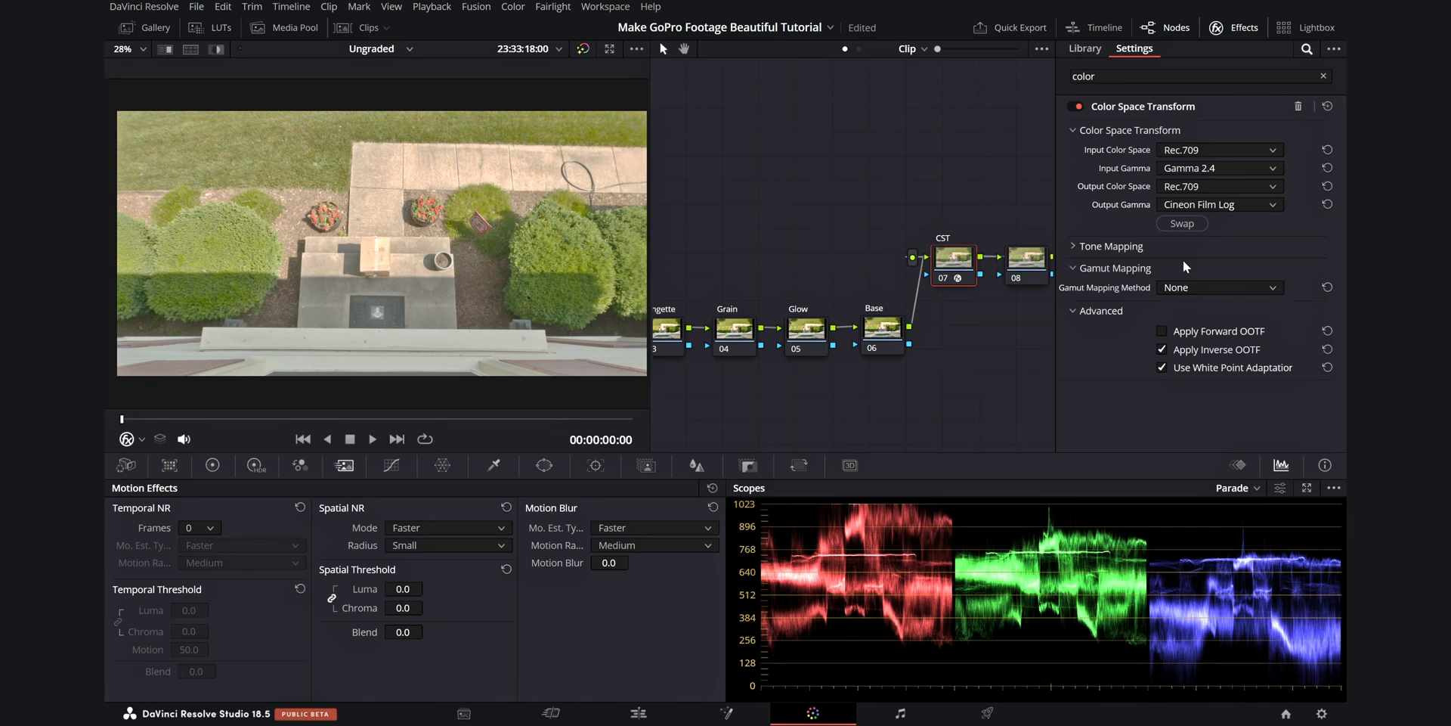
{"action": "right_click", "coordinate": [1215, 257]}
{"action": "type", "text": "LUT"}
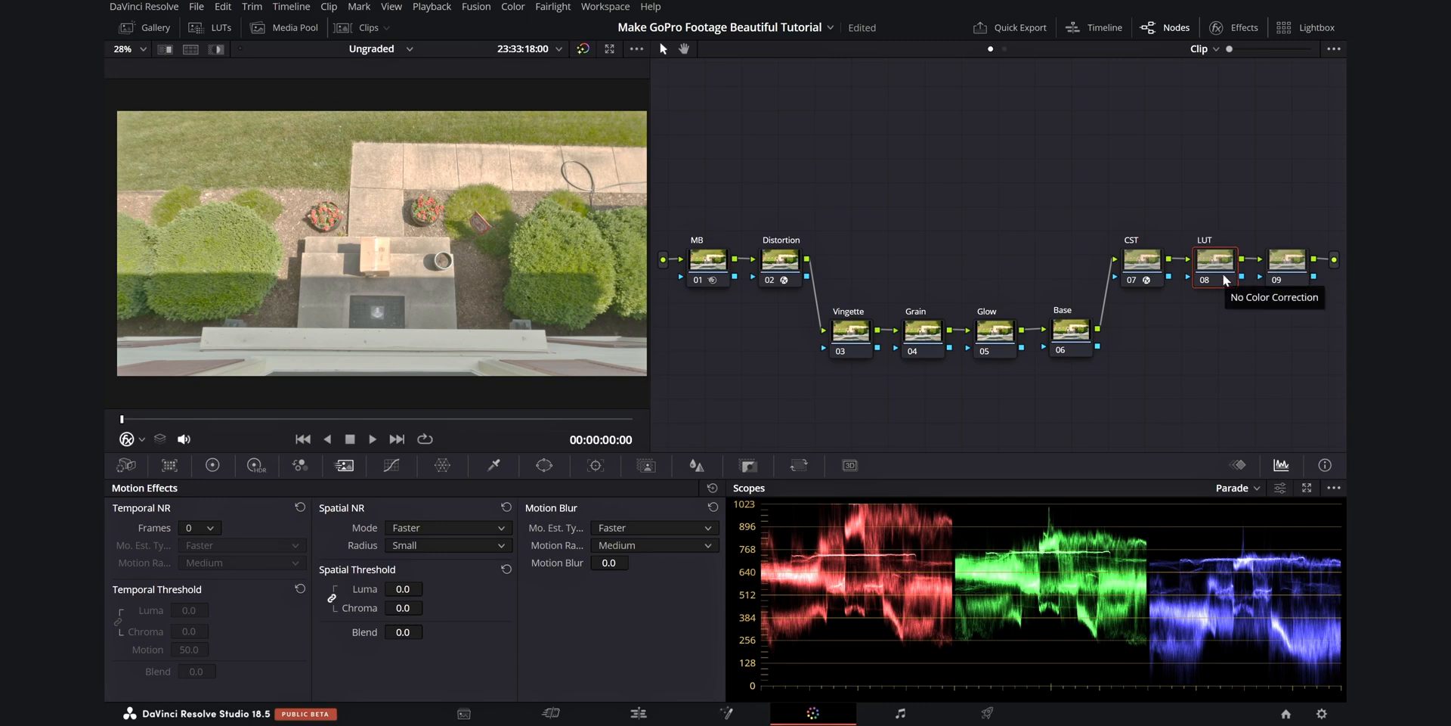
Apply the Film Looks LUT Rec709 Kodak 2383 D65 to node 08 and select node 09 to label it Adj
{"action": "right_click", "coordinate": [1205, 260]}
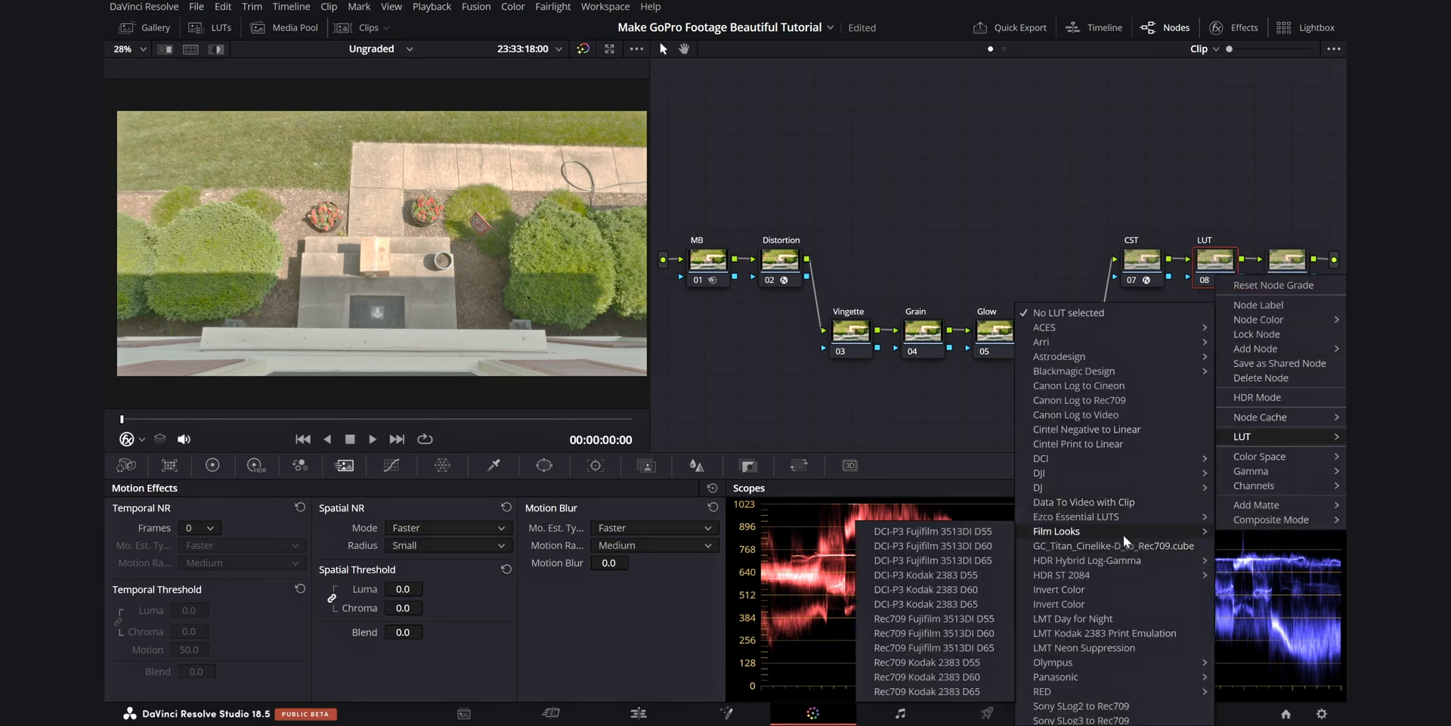
{"action": "mouse_move", "coordinate": [927, 589]}
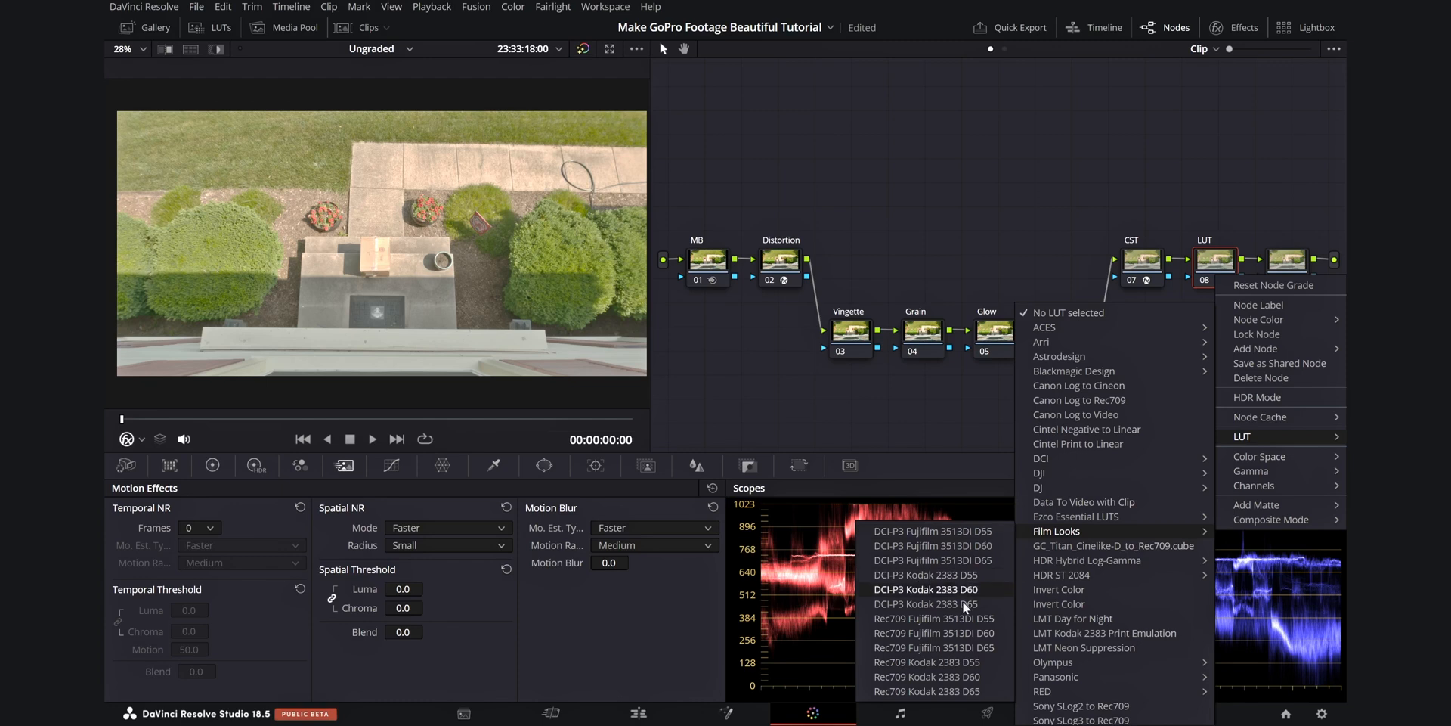
{"action": "mouse_move", "coordinate": [927, 690]}
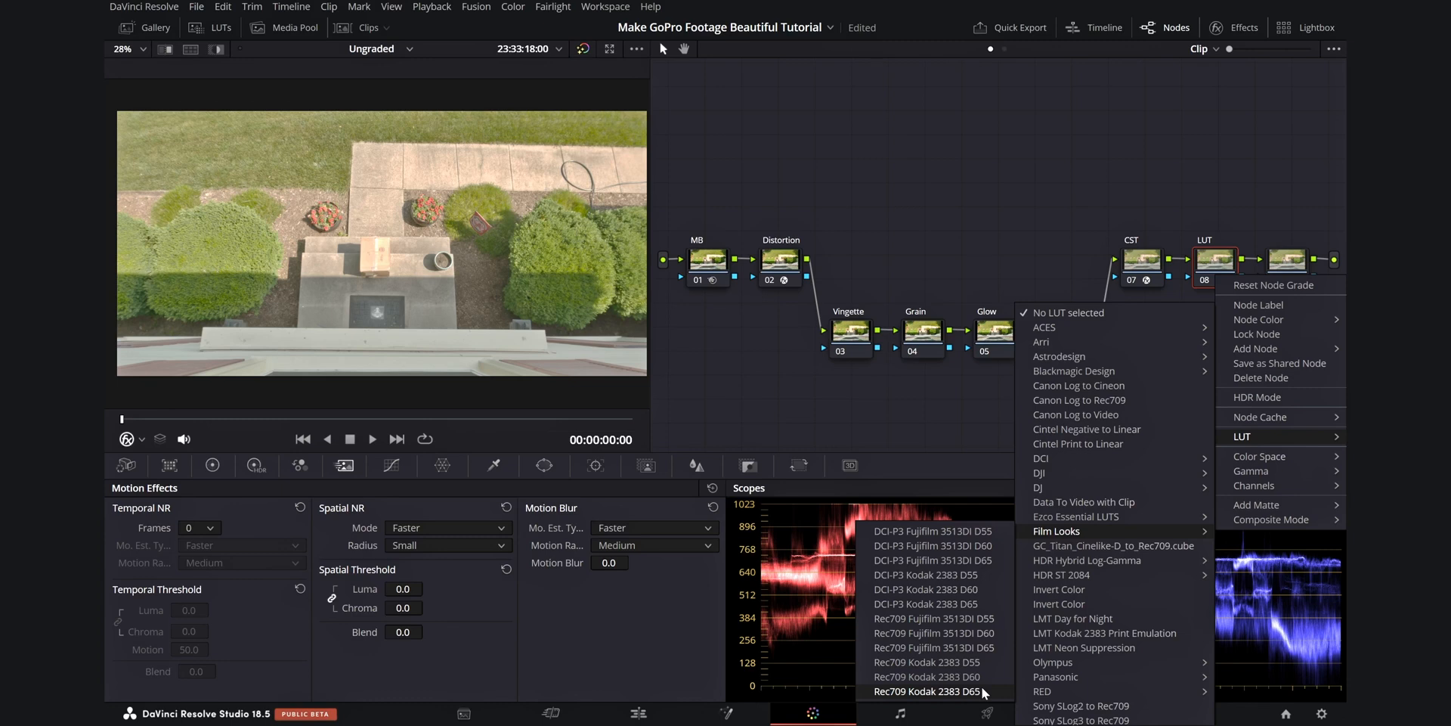
{"action": "left_click", "coordinate": [926, 691]}
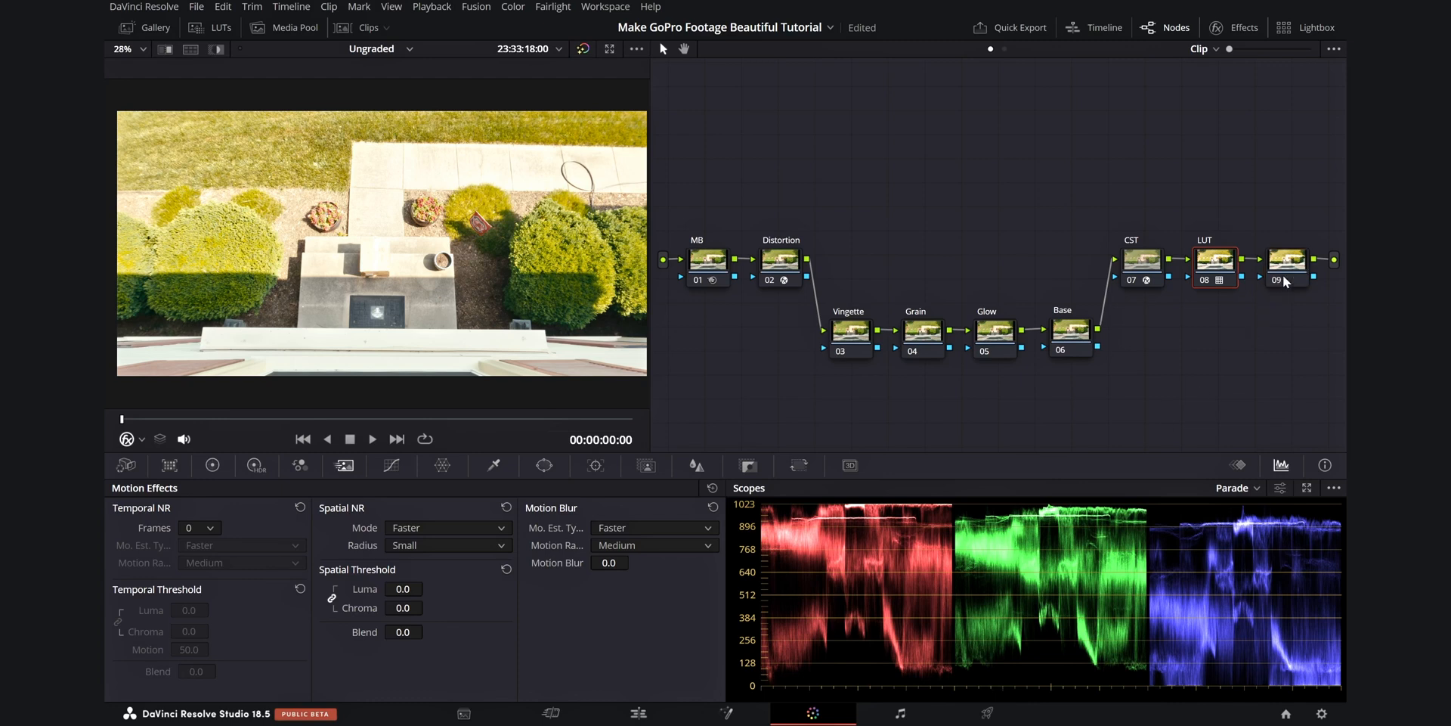
{"action": "left_click", "coordinate": [1287, 258]}
{"action": "type", "text": "Adj."}
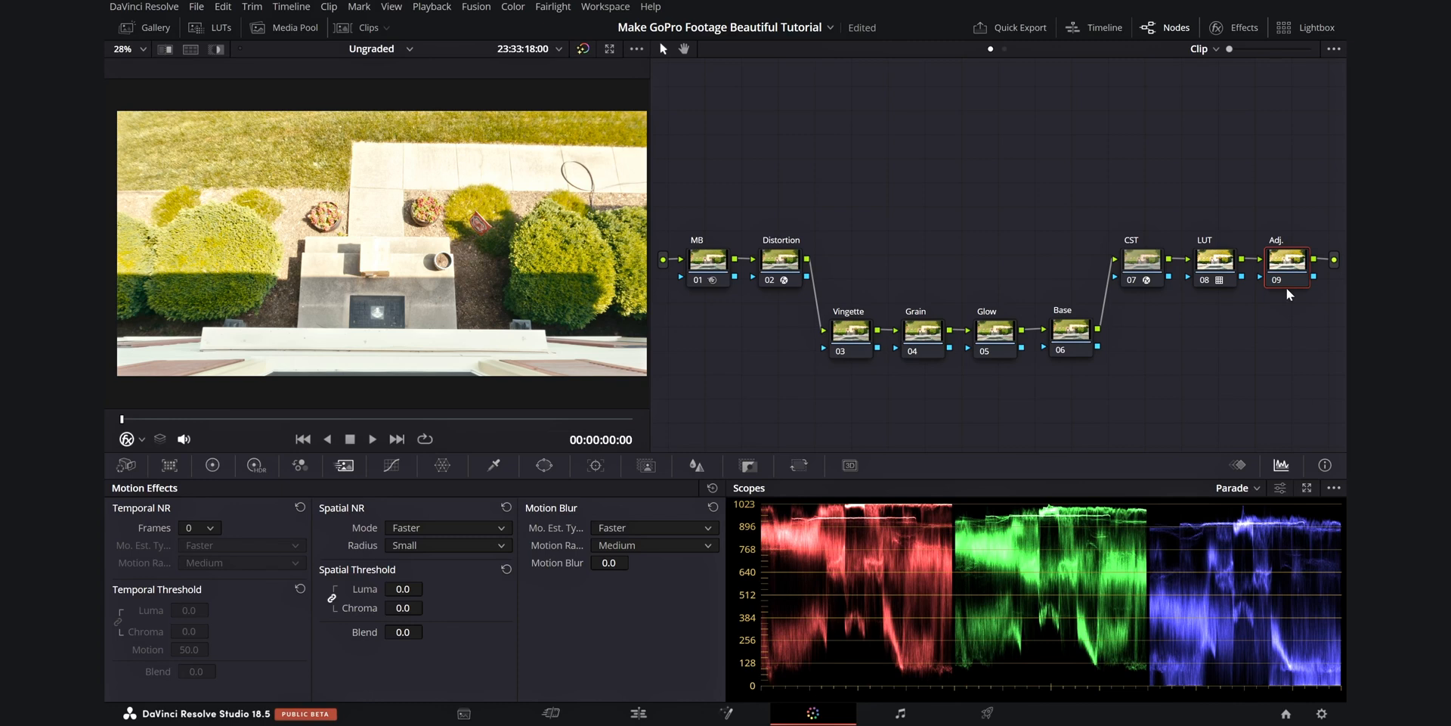
{"action": "mouse_move", "coordinate": [1197, 344]}
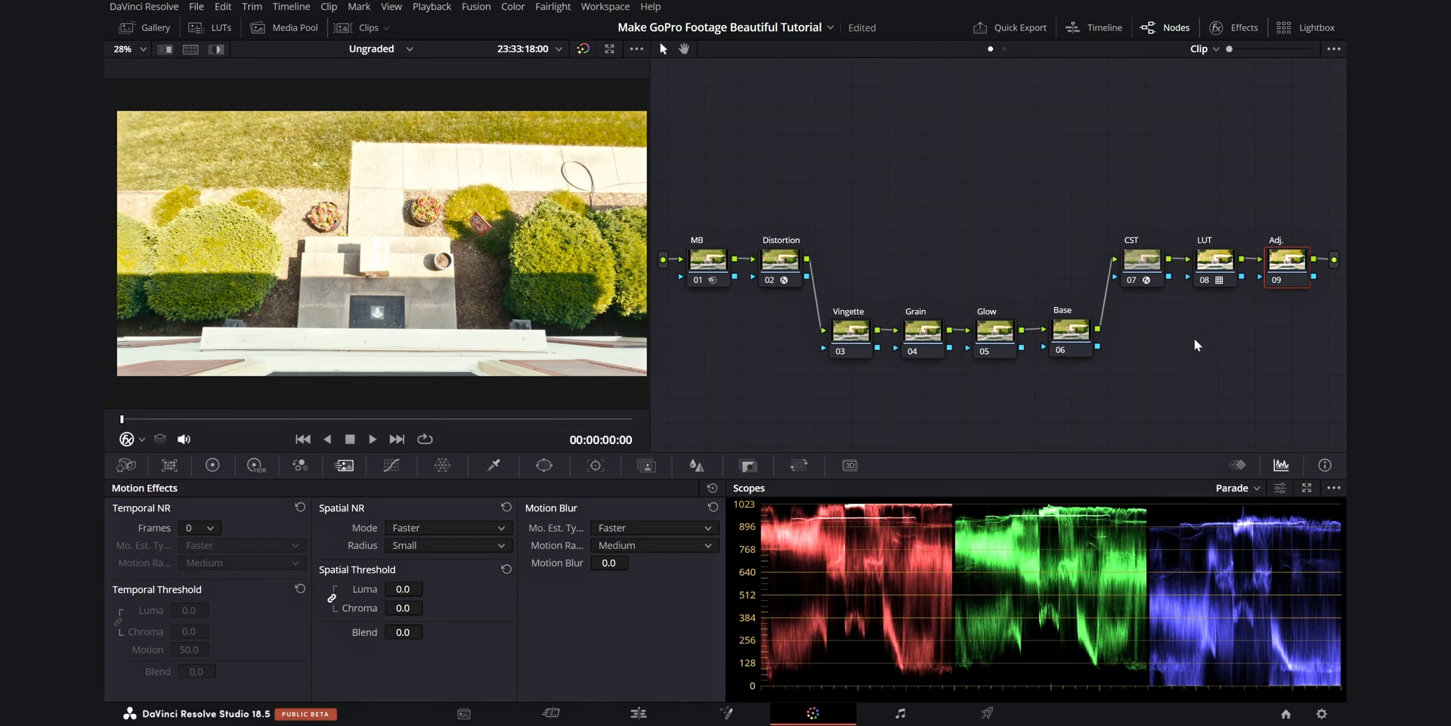
On the Base node's primary wheels, drag the Offset wheel toward blue for a cooler image
{"action": "left_click", "coordinate": [1070, 330]}
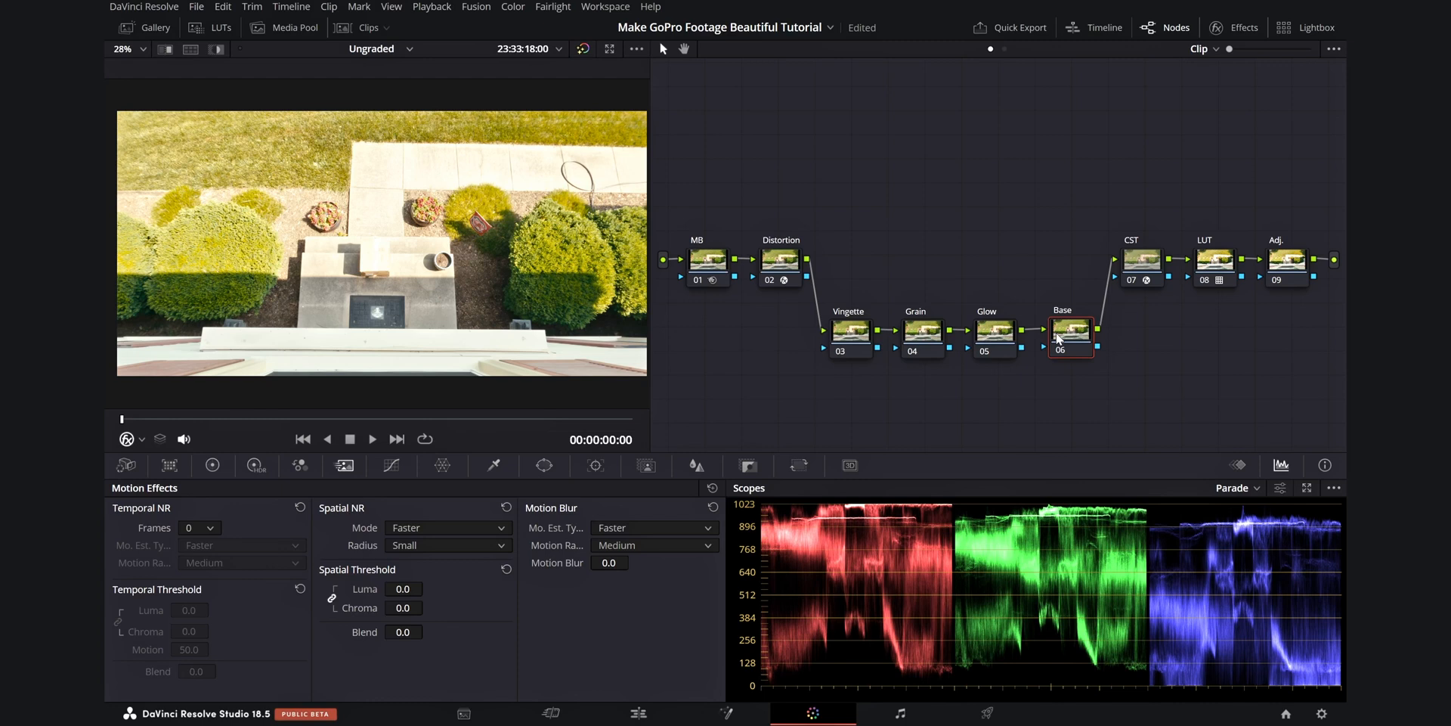
{"action": "mouse_move", "coordinate": [1071, 332]}
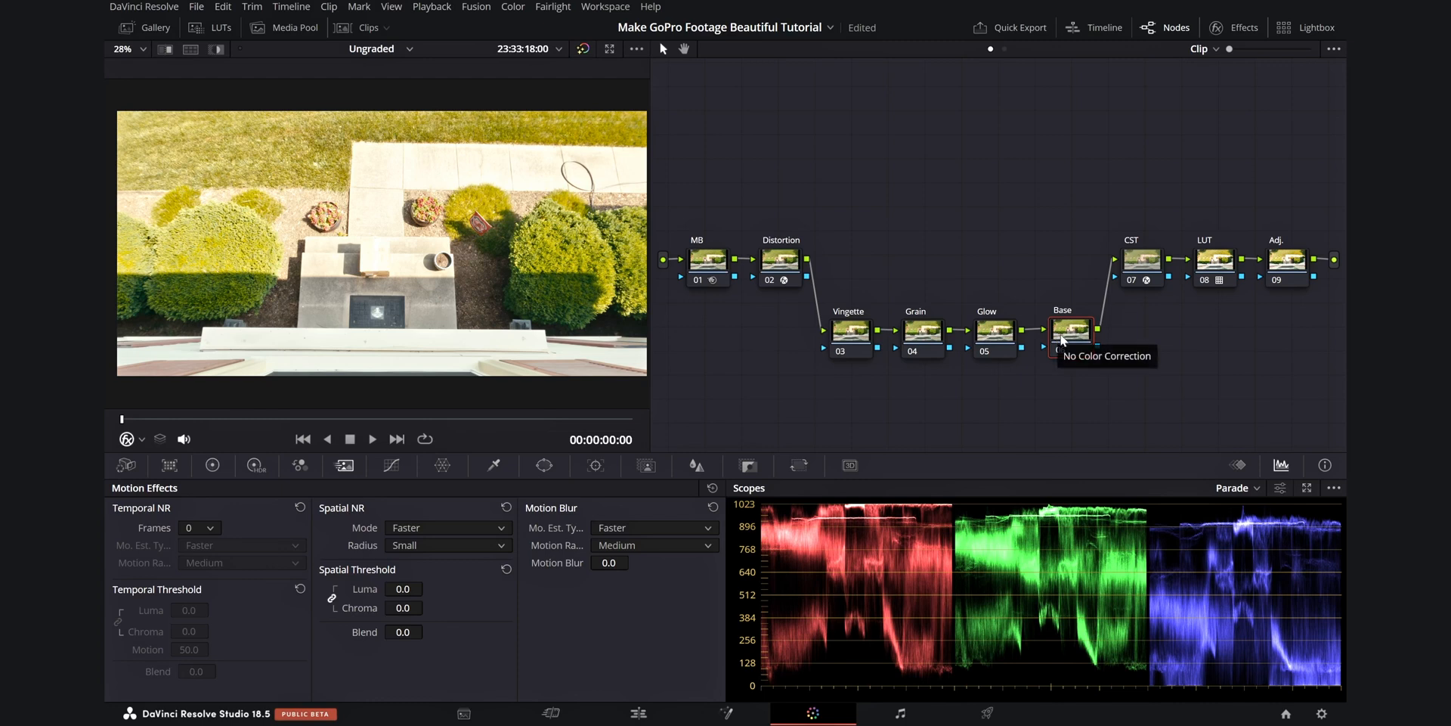
{"action": "left_click", "coordinate": [212, 464]}
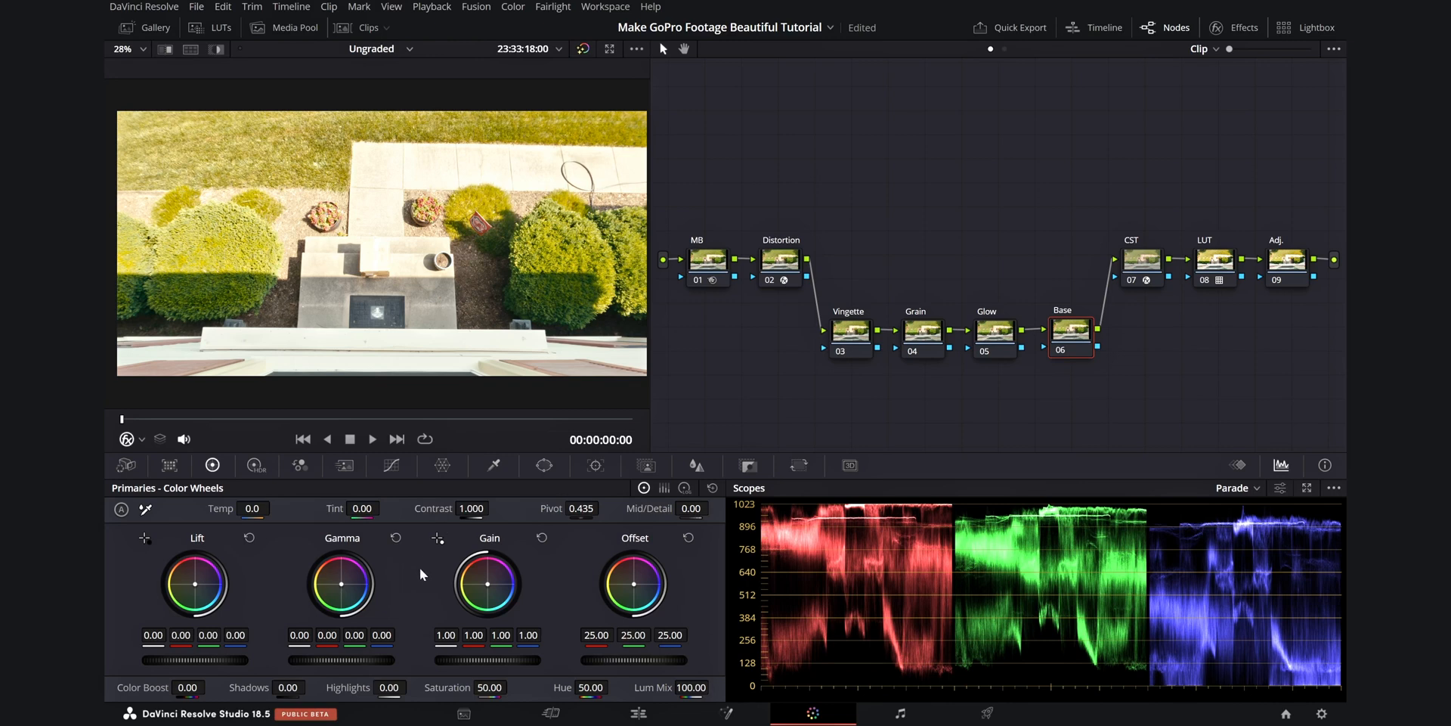
{"action": "mouse_move", "coordinate": [401, 684]}
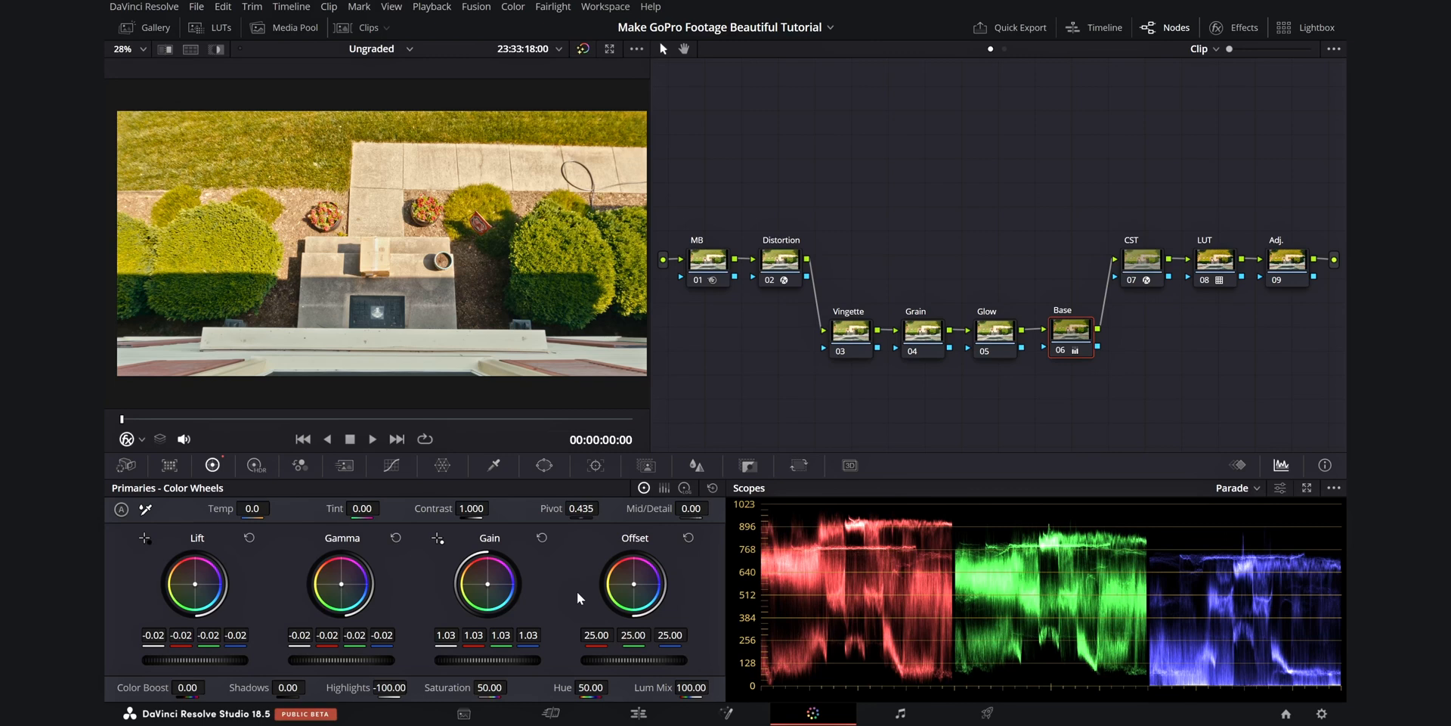
{"action": "mouse_move", "coordinate": [636, 589]}
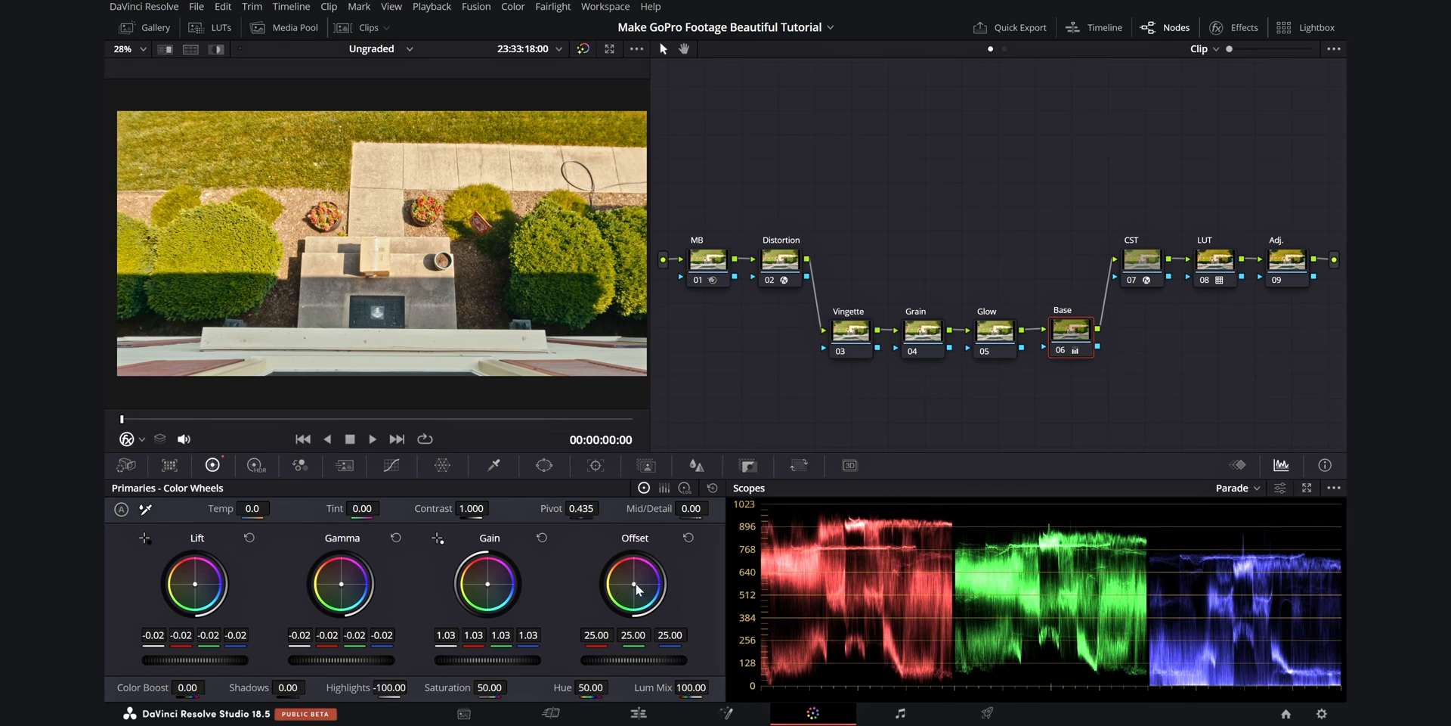
{"action": "left_click_drag", "start_coordinate": [634, 581], "coordinate": [644, 574]}
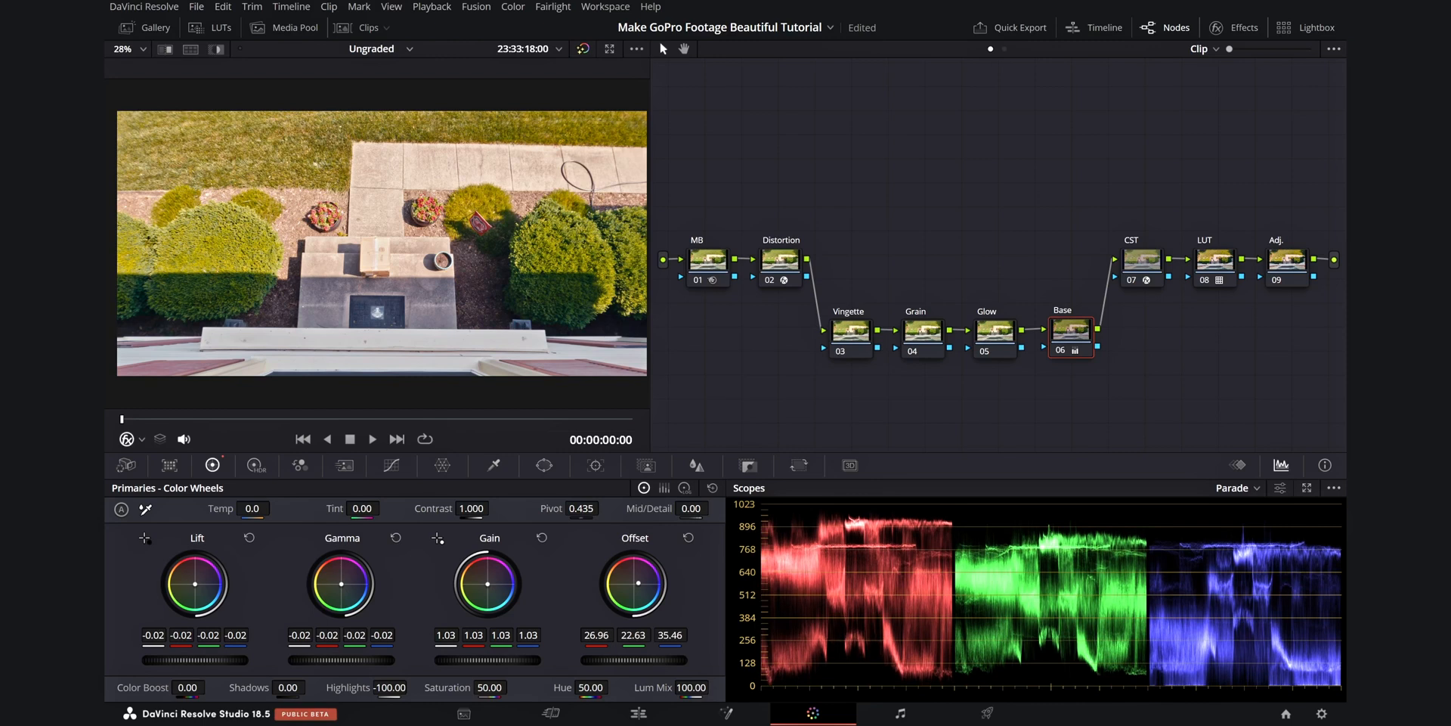
{"action": "left_click_drag", "start_coordinate": [635, 581], "coordinate": [638, 588]}
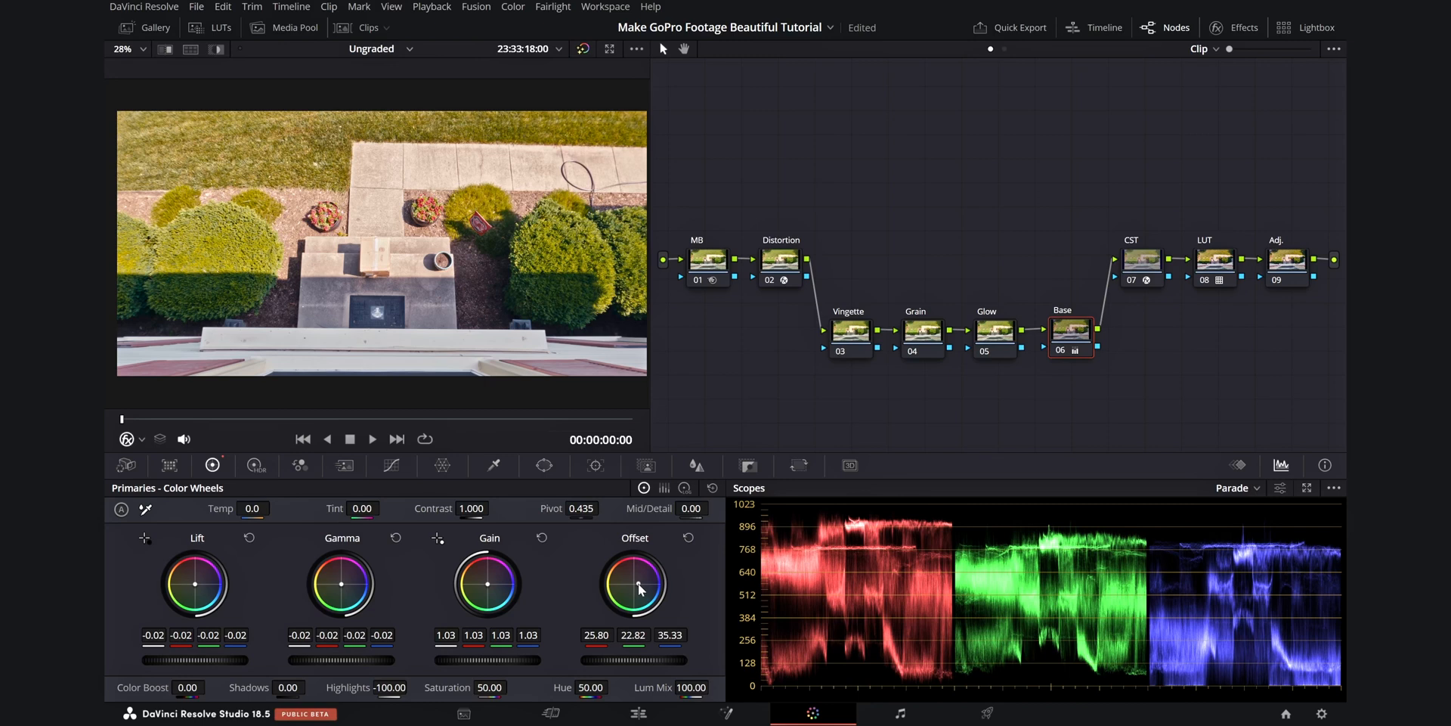
Pull the yellow point of the Hue Vs Sat curve down to about 0.82 and re-enable the Base node
{"action": "left_click", "coordinate": [390, 464]}
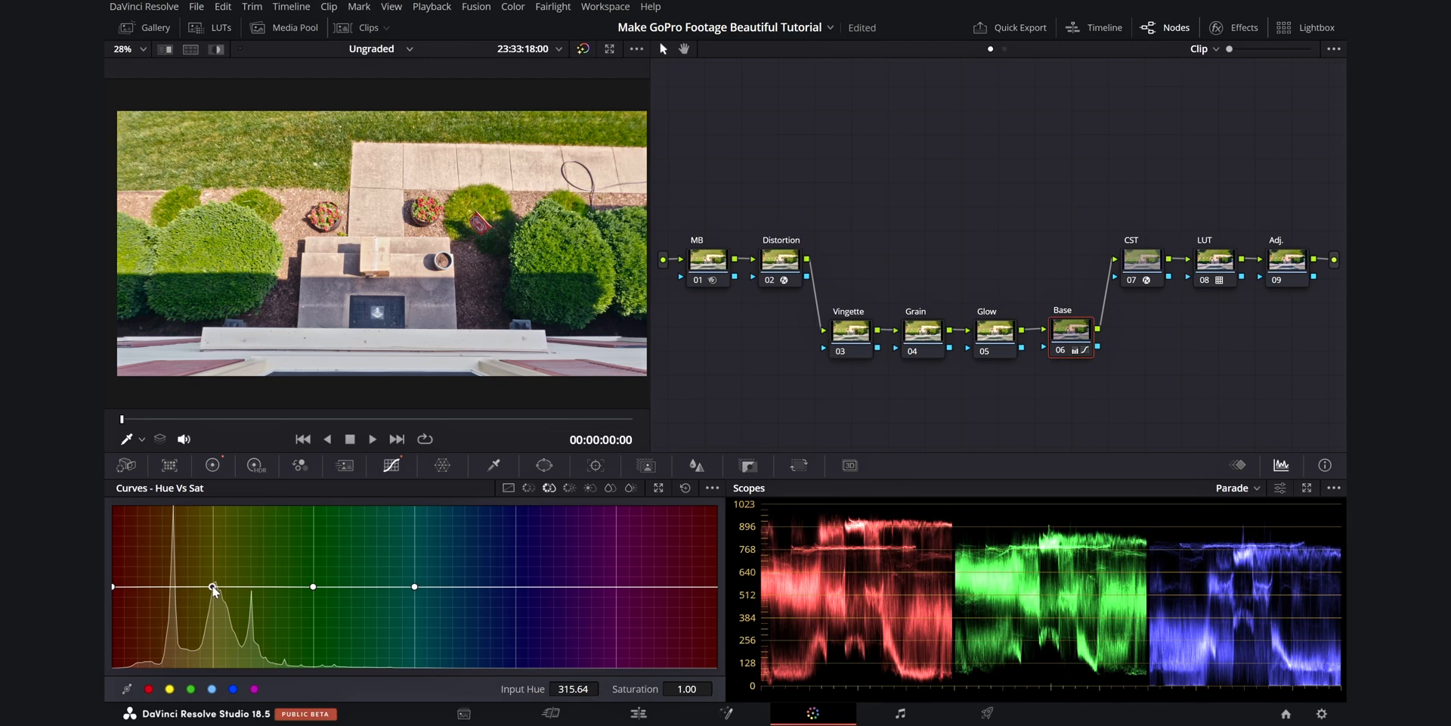
{"action": "left_click_drag", "start_coordinate": [211, 587], "coordinate": [212, 600]}
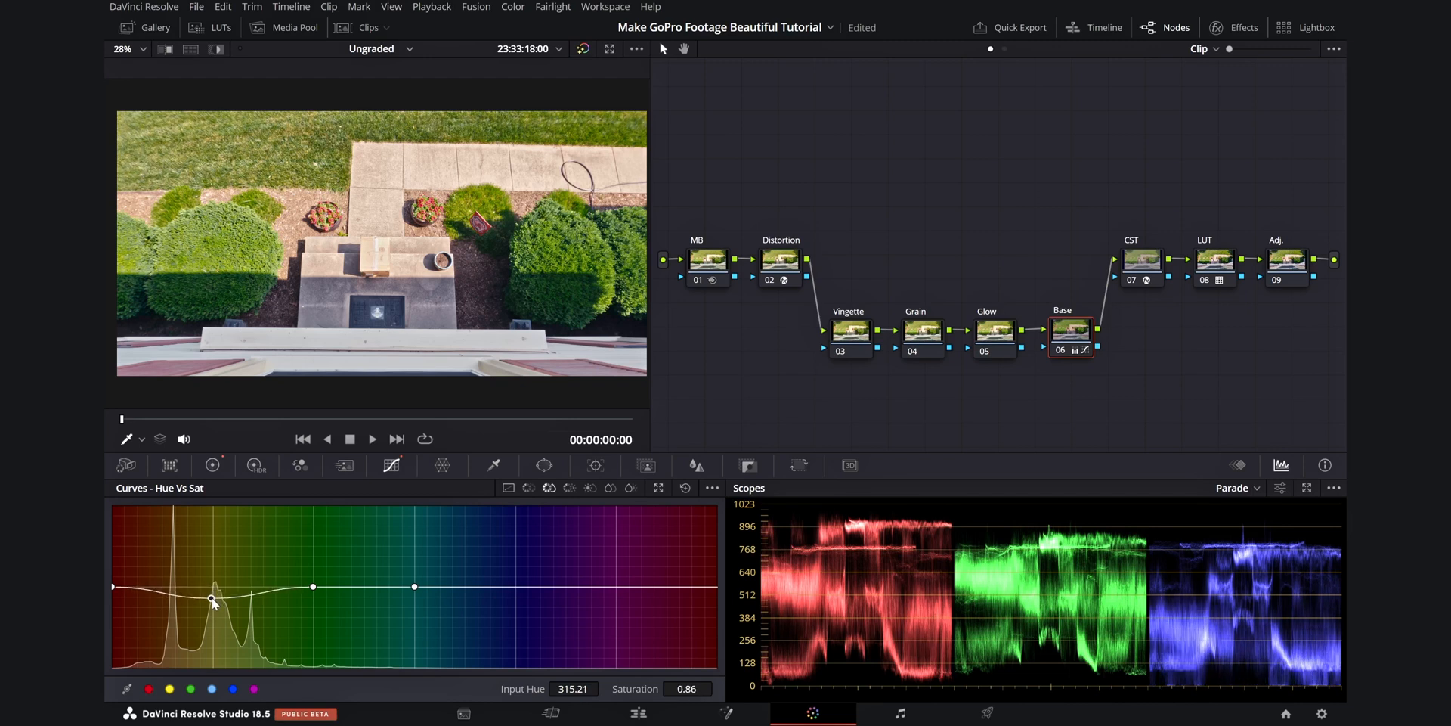
{"action": "left_click_drag", "start_coordinate": [211, 597], "coordinate": [211, 606]}
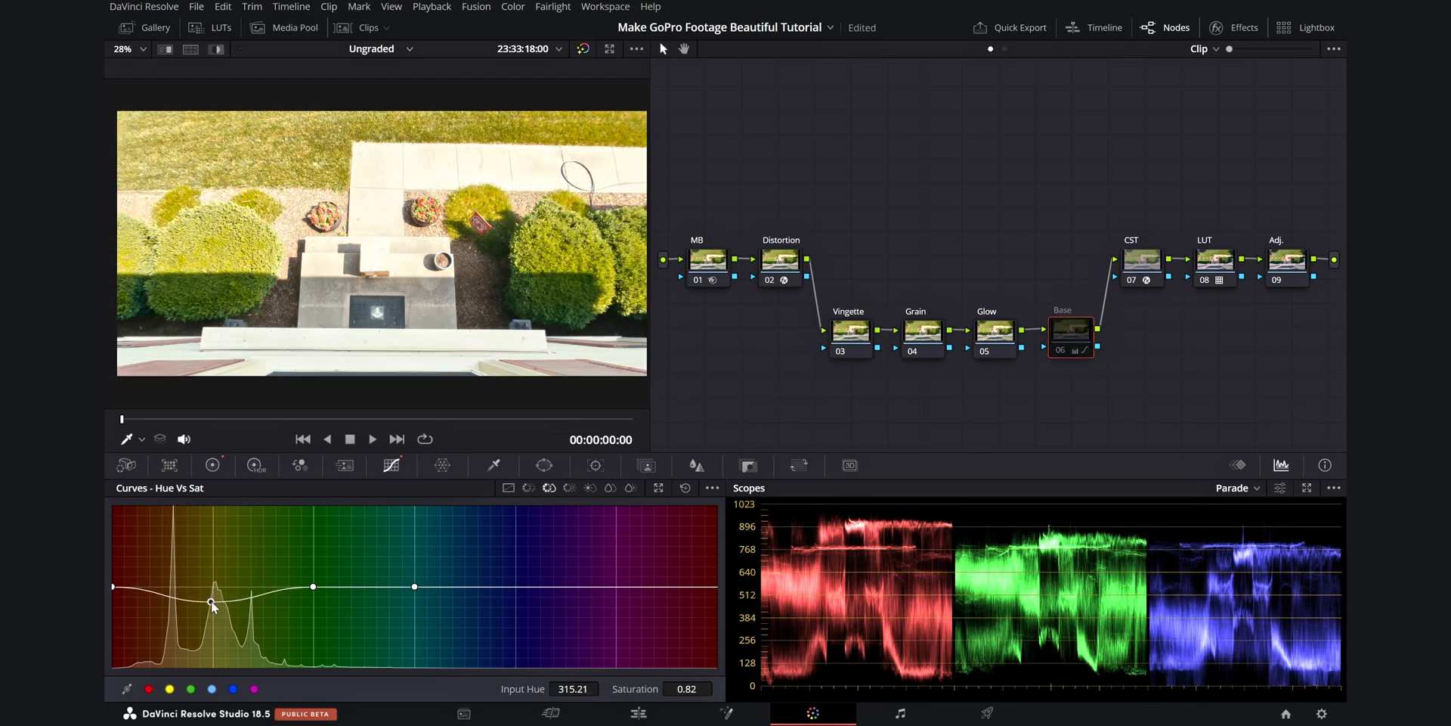
{"action": "left_click", "coordinate": [1071, 329]}
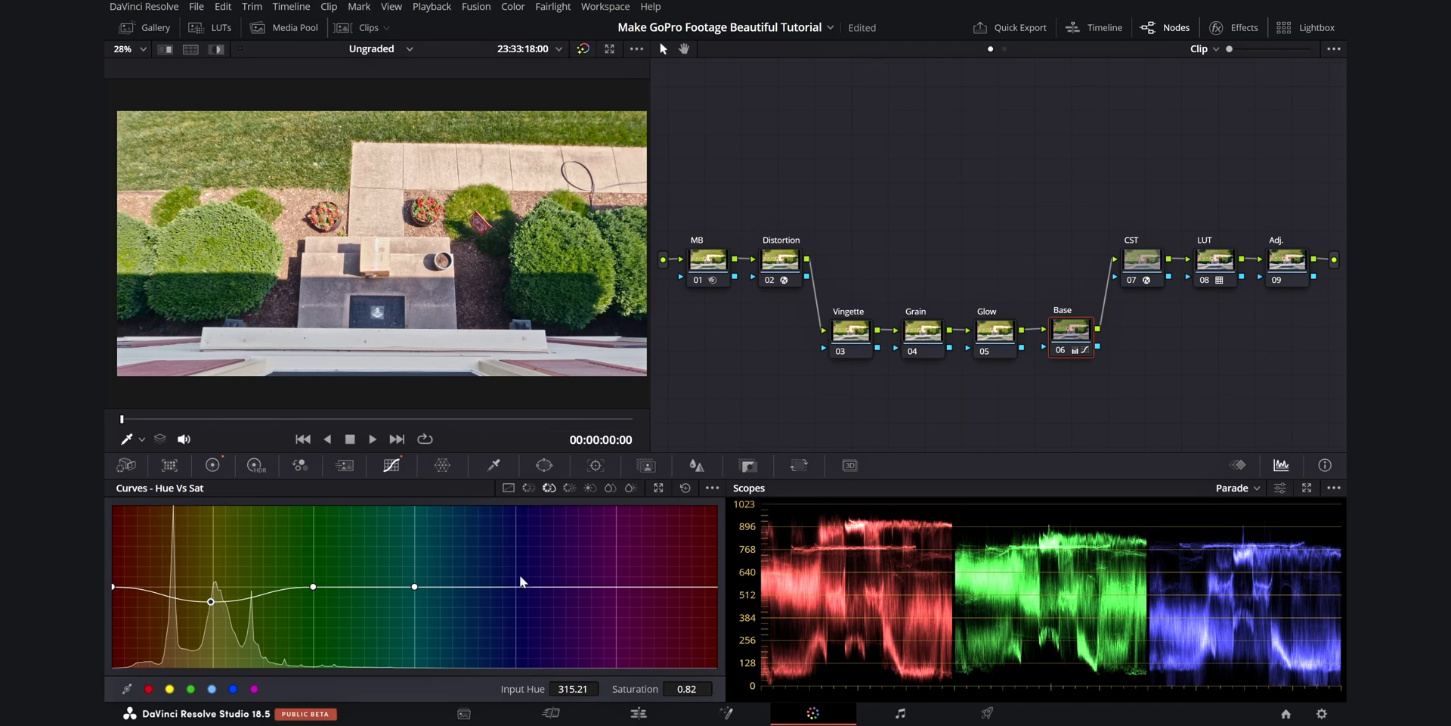
Set the Glow node's effect Composite Type to Softlight
{"action": "left_click", "coordinate": [994, 331]}
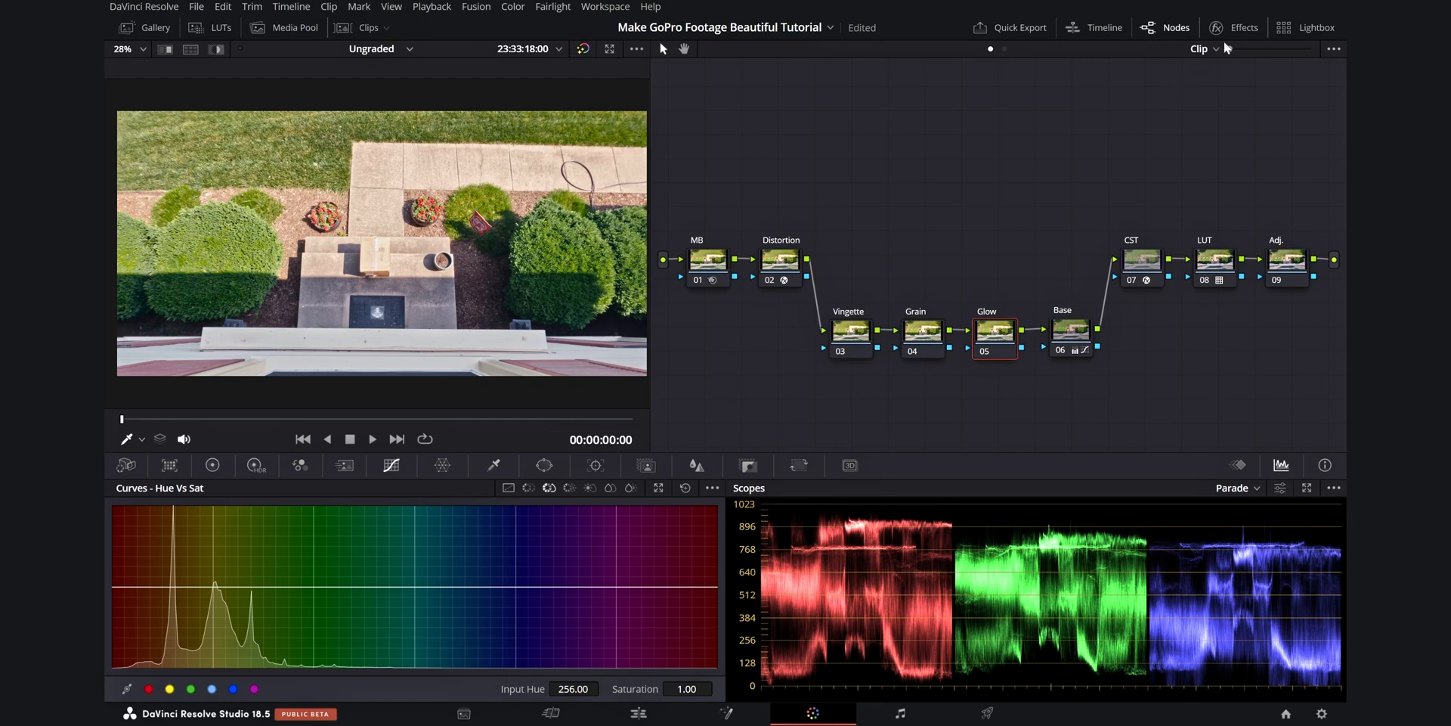
{"action": "left_click", "coordinate": [1244, 27]}
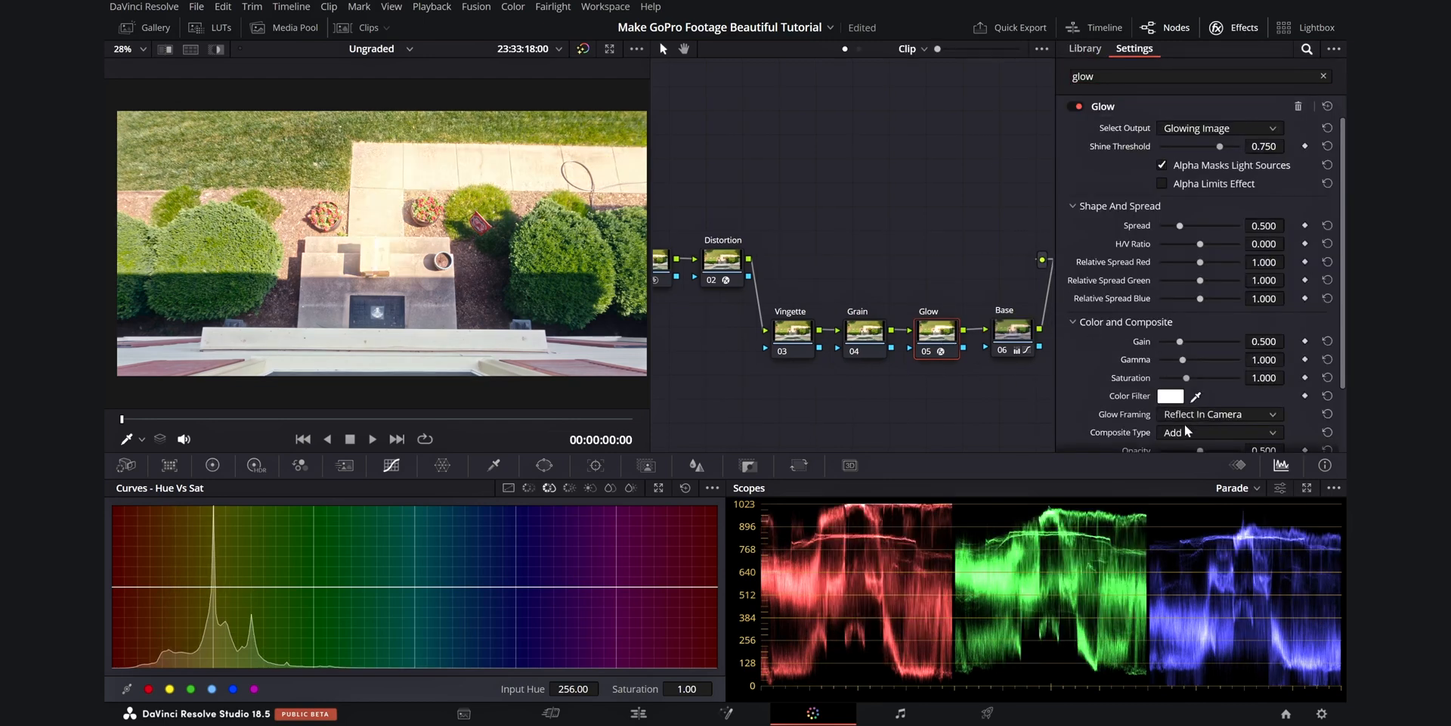
{"action": "left_click", "coordinate": [1219, 433]}
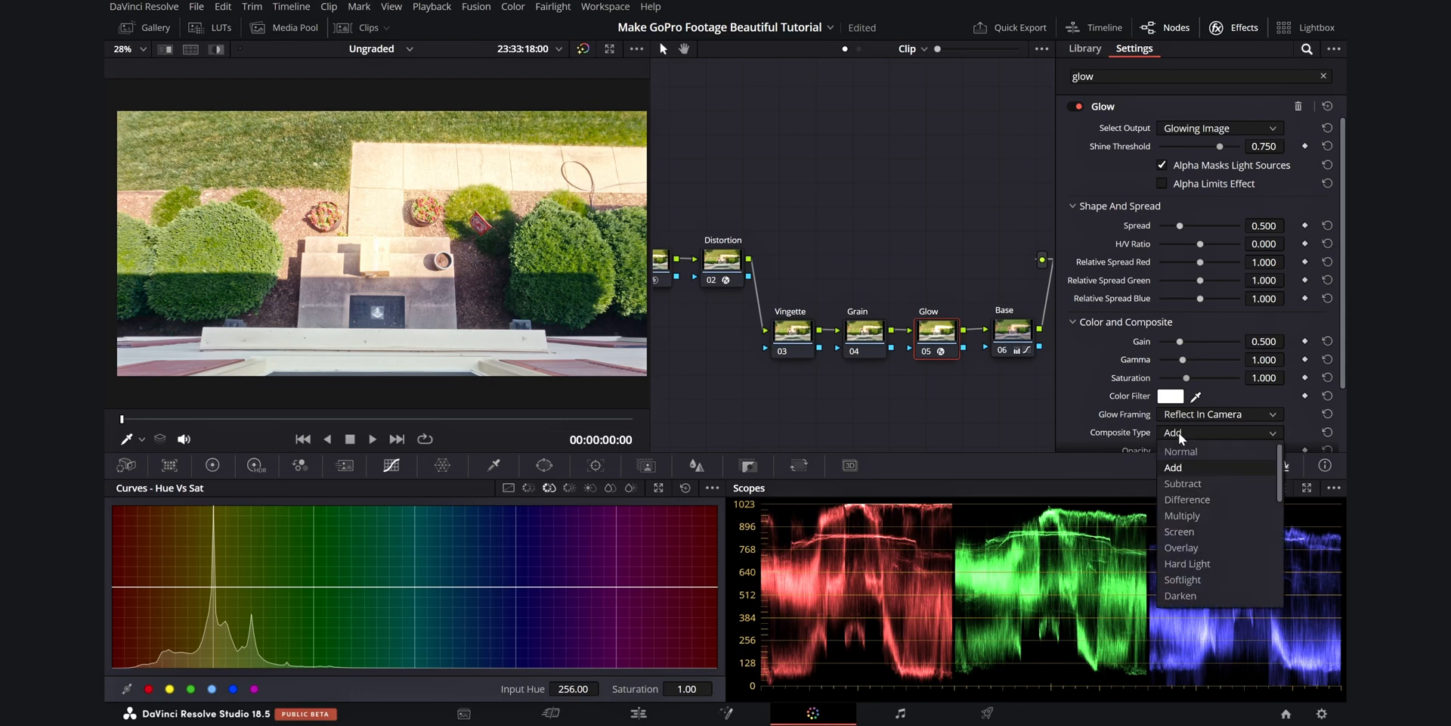
{"action": "left_click", "coordinate": [1182, 579]}
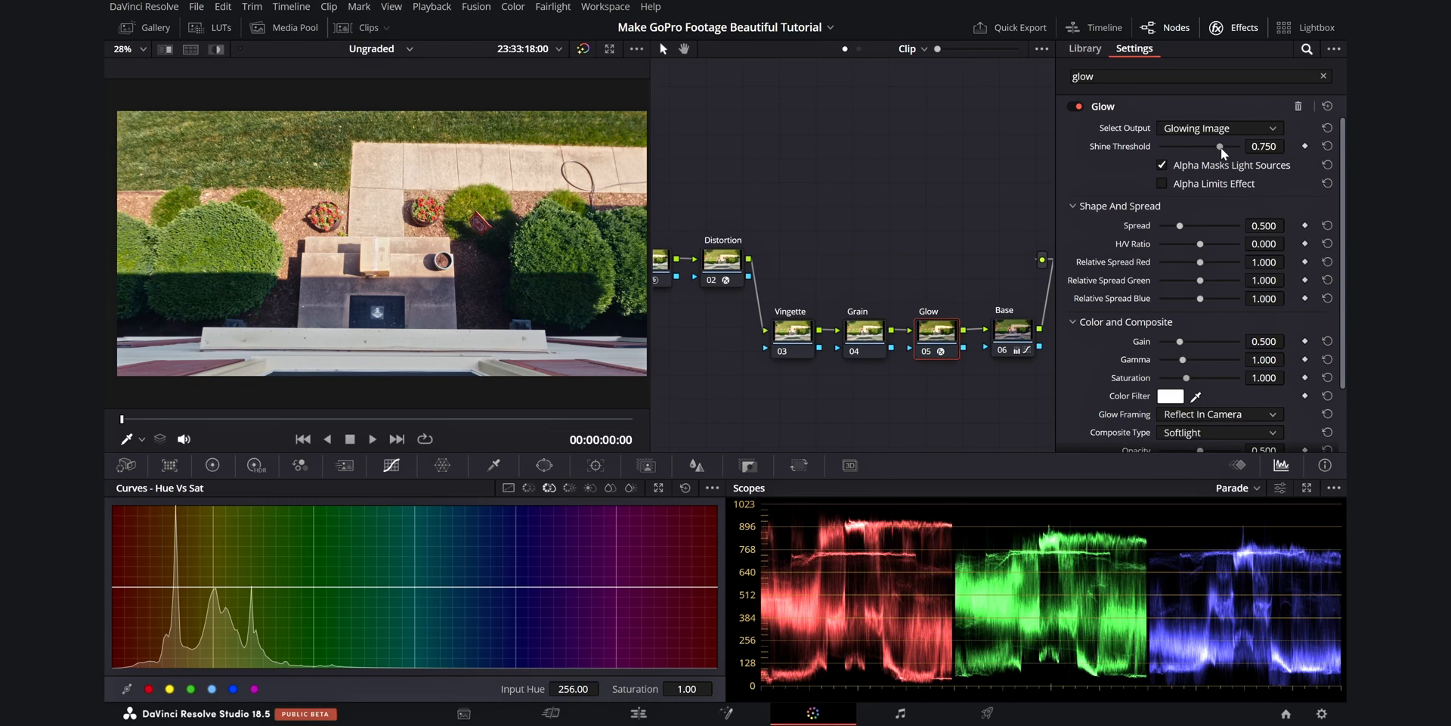
Drop the glow Shine Threshold to 0 and give it a very small Spread
{"action": "left_click_drag", "start_coordinate": [1216, 146], "coordinate": [1160, 147]}
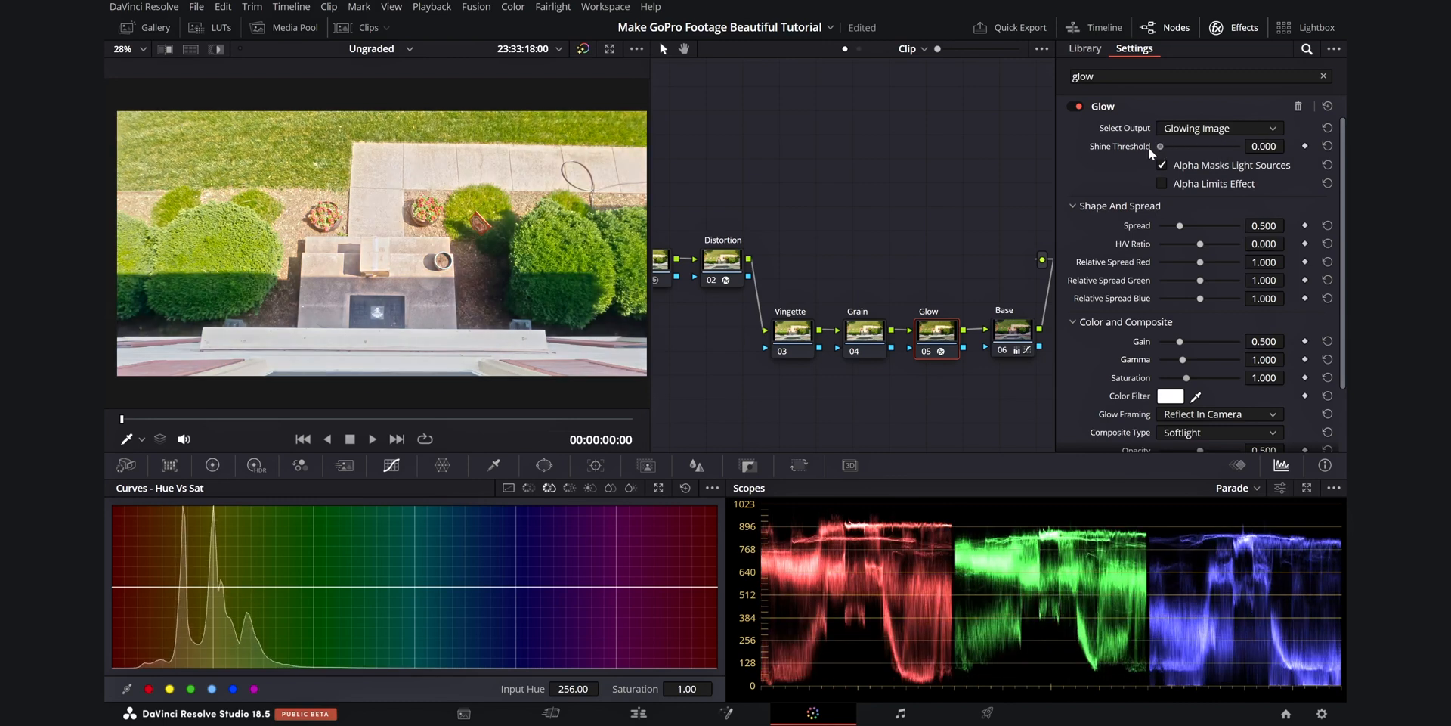
{"action": "left_click_drag", "start_coordinate": [1199, 225], "coordinate": [1160, 225]}
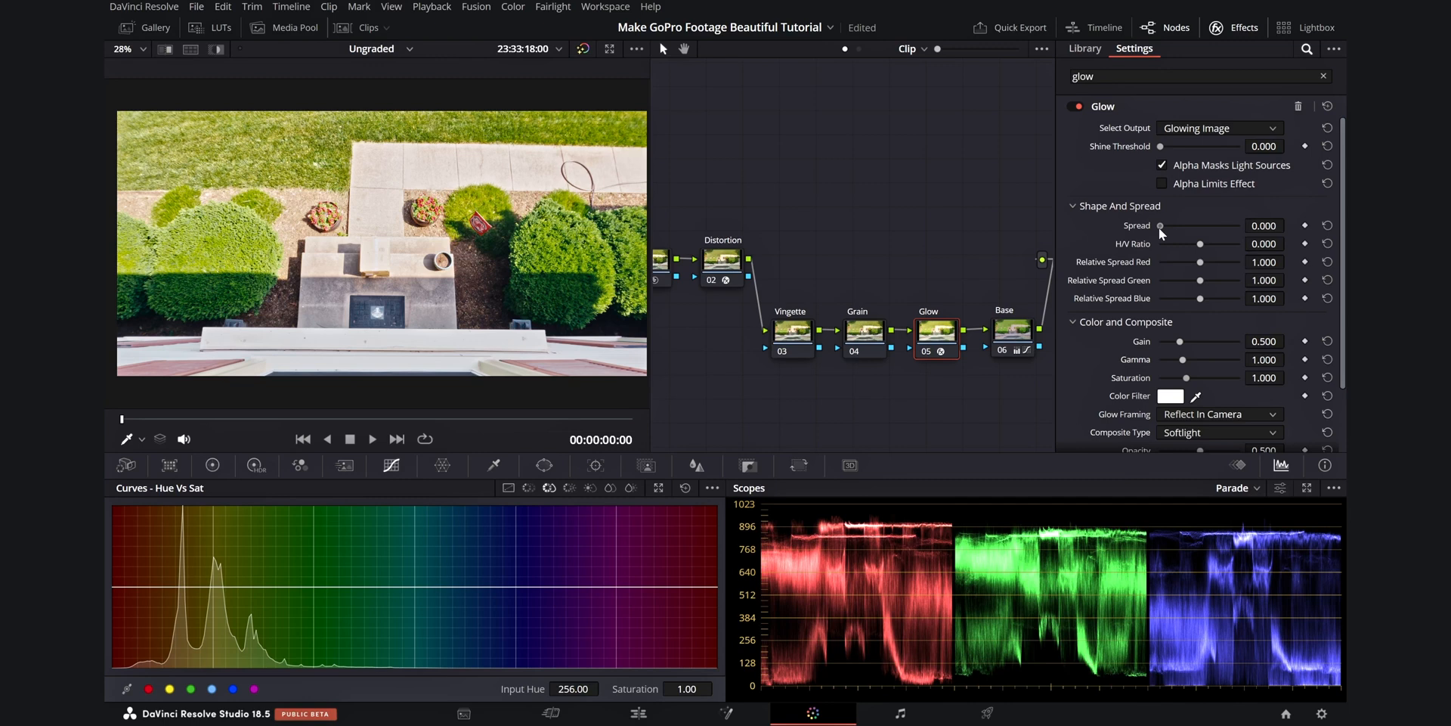
{"action": "left_click_drag", "start_coordinate": [1160, 226], "coordinate": [1169, 226]}
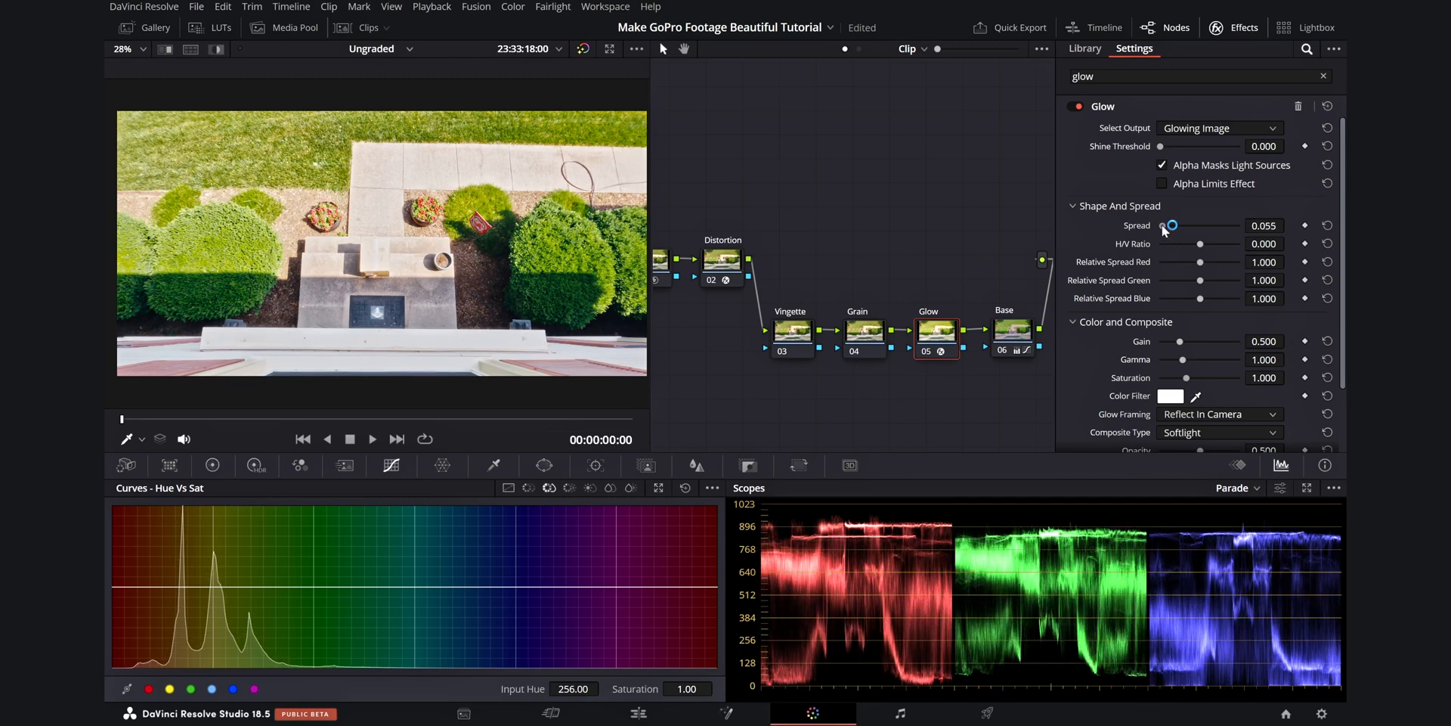
{"action": "left_click_drag", "start_coordinate": [1169, 226], "coordinate": [1169, 225]}
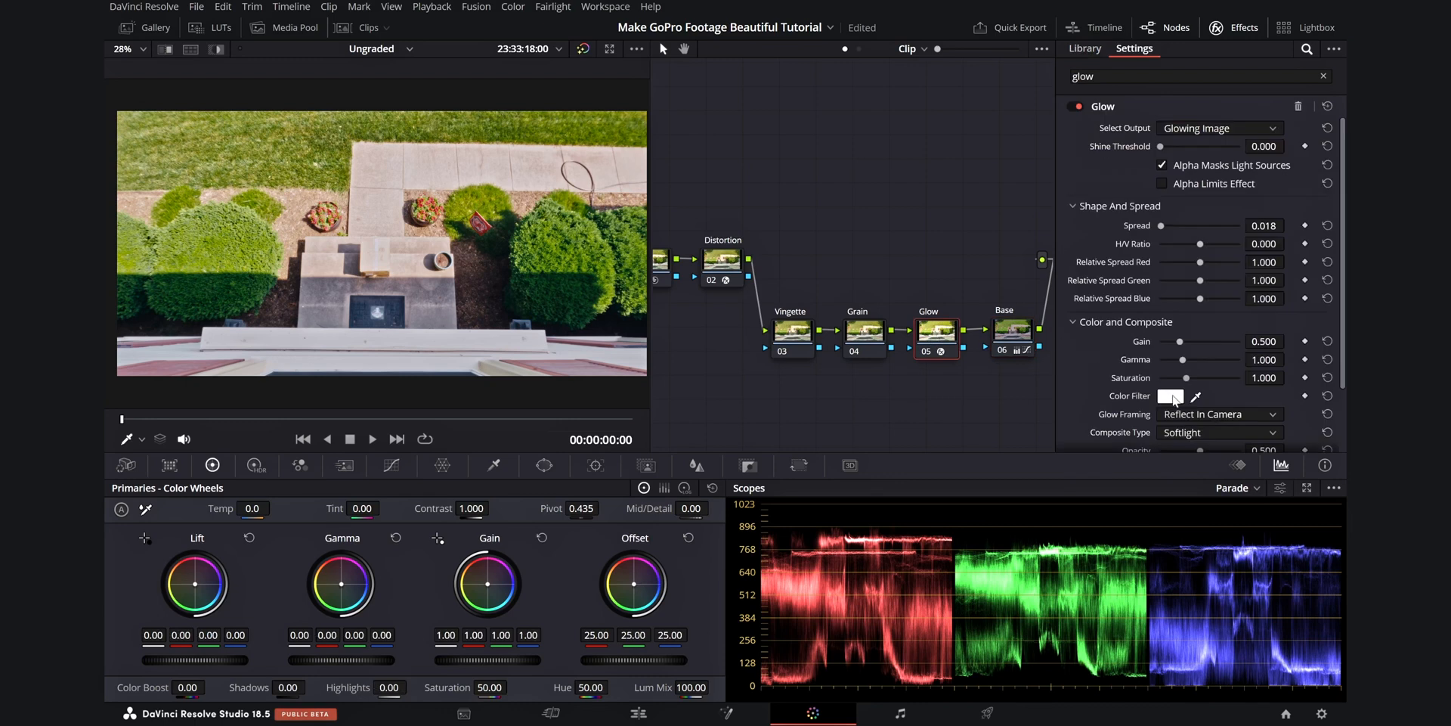
Set the Glow Color Filter to pale yellow via HTML code 'ffd69' and confirm it
{"action": "left_click", "coordinate": [1171, 396]}
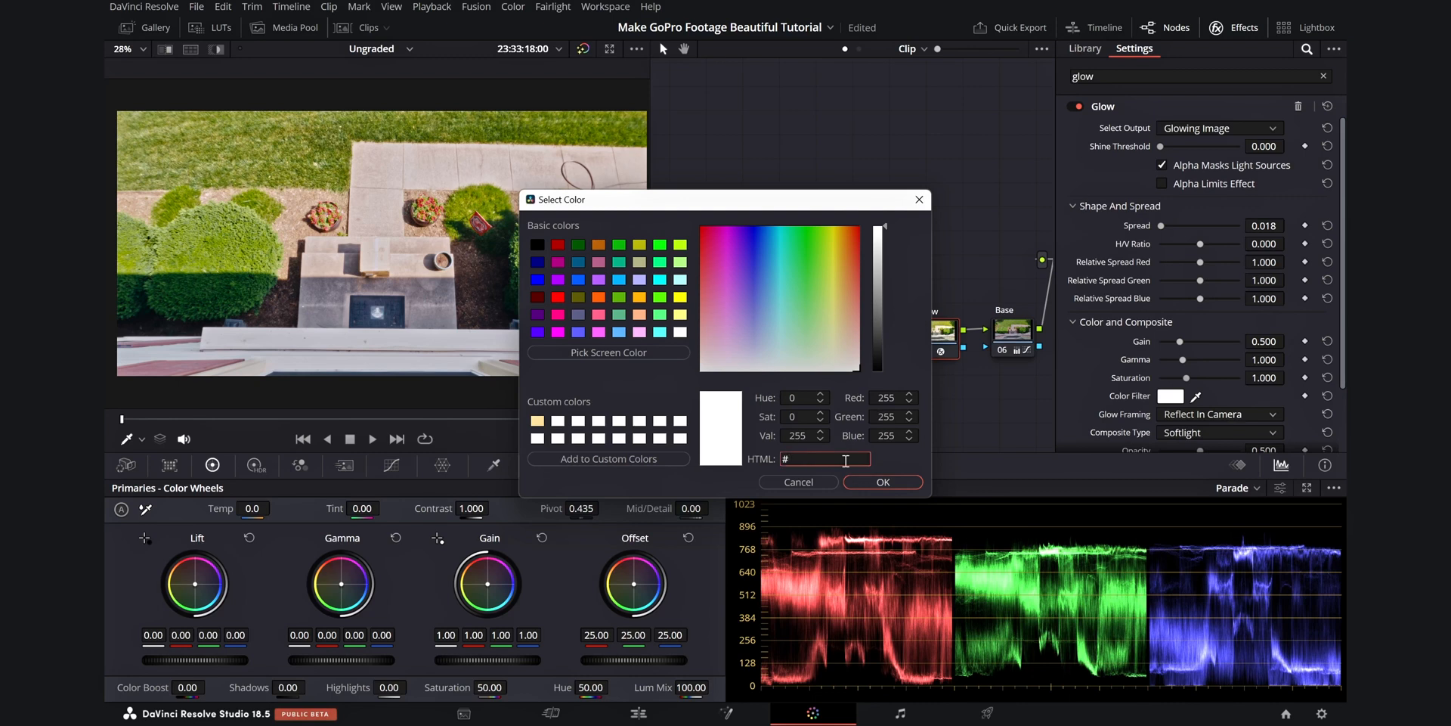
{"action": "type", "text": "ffd69"}
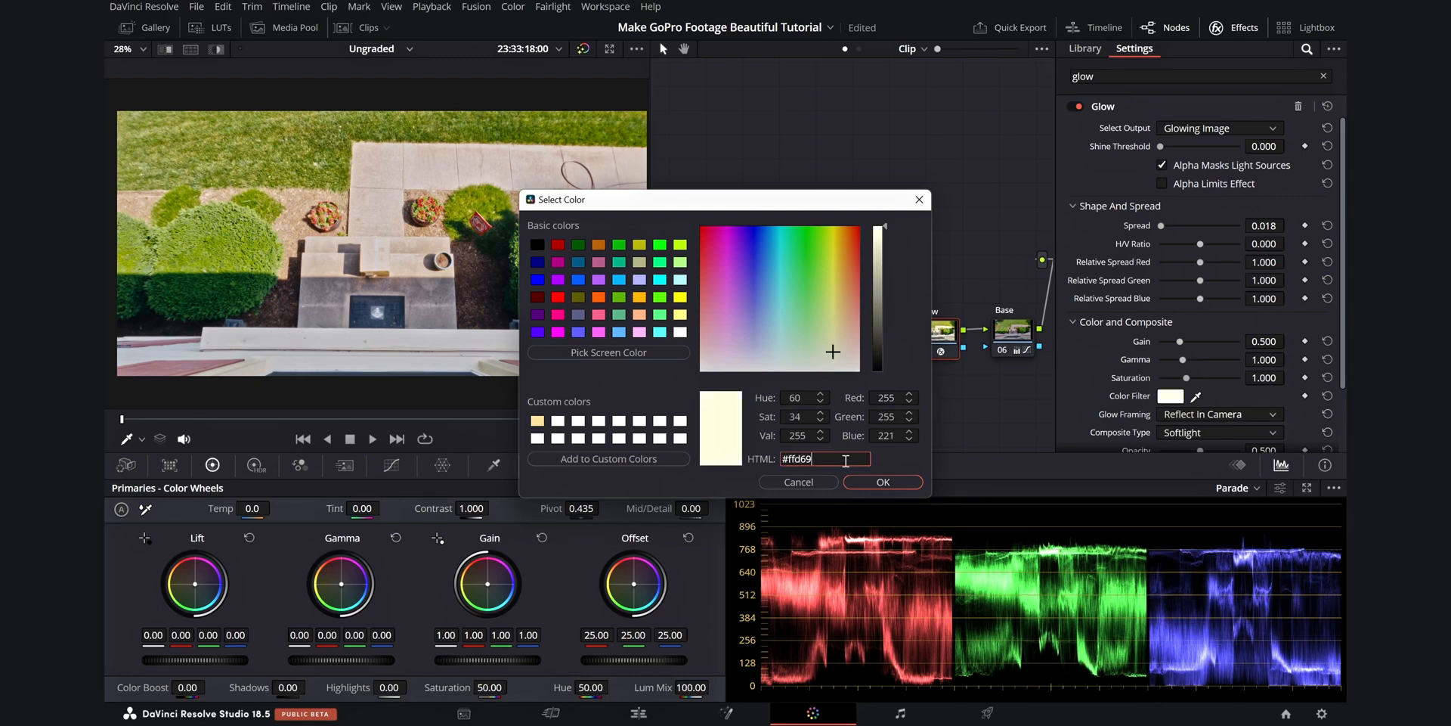
{"action": "left_click", "coordinate": [842, 310]}
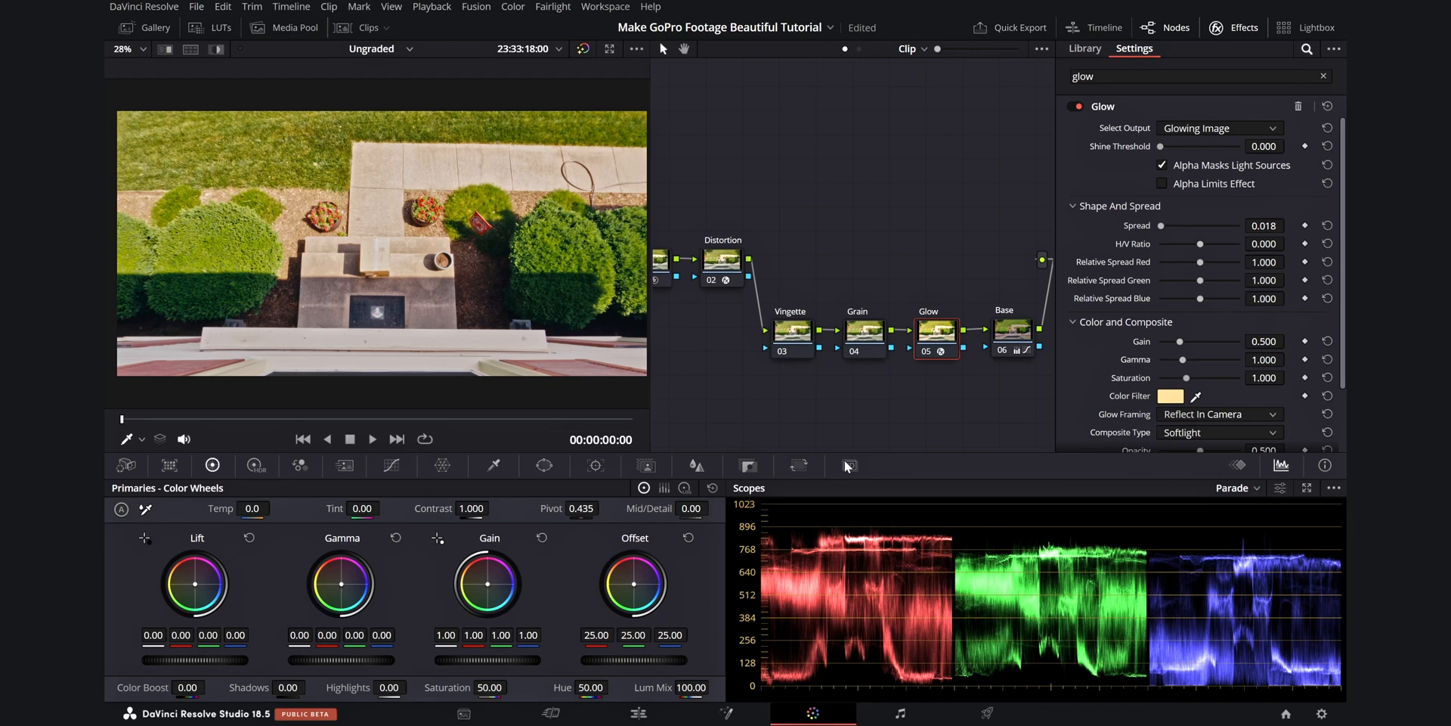
{"action": "scroll", "scroll_direction": "down", "scroll_amount": 3}
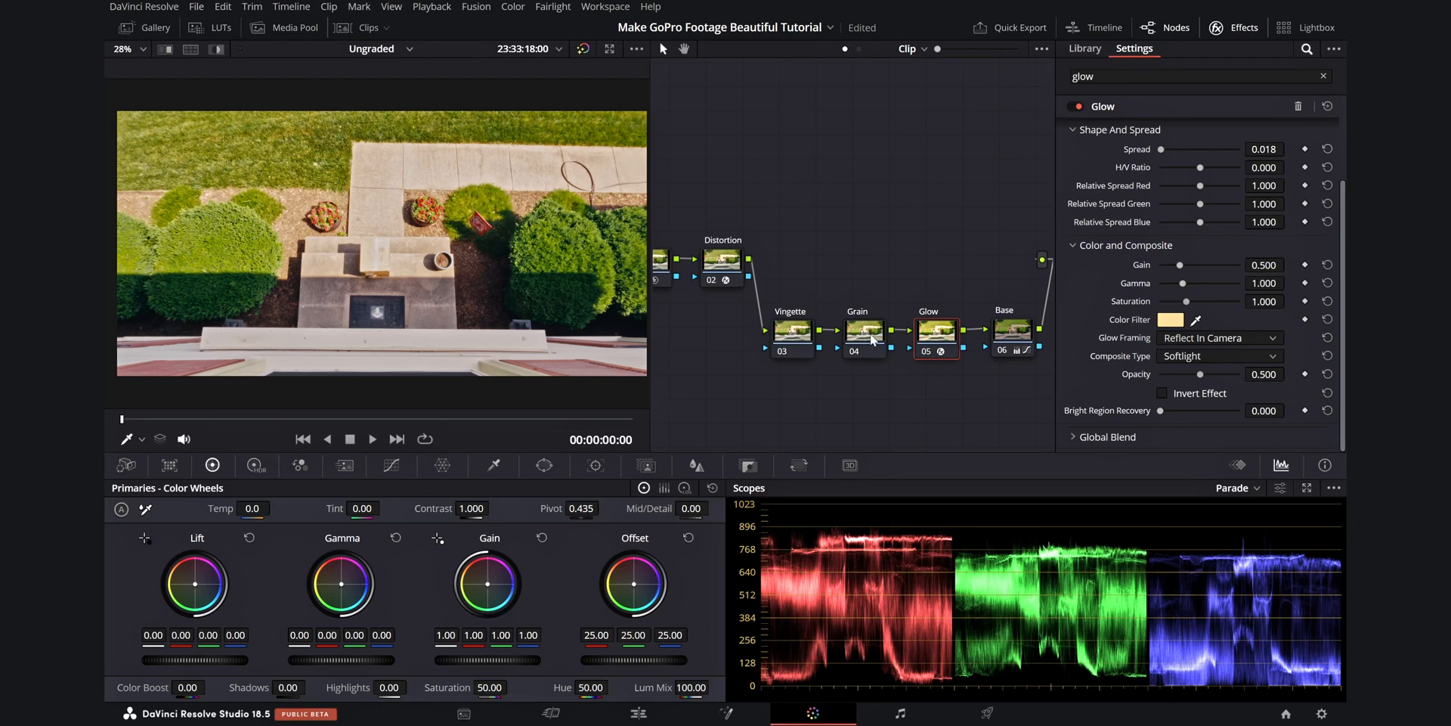
Apply the Film Grain effect to the Grain node using the 16mm 500T preset
{"action": "left_click", "coordinate": [1085, 48]}
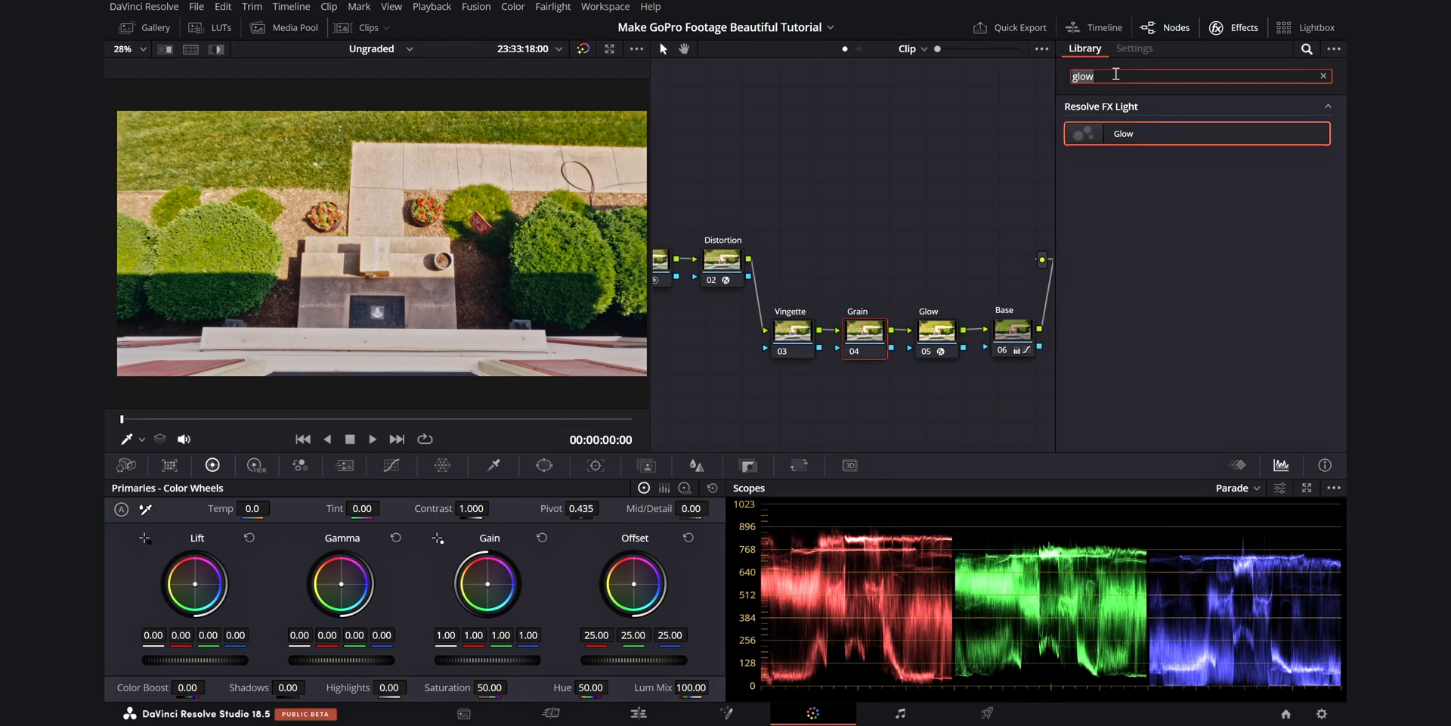
{"action": "left_click", "coordinate": [1323, 76]}
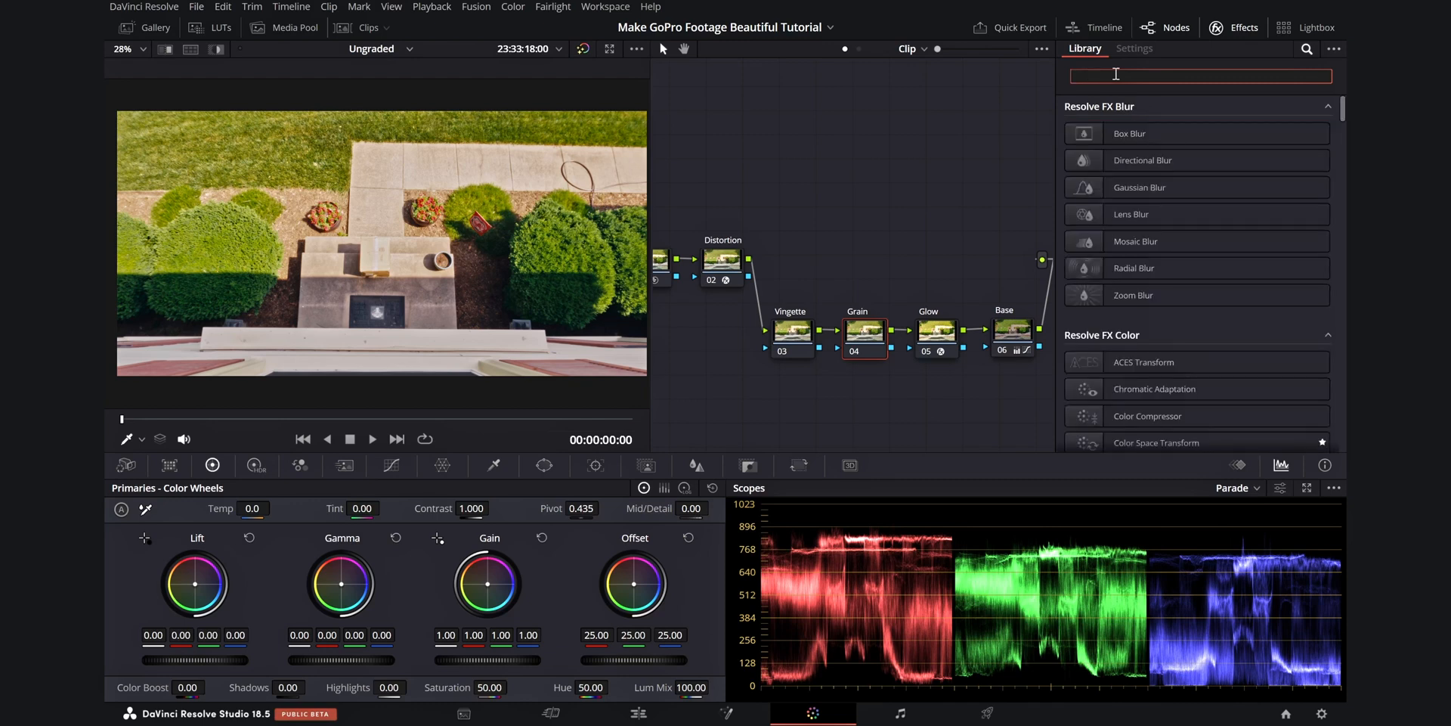
{"action": "type", "text": "grain"}
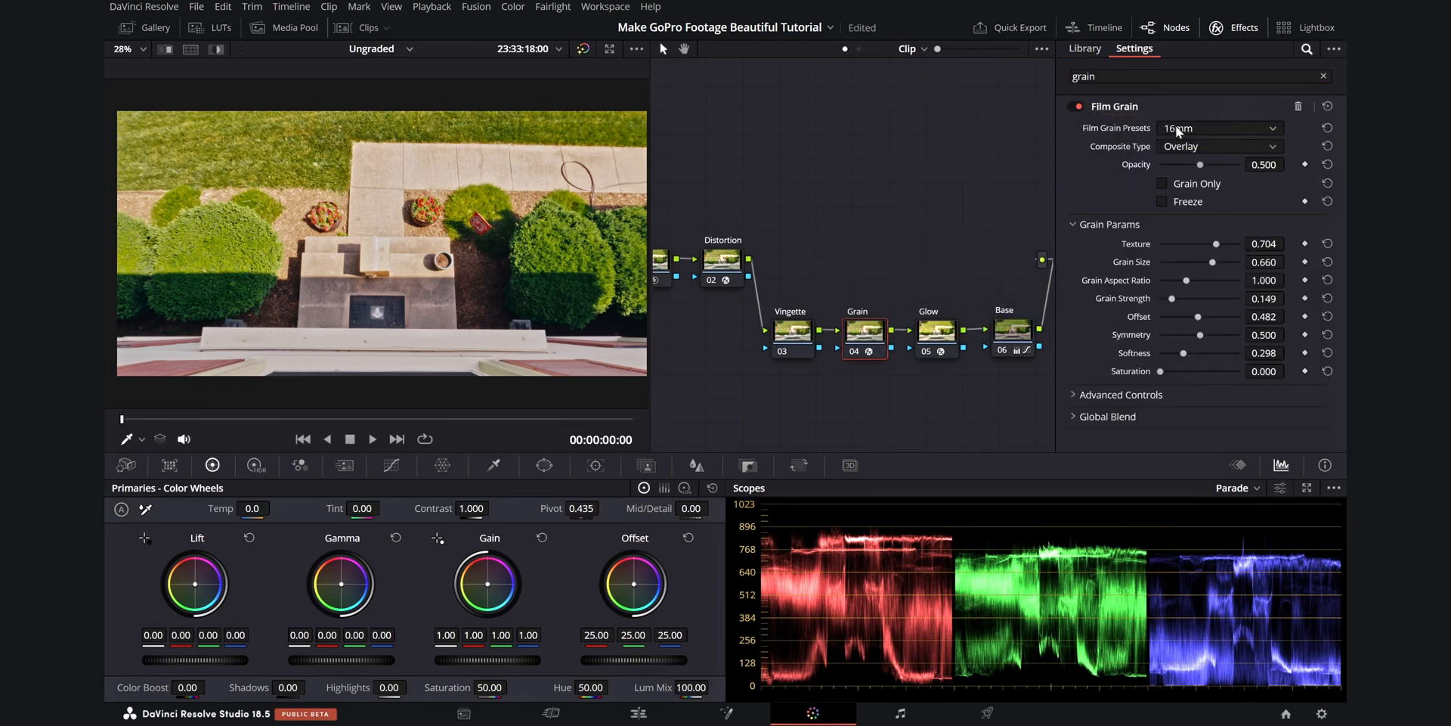
{"action": "left_click", "coordinate": [1217, 127]}
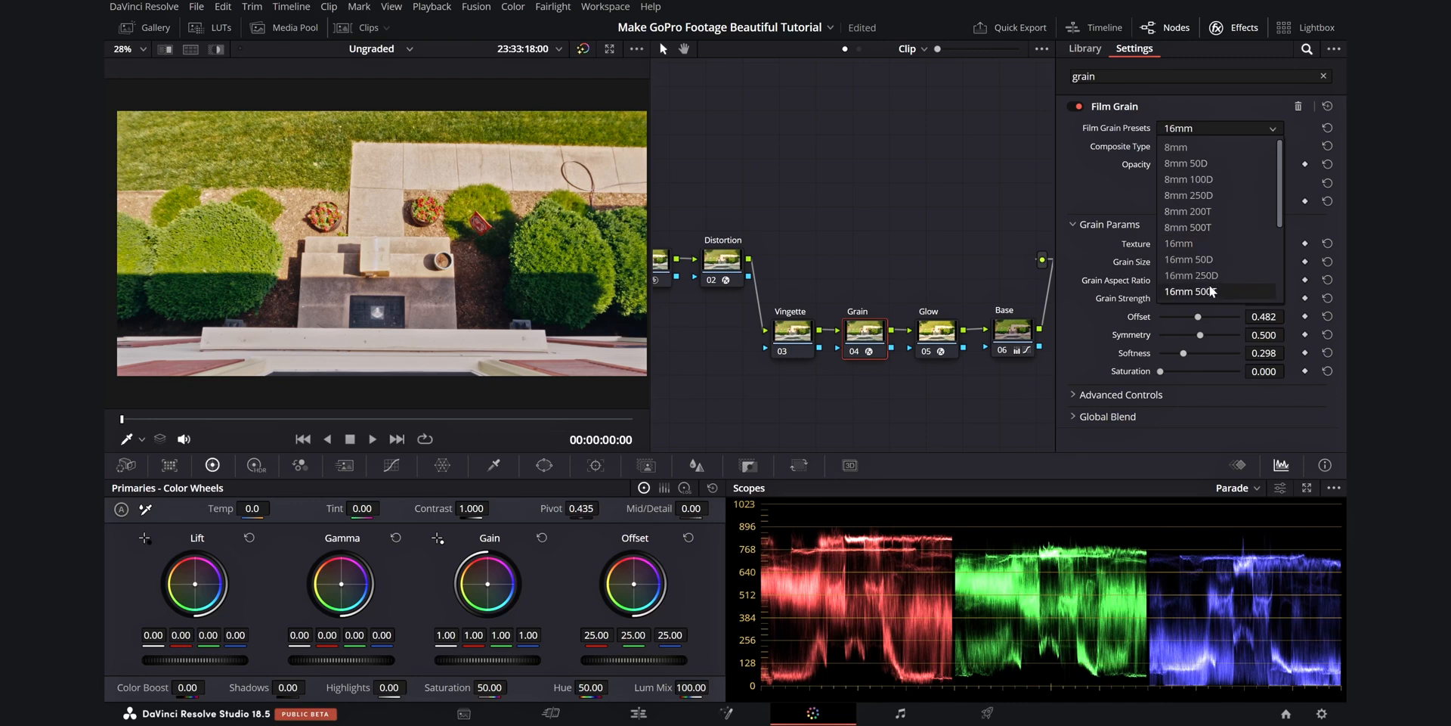
{"action": "left_click", "coordinate": [1194, 291]}
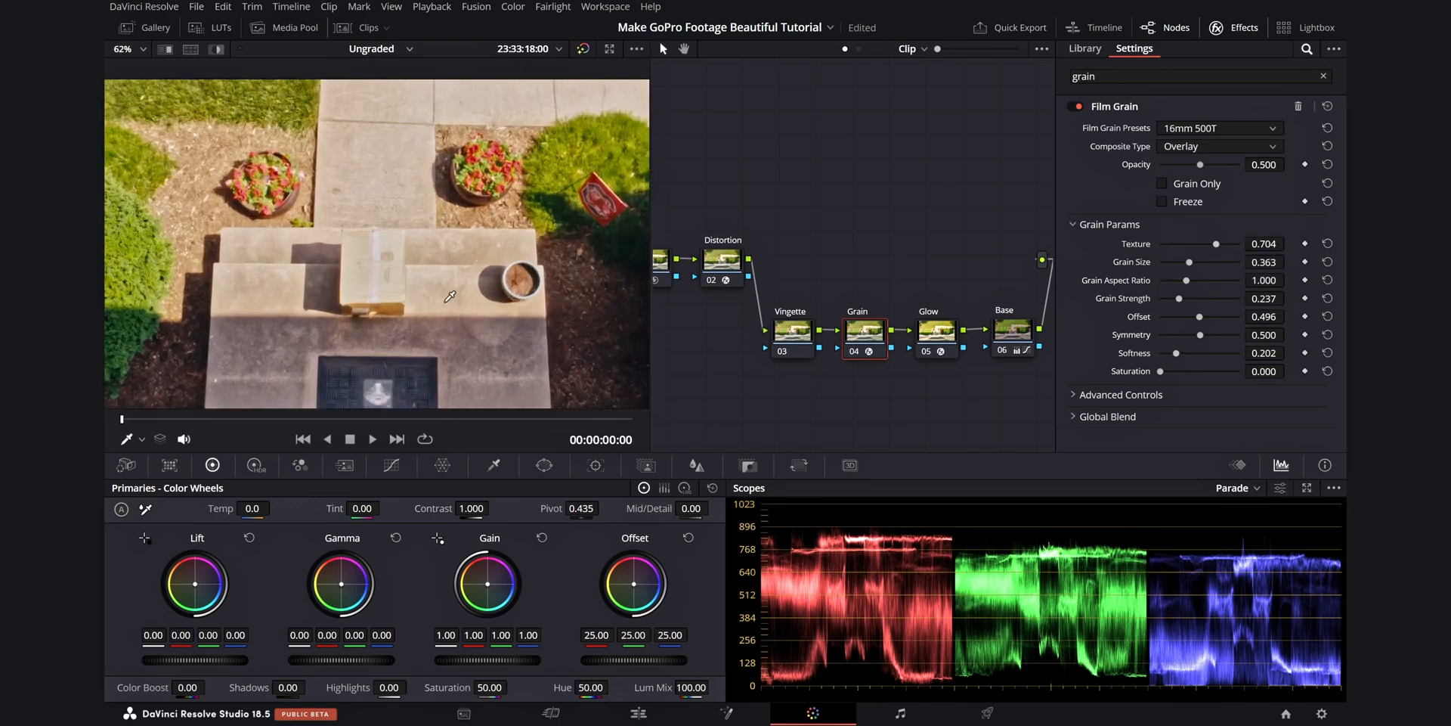
Raise the grain strength to 0.340 and the grain size to 0.495
{"action": "left_click_drag", "start_coordinate": [1207, 298], "coordinate": [1188, 298]}
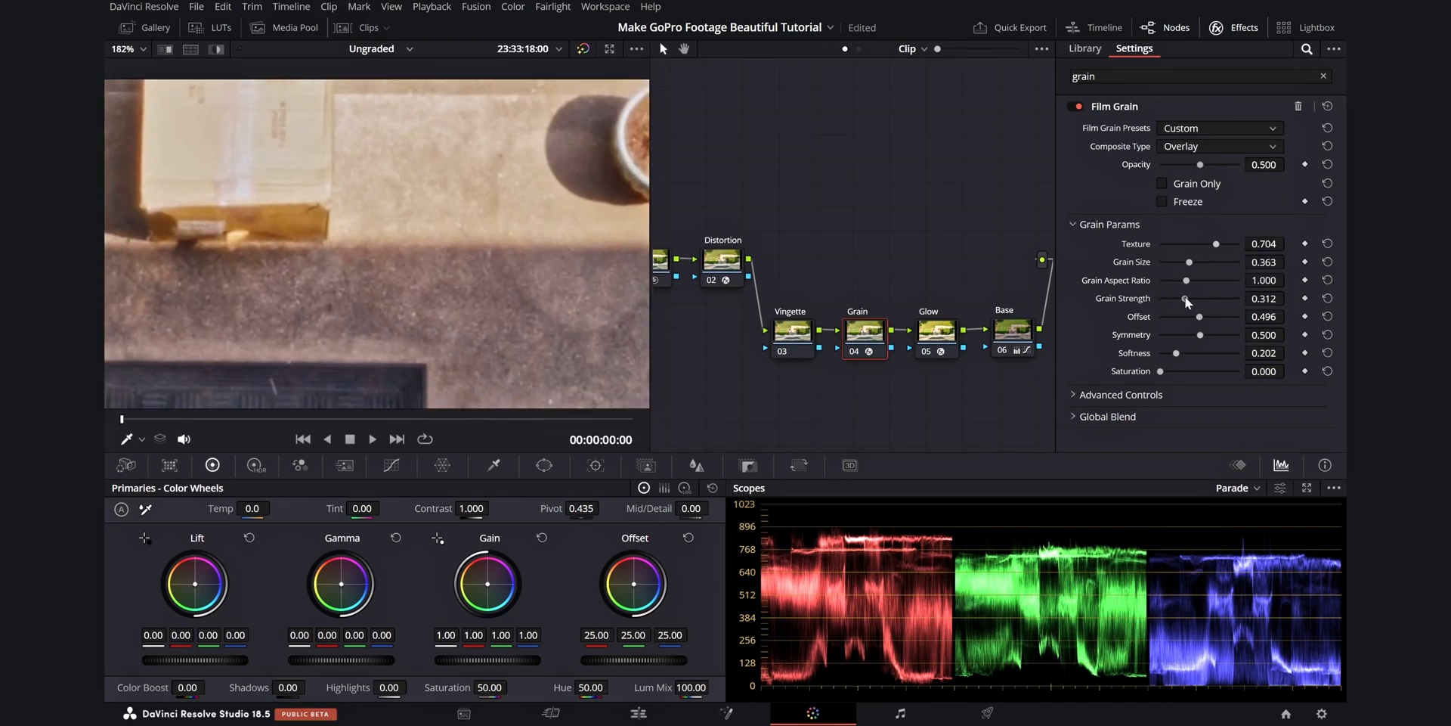
{"action": "left_click_drag", "start_coordinate": [1185, 298], "coordinate": [1204, 297]}
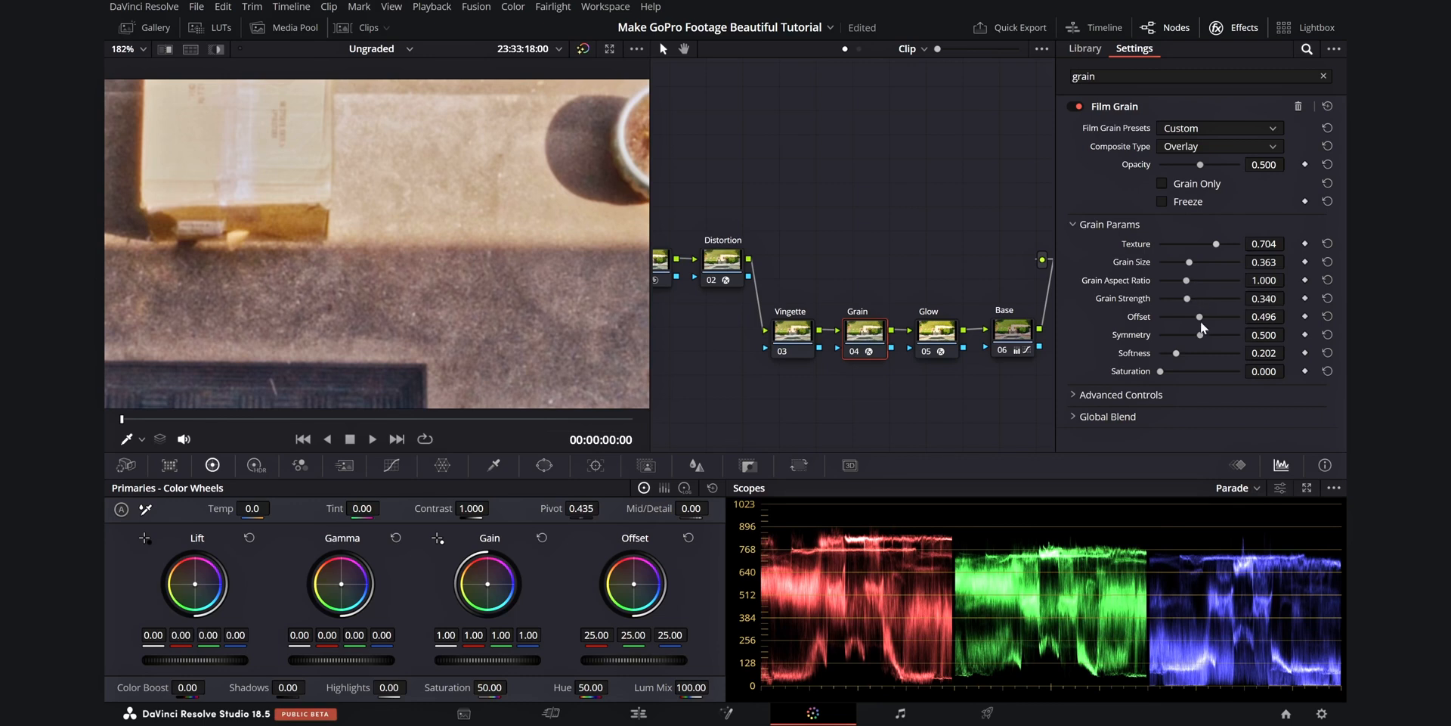
{"action": "left_click_drag", "start_coordinate": [1190, 261], "coordinate": [1222, 261]}
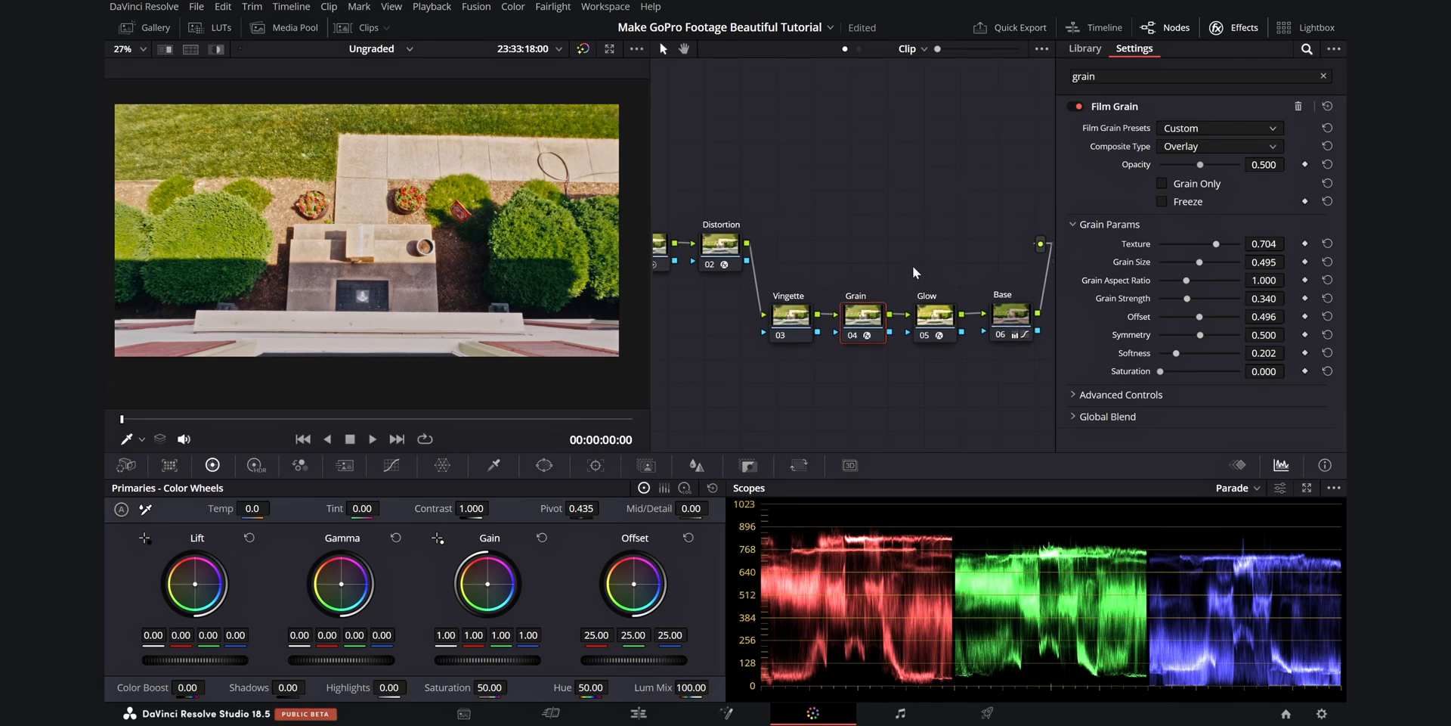
{"action": "mouse_move", "coordinate": [998, 259]}
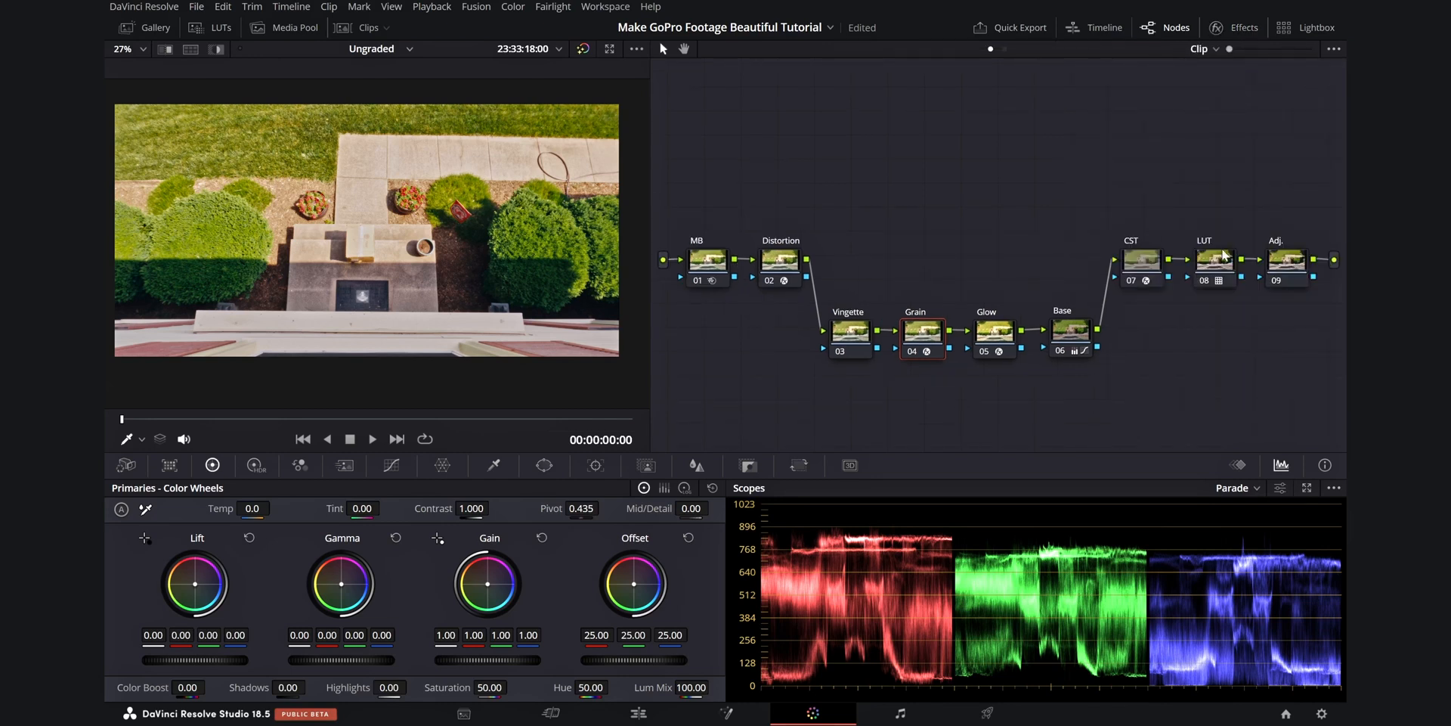
{"action": "mouse_move", "coordinate": [1285, 278]}
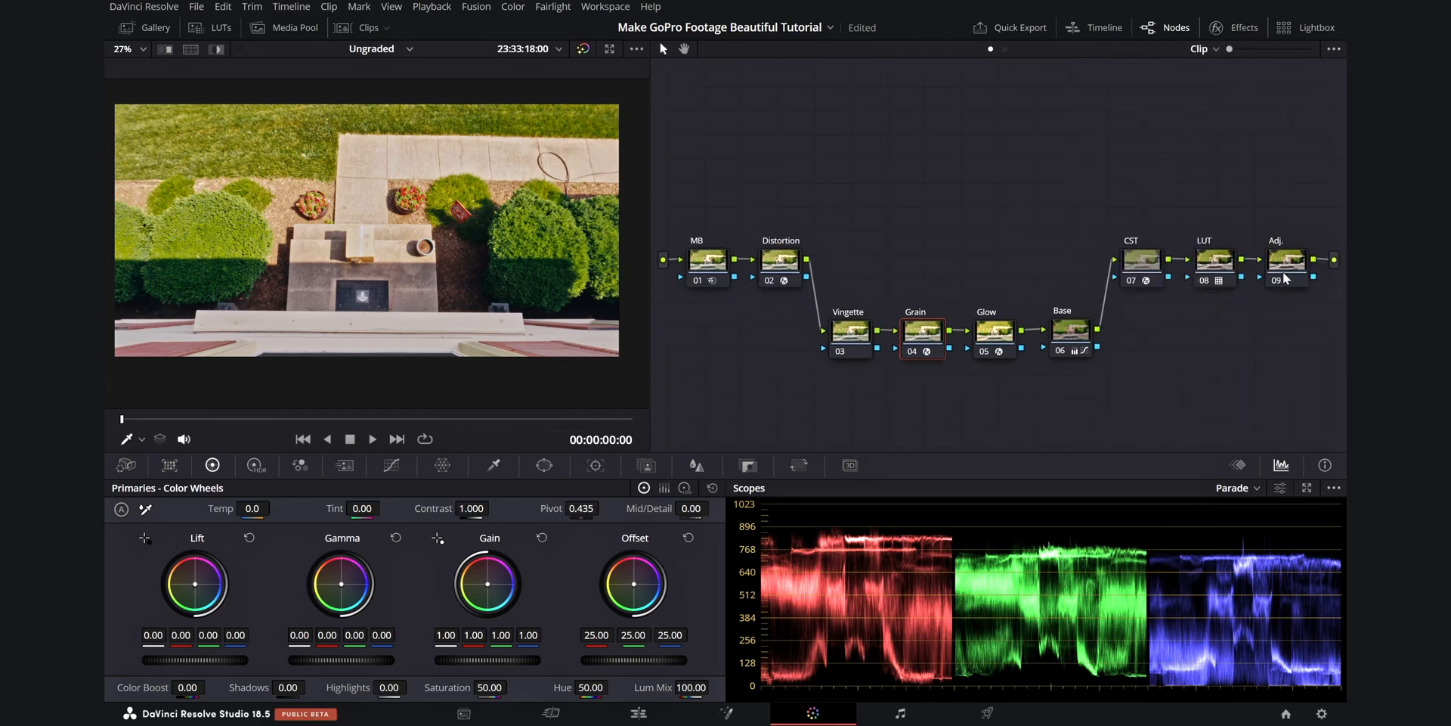
{"action": "mouse_move", "coordinate": [1285, 263]}
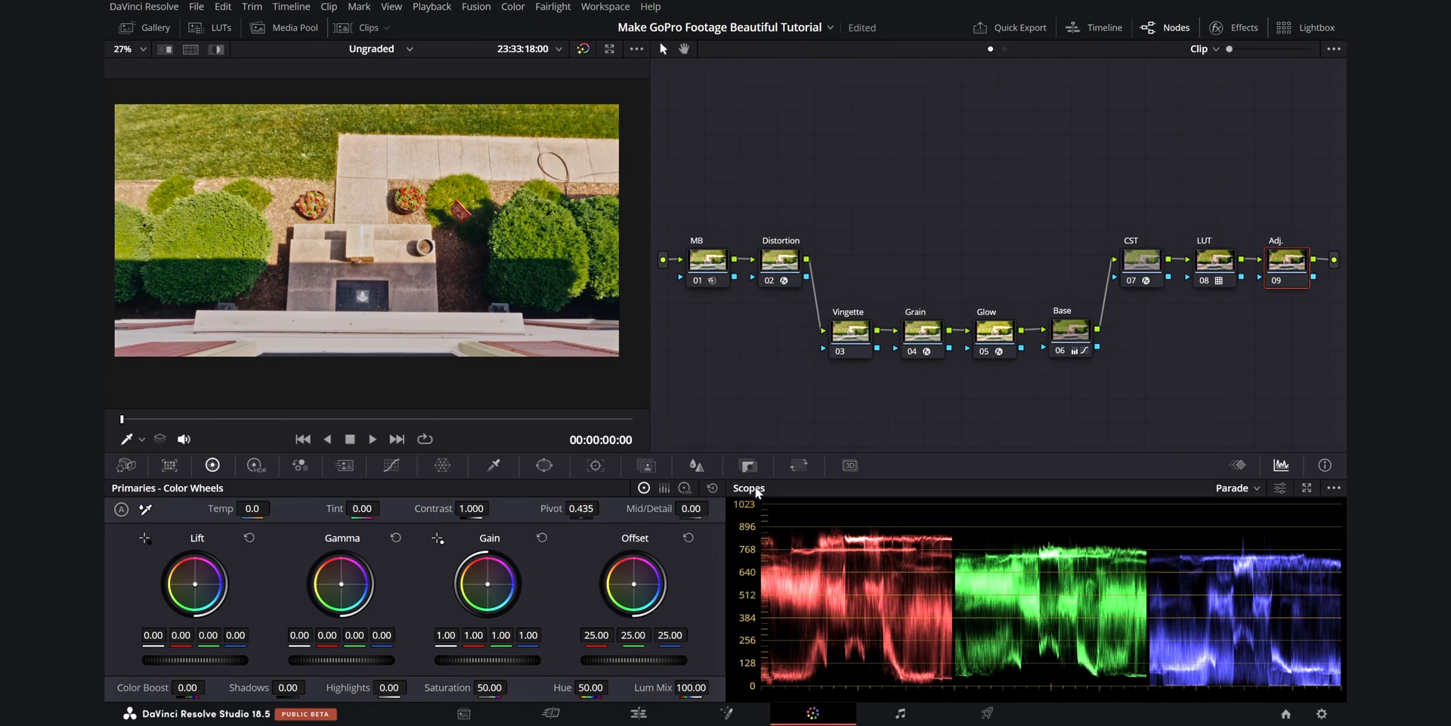
Push the log Shadow wheel toward blue-teal, landing at -0.05, 0.01, 0.06
{"action": "left_click", "coordinate": [685, 488]}
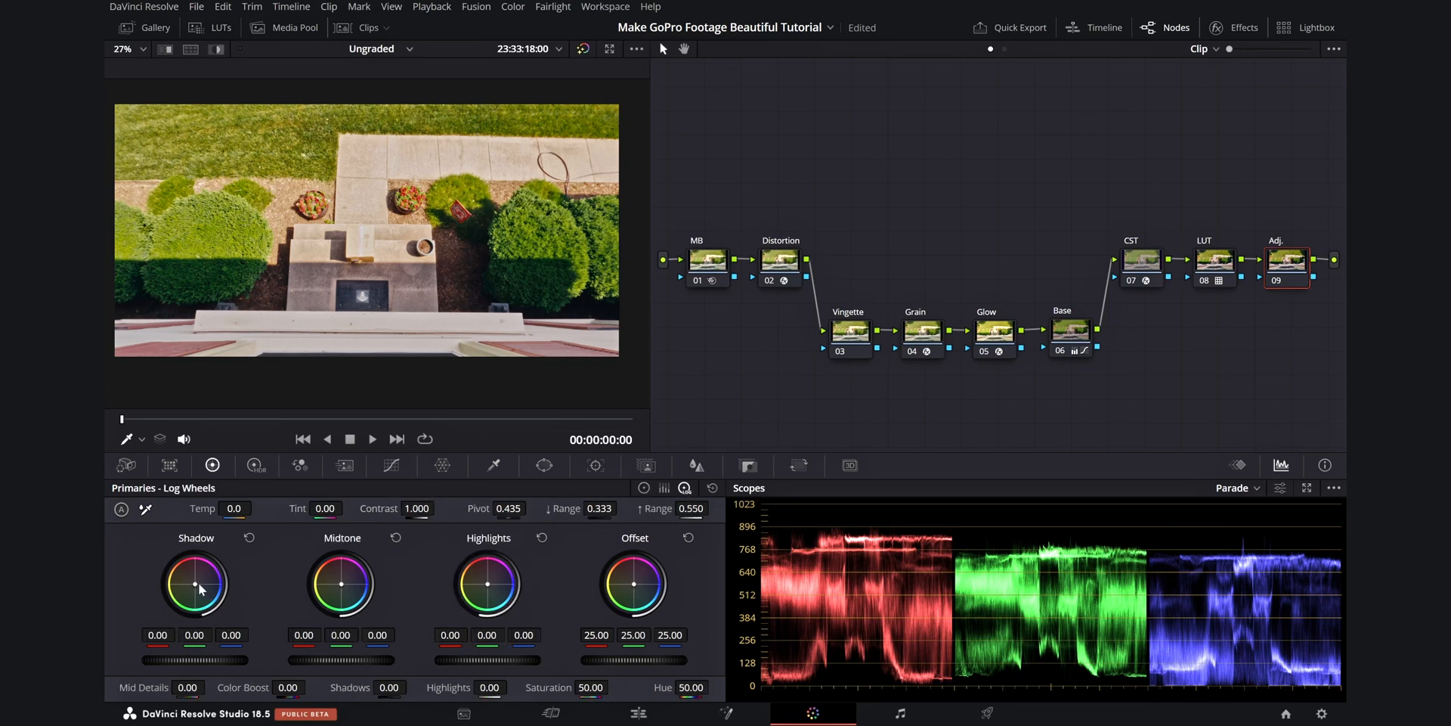
{"action": "left_click_drag", "start_coordinate": [197, 583], "coordinate": [195, 580]}
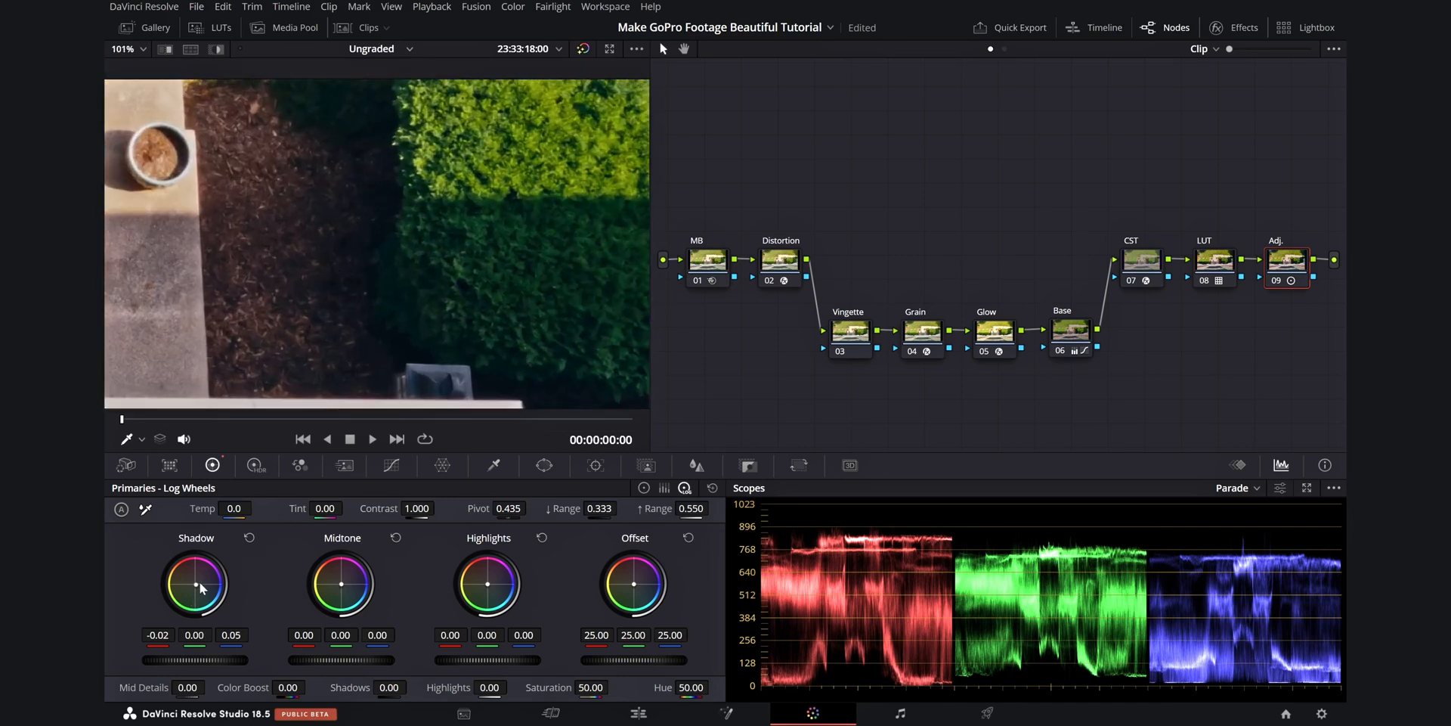
{"action": "left_click_drag", "start_coordinate": [195, 588], "coordinate": [192, 586]}
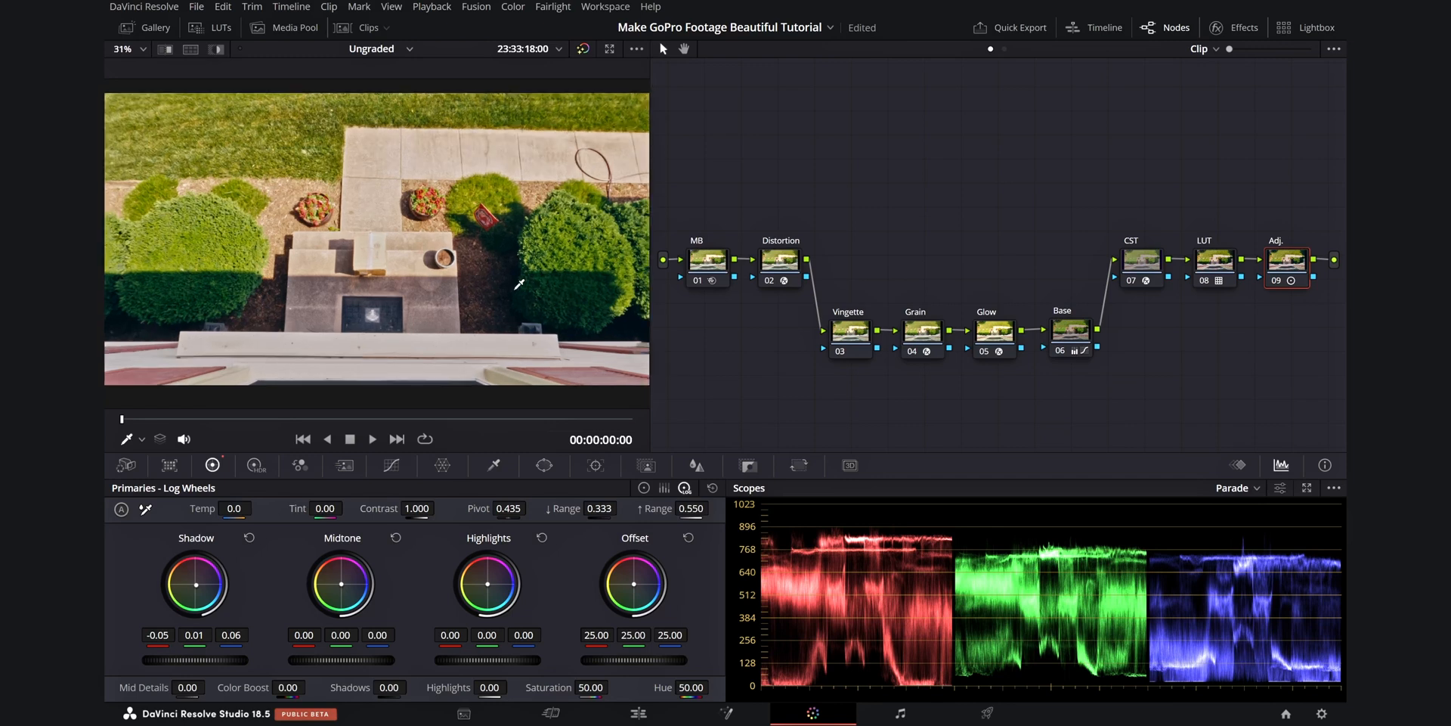
{"action": "scroll", "scroll_direction": "down", "scroll_amount": 3}
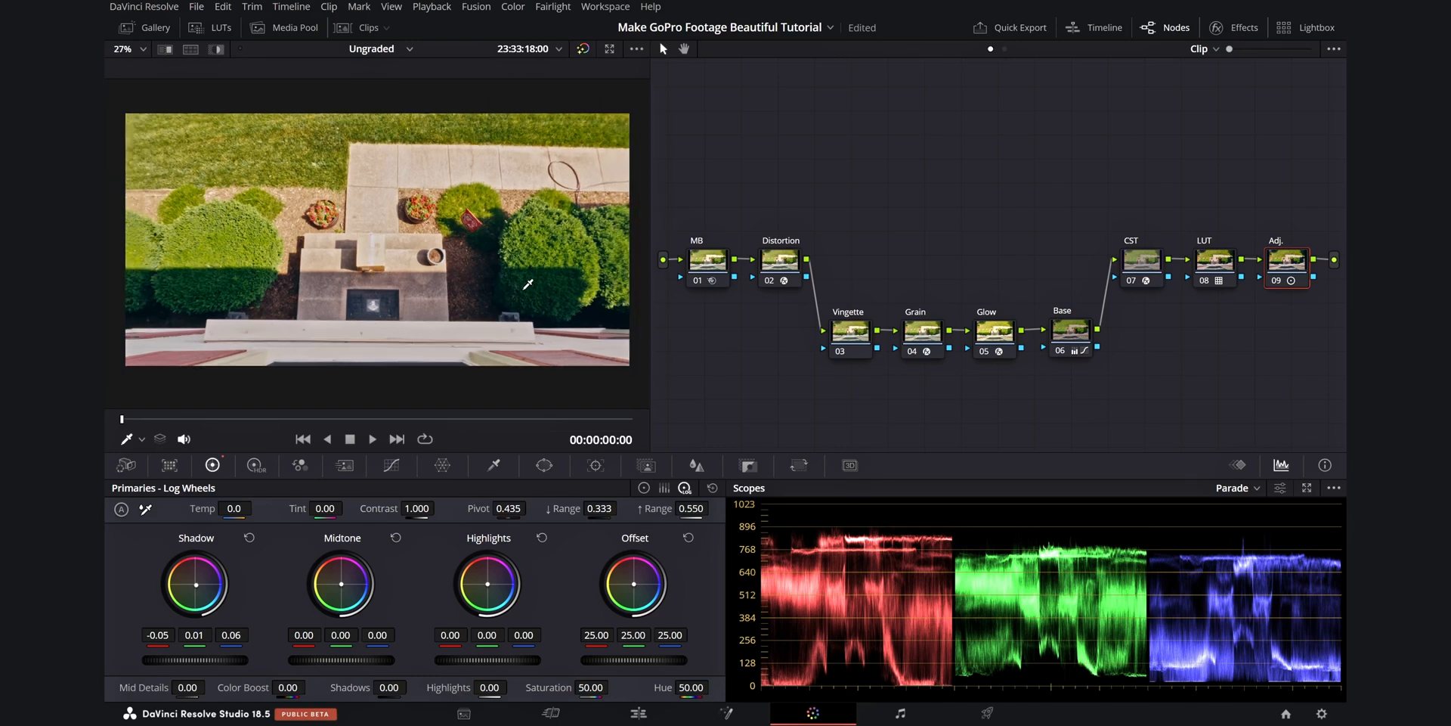
Add a circular power window to the Vignette node and invert it
{"action": "left_click", "coordinate": [849, 331]}
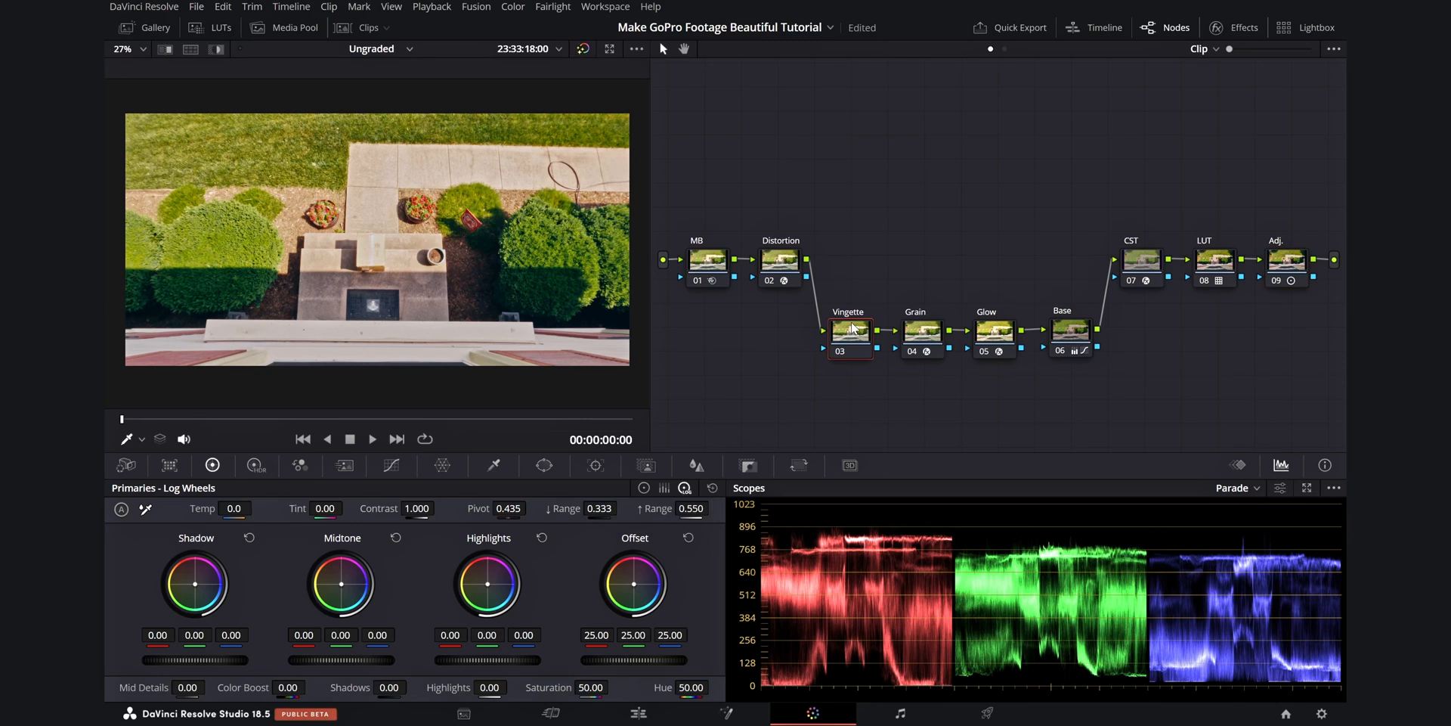
{"action": "mouse_move", "coordinate": [849, 329]}
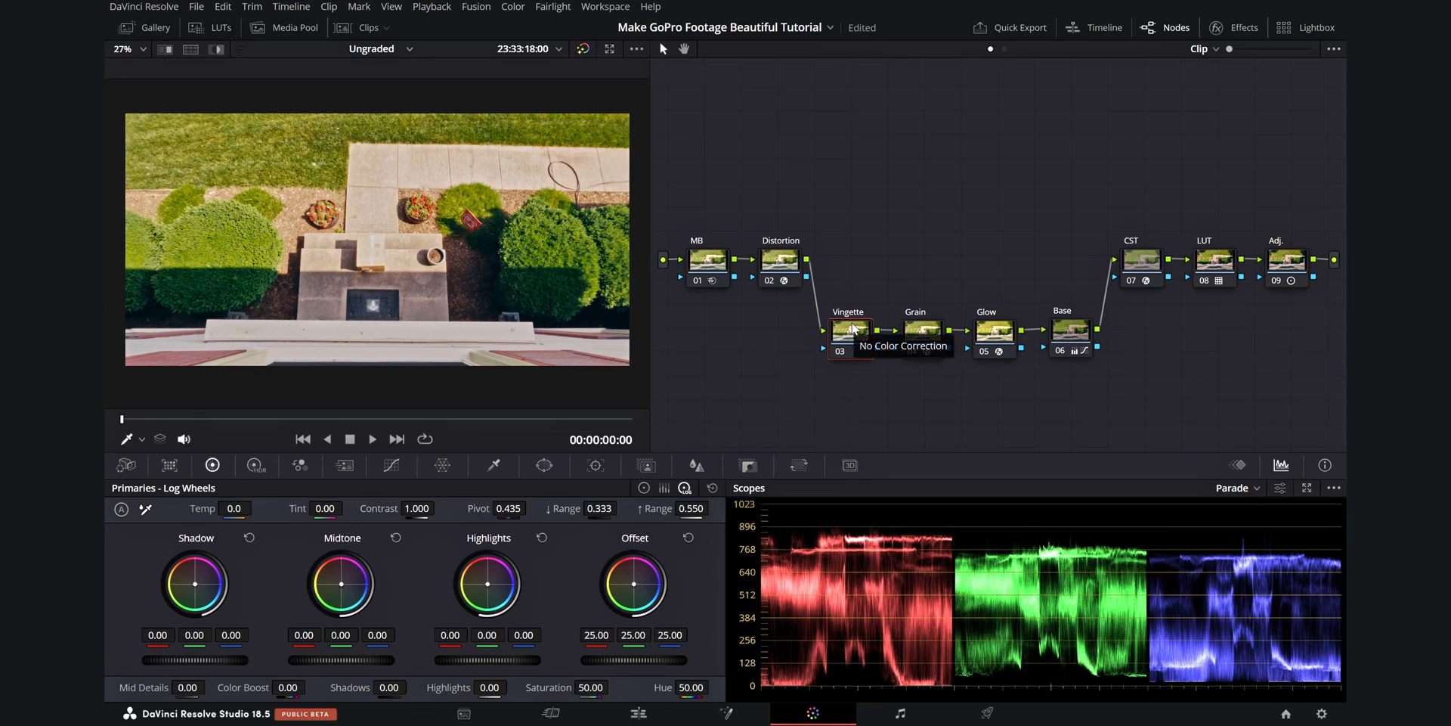
{"action": "left_click", "coordinate": [544, 465]}
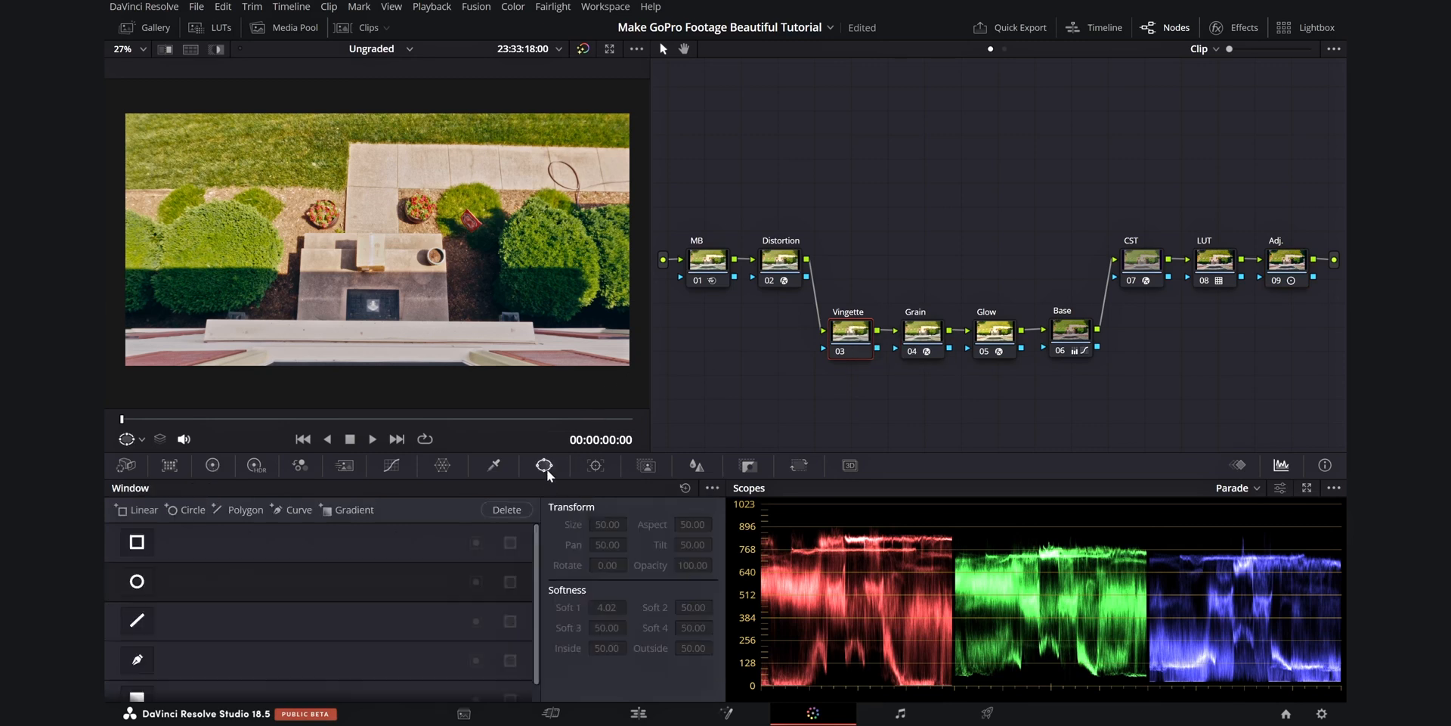
{"action": "left_click", "coordinate": [136, 581]}
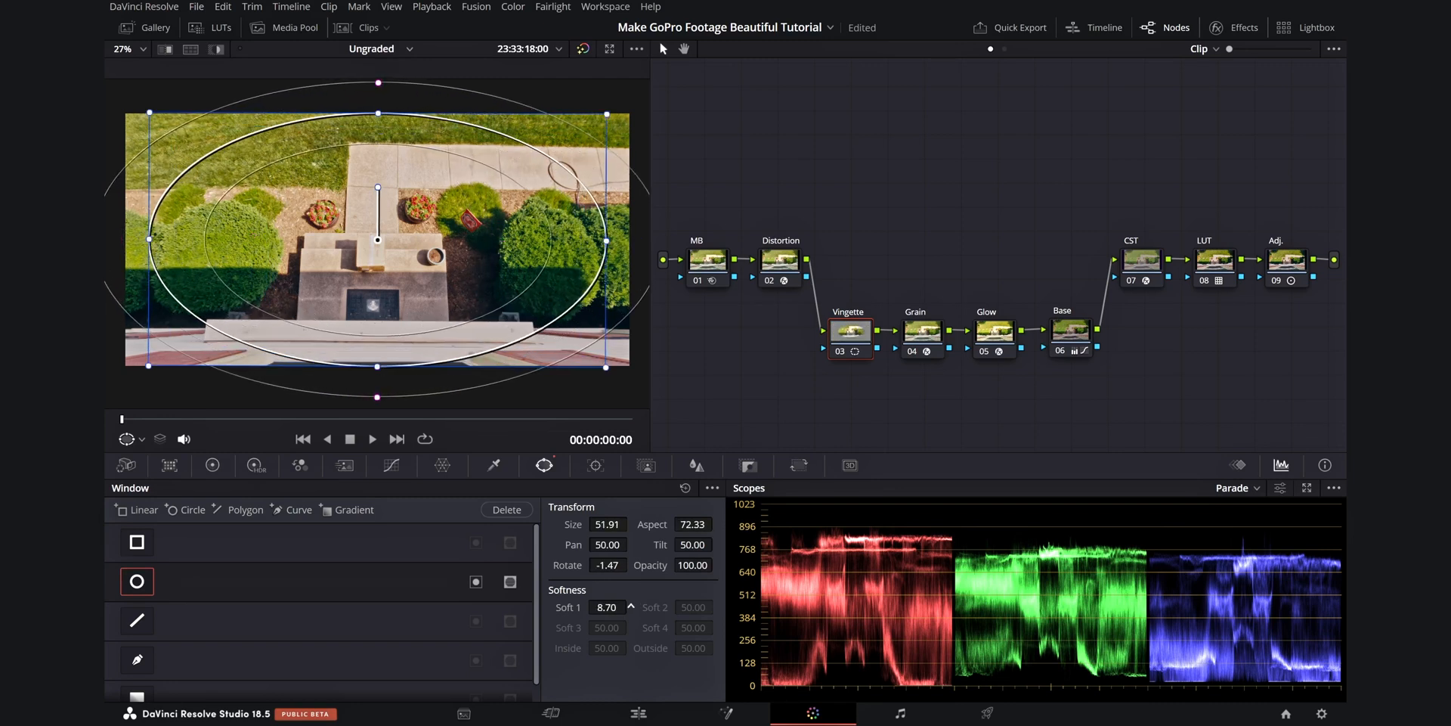
{"action": "left_click", "coordinate": [632, 608]}
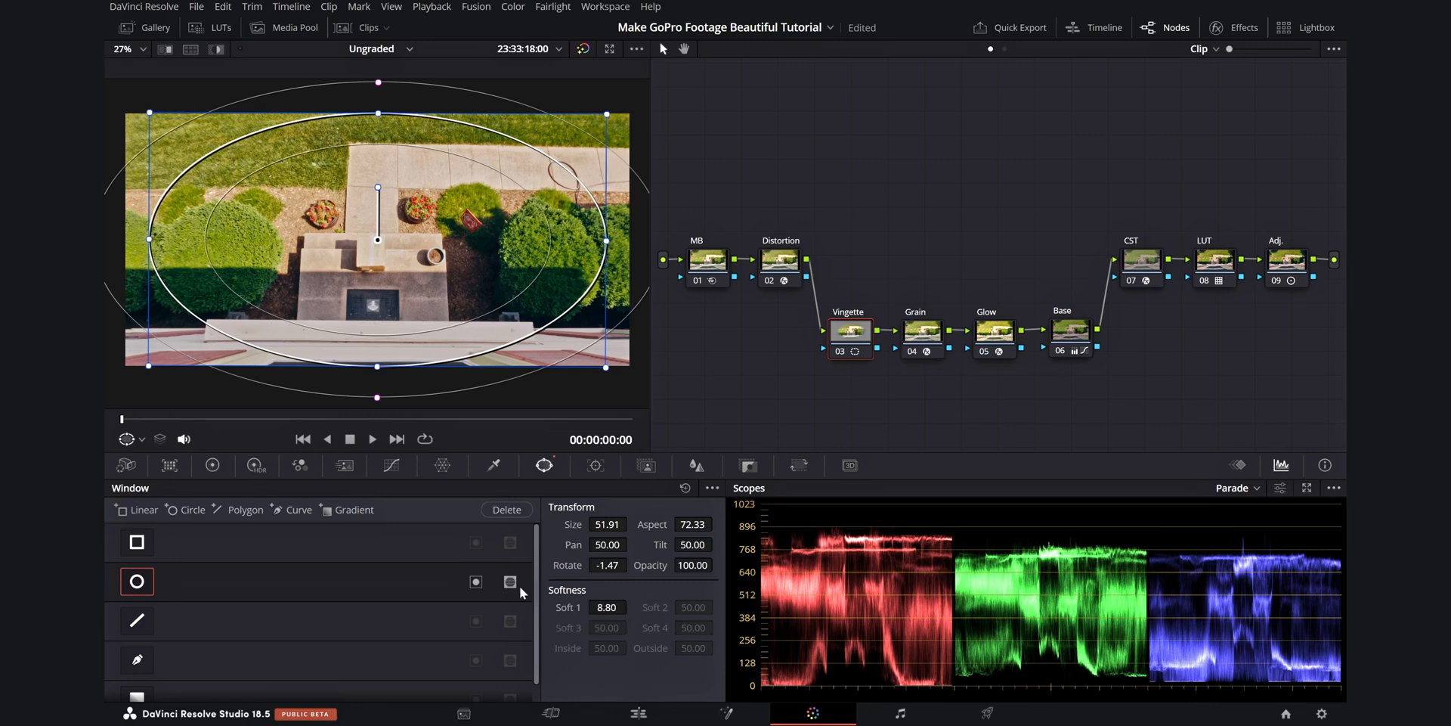
Darken the frame edges with lift -0.07 and gain 0.96 in the primaries
{"action": "left_click", "coordinate": [211, 464]}
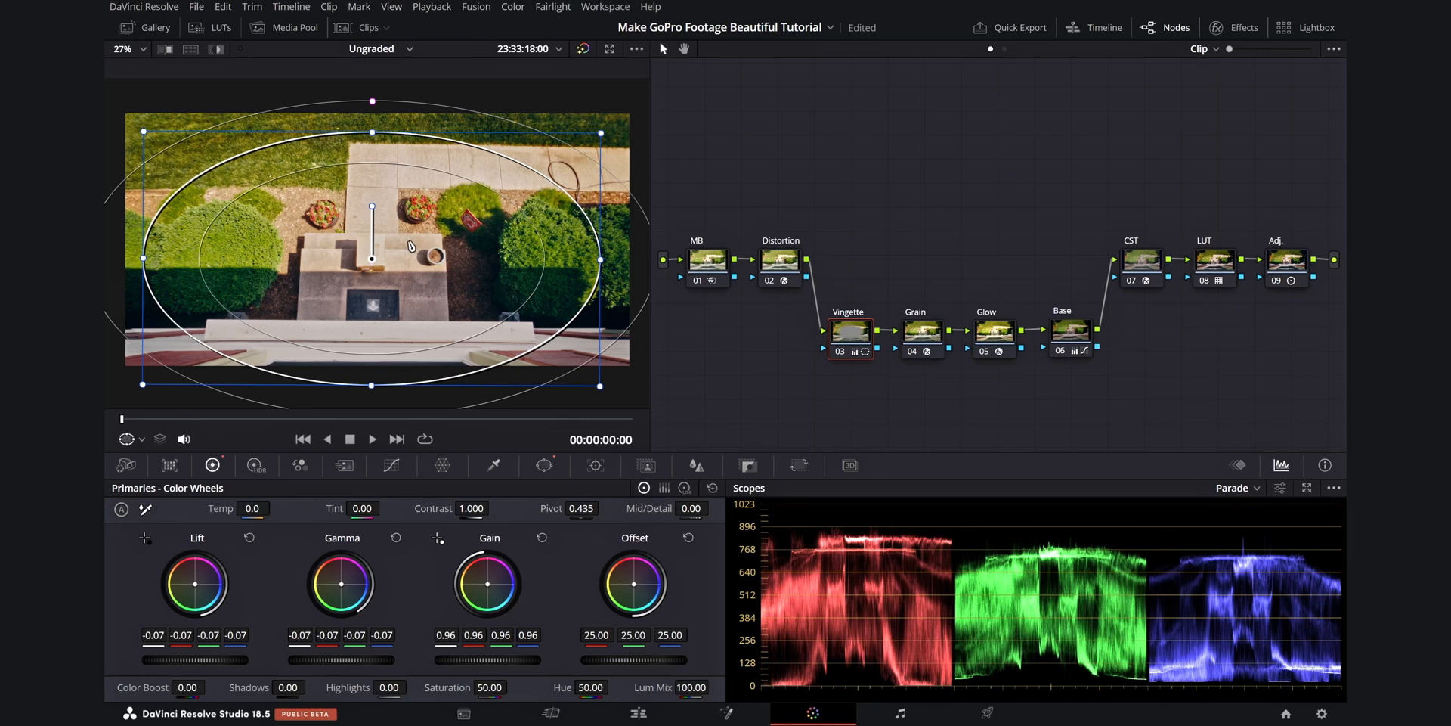
{"action": "mouse_move", "coordinate": [526, 101]}
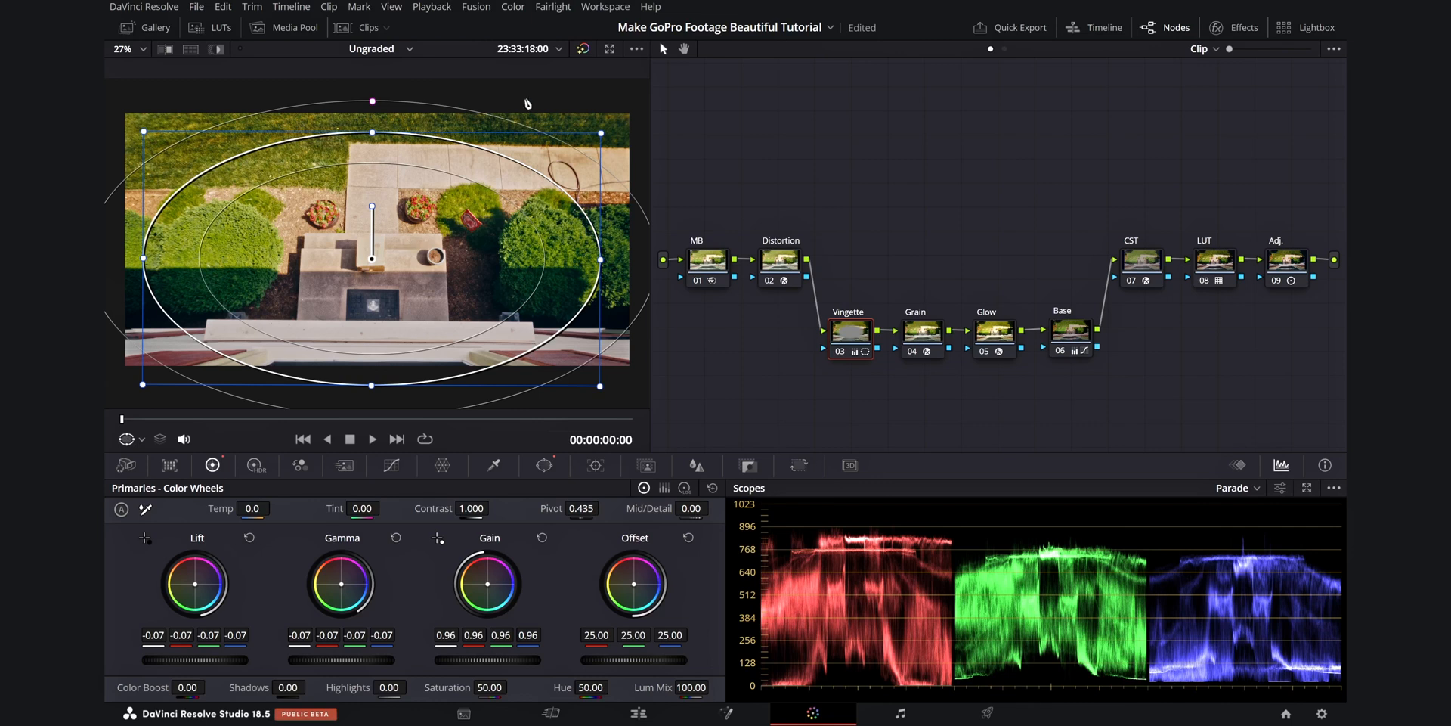
{"action": "left_click", "coordinate": [585, 48]}
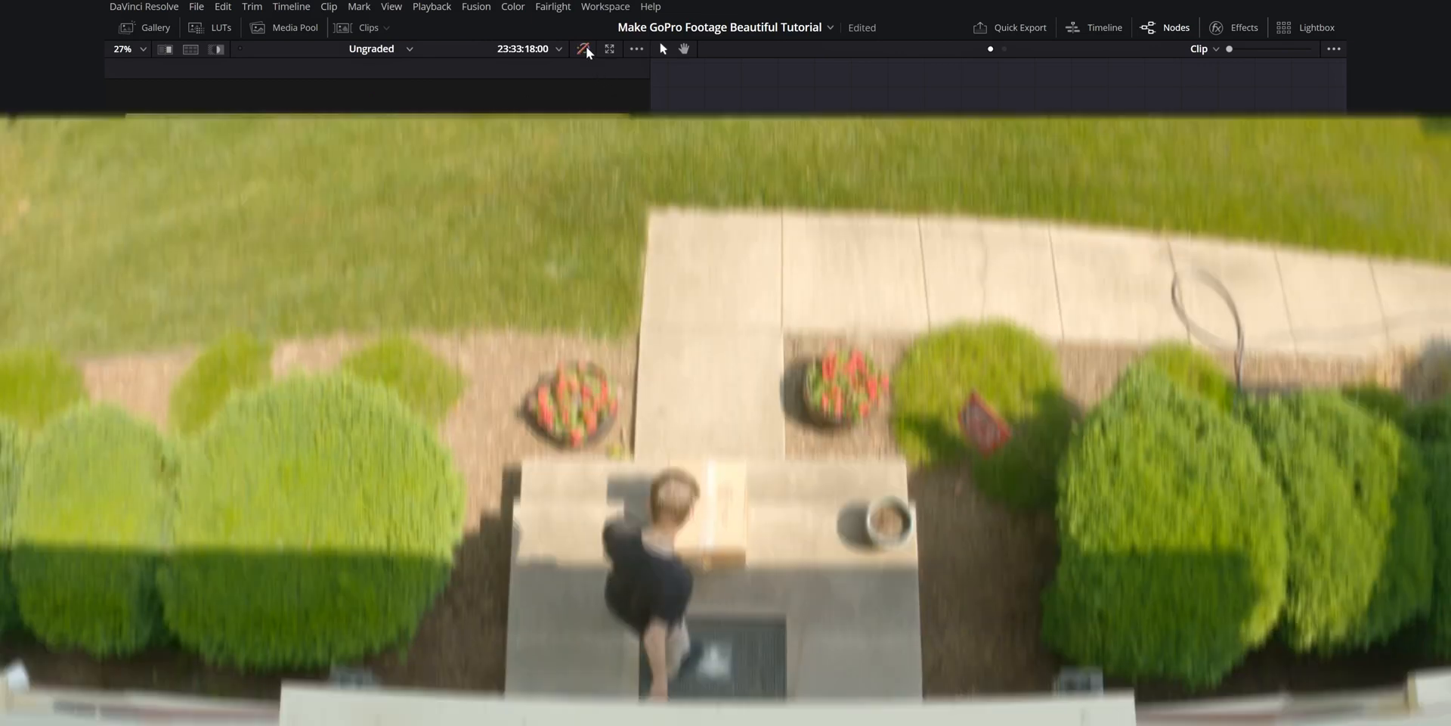